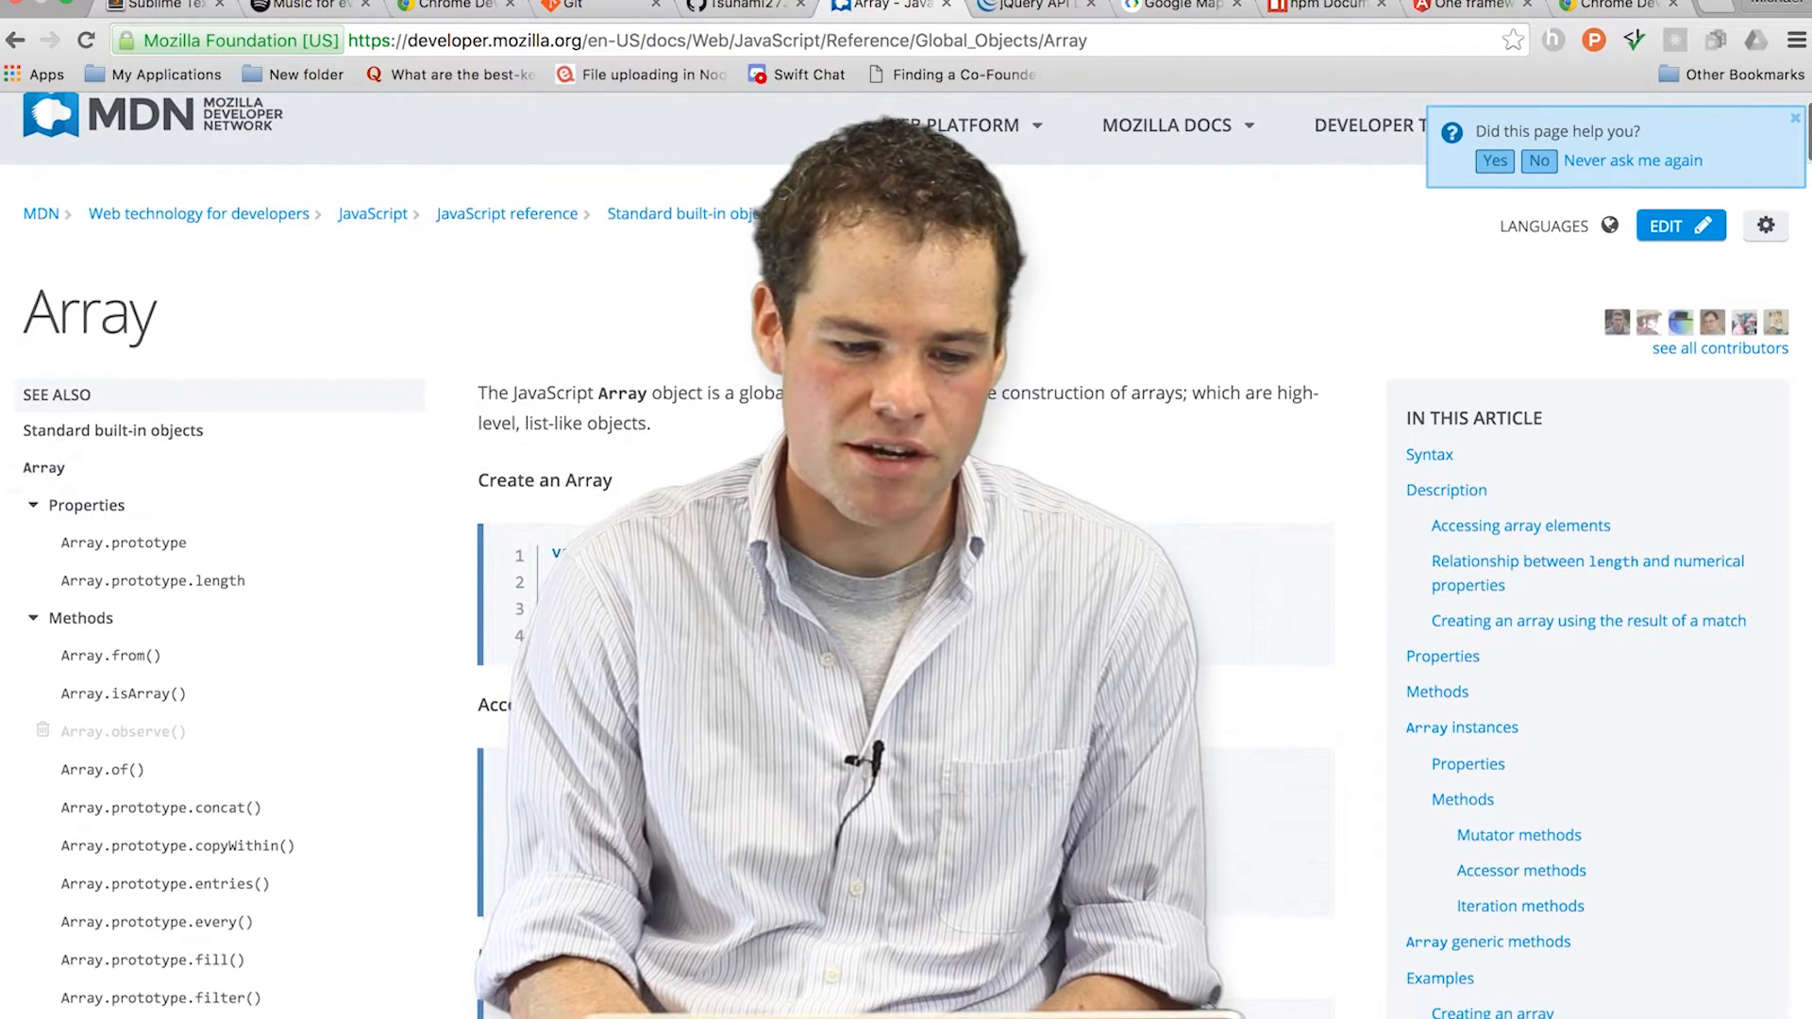
# Read the MDN Array page through its examples, Syntax and Description, down to the length section
pyautogui.scroll(-3)
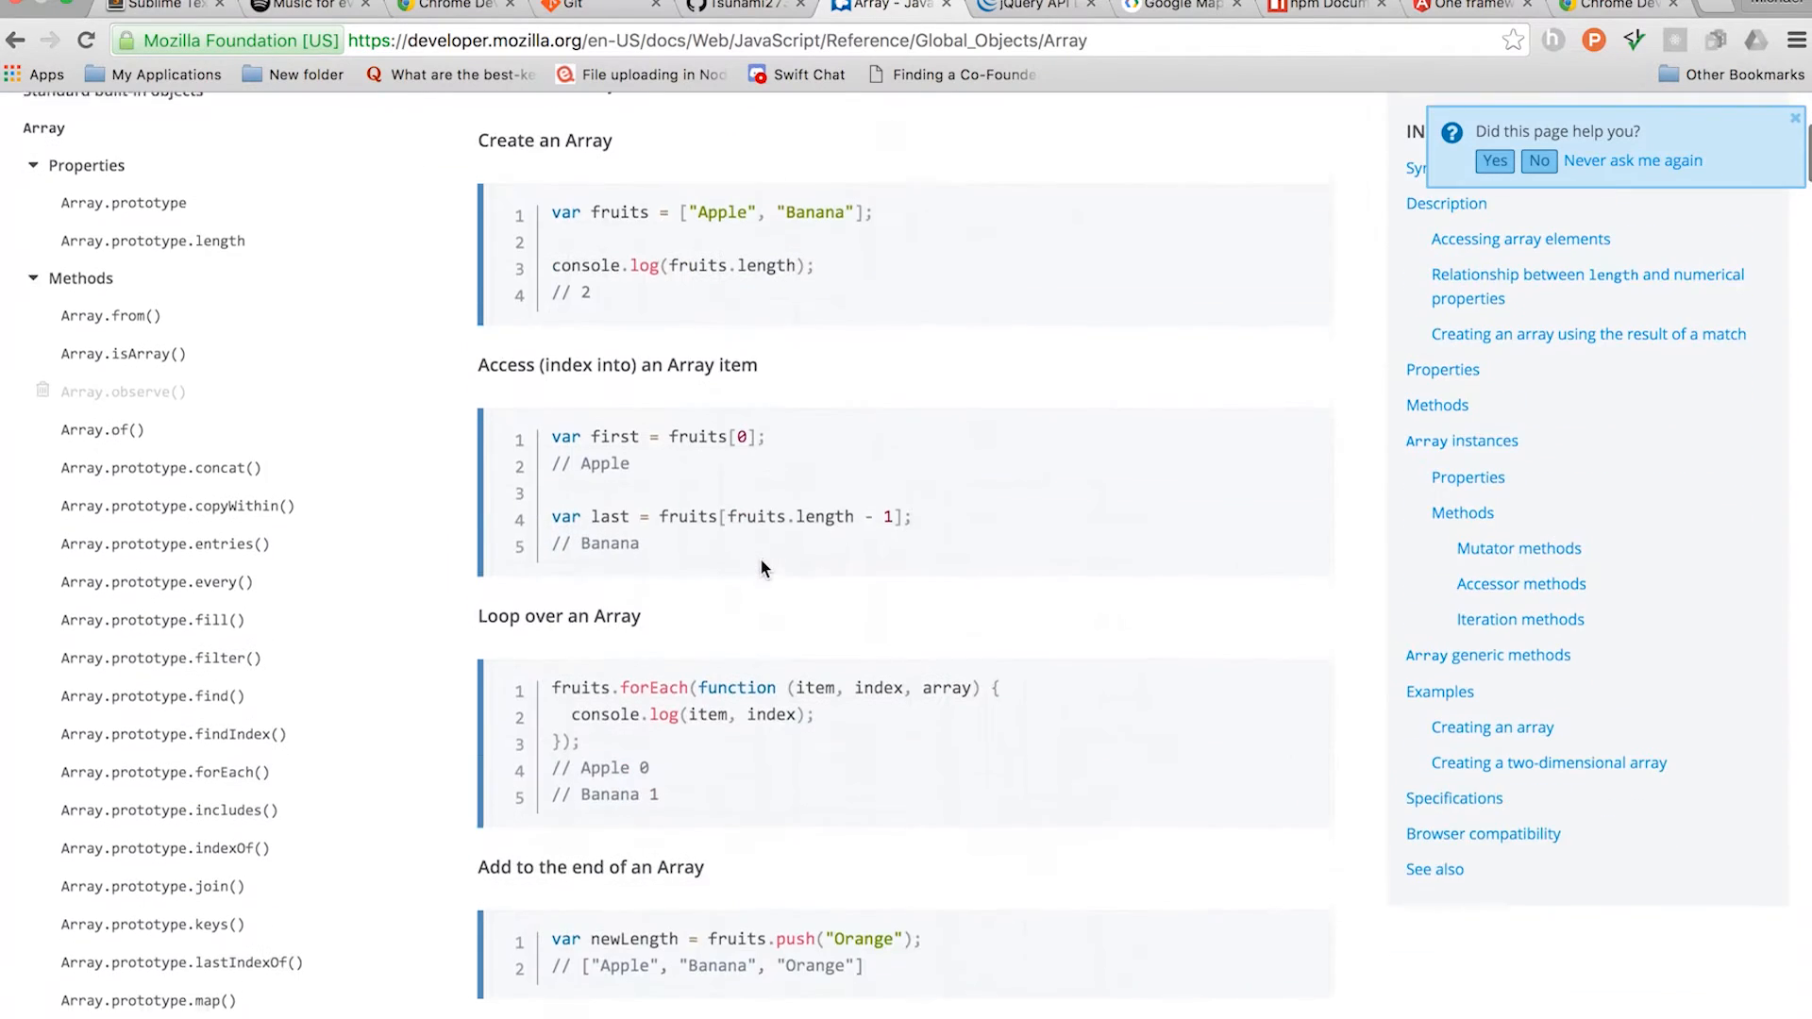
pyautogui.scroll(3)
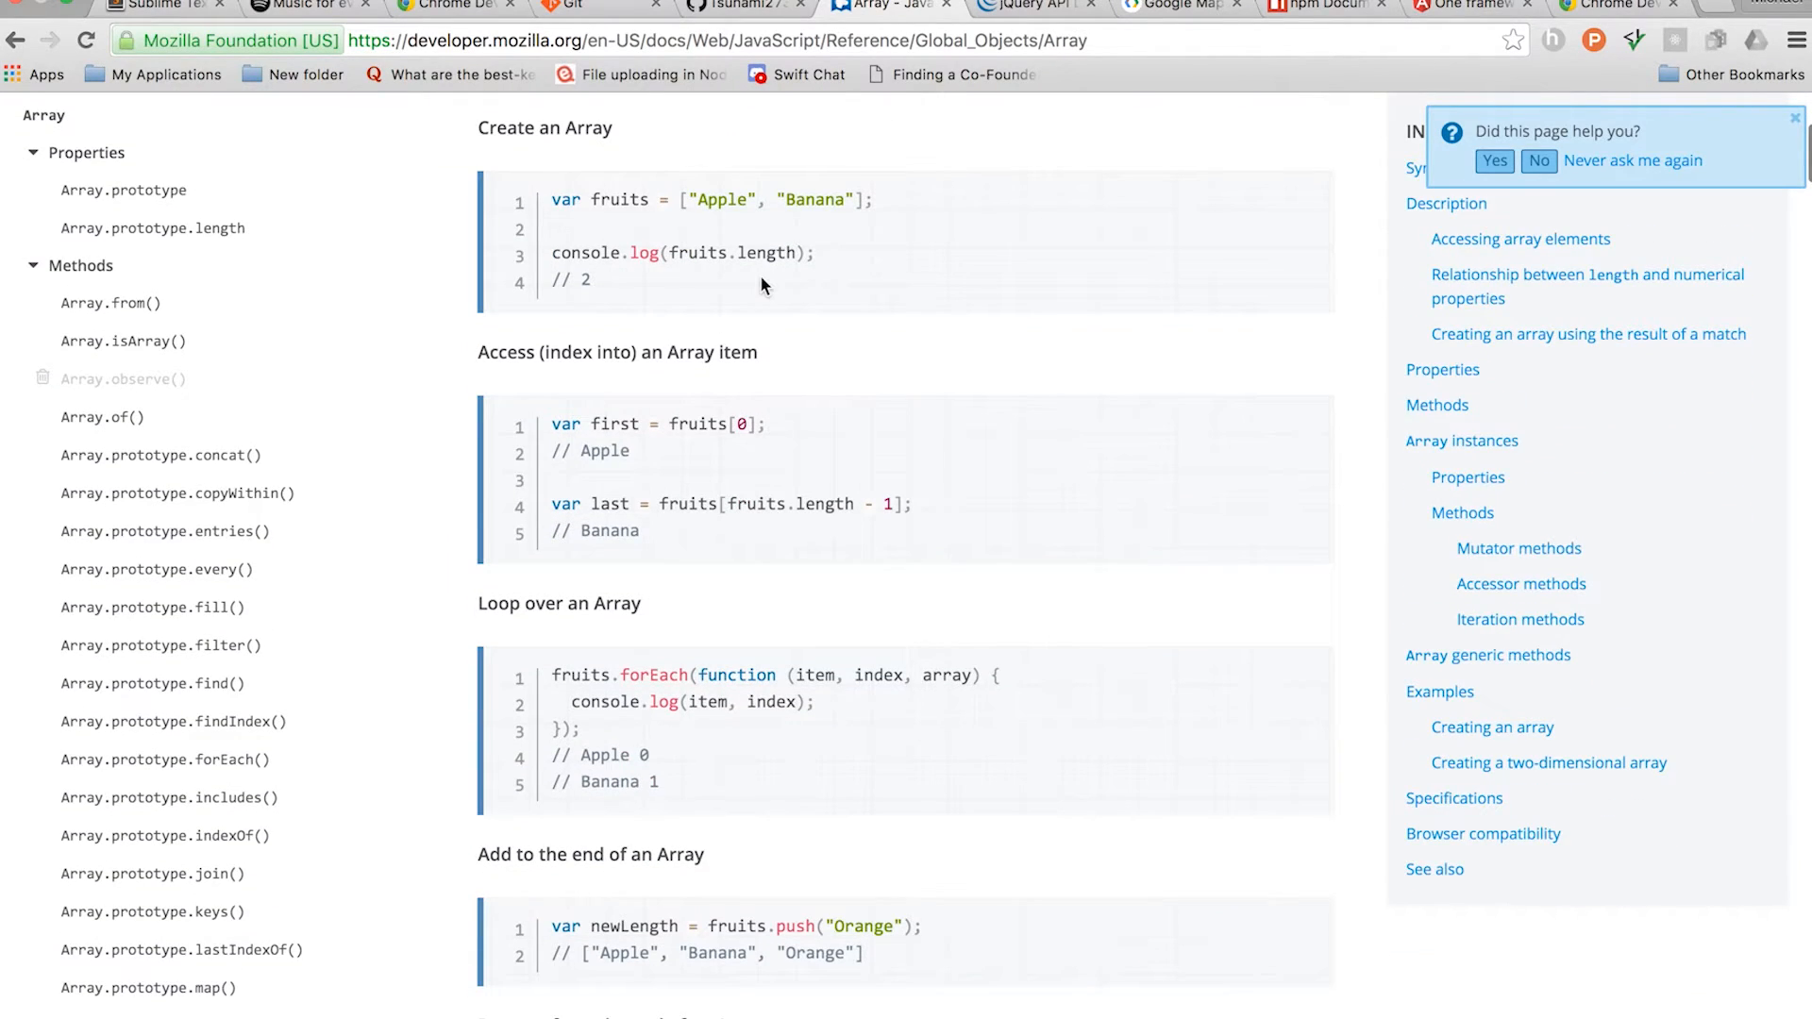
pyautogui.scroll(-3)
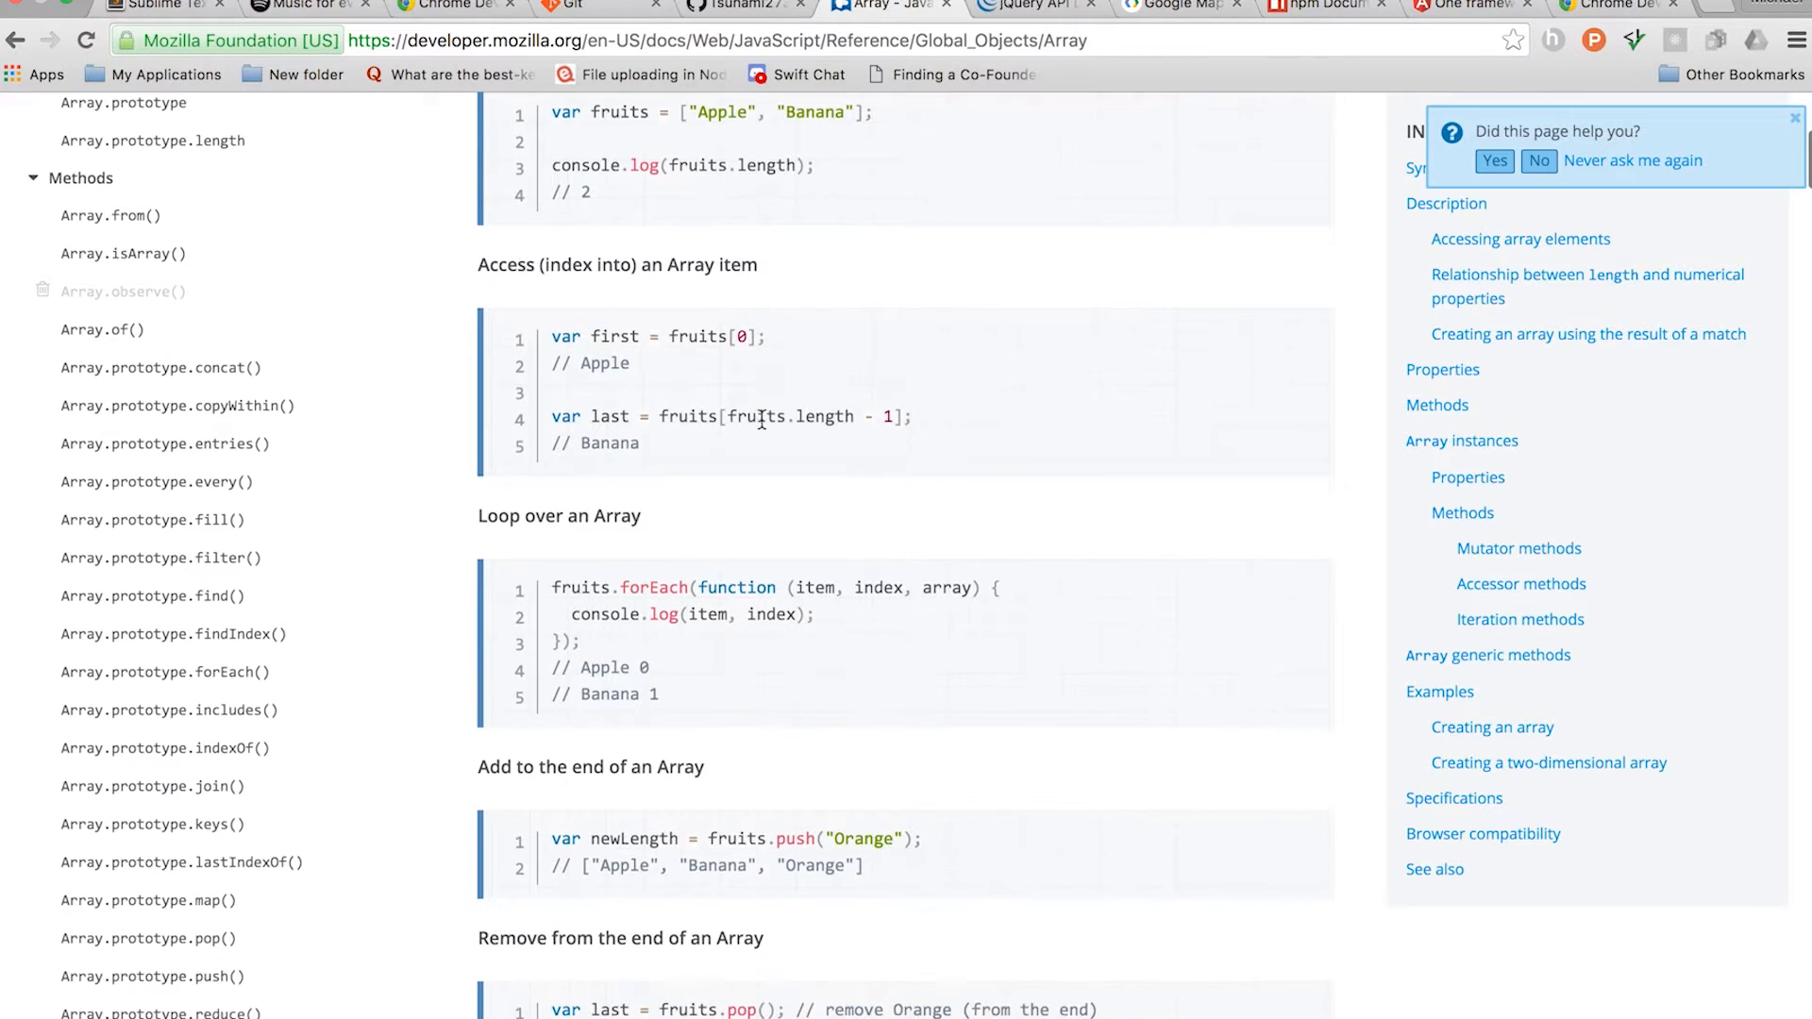
pyautogui.scroll(-3)
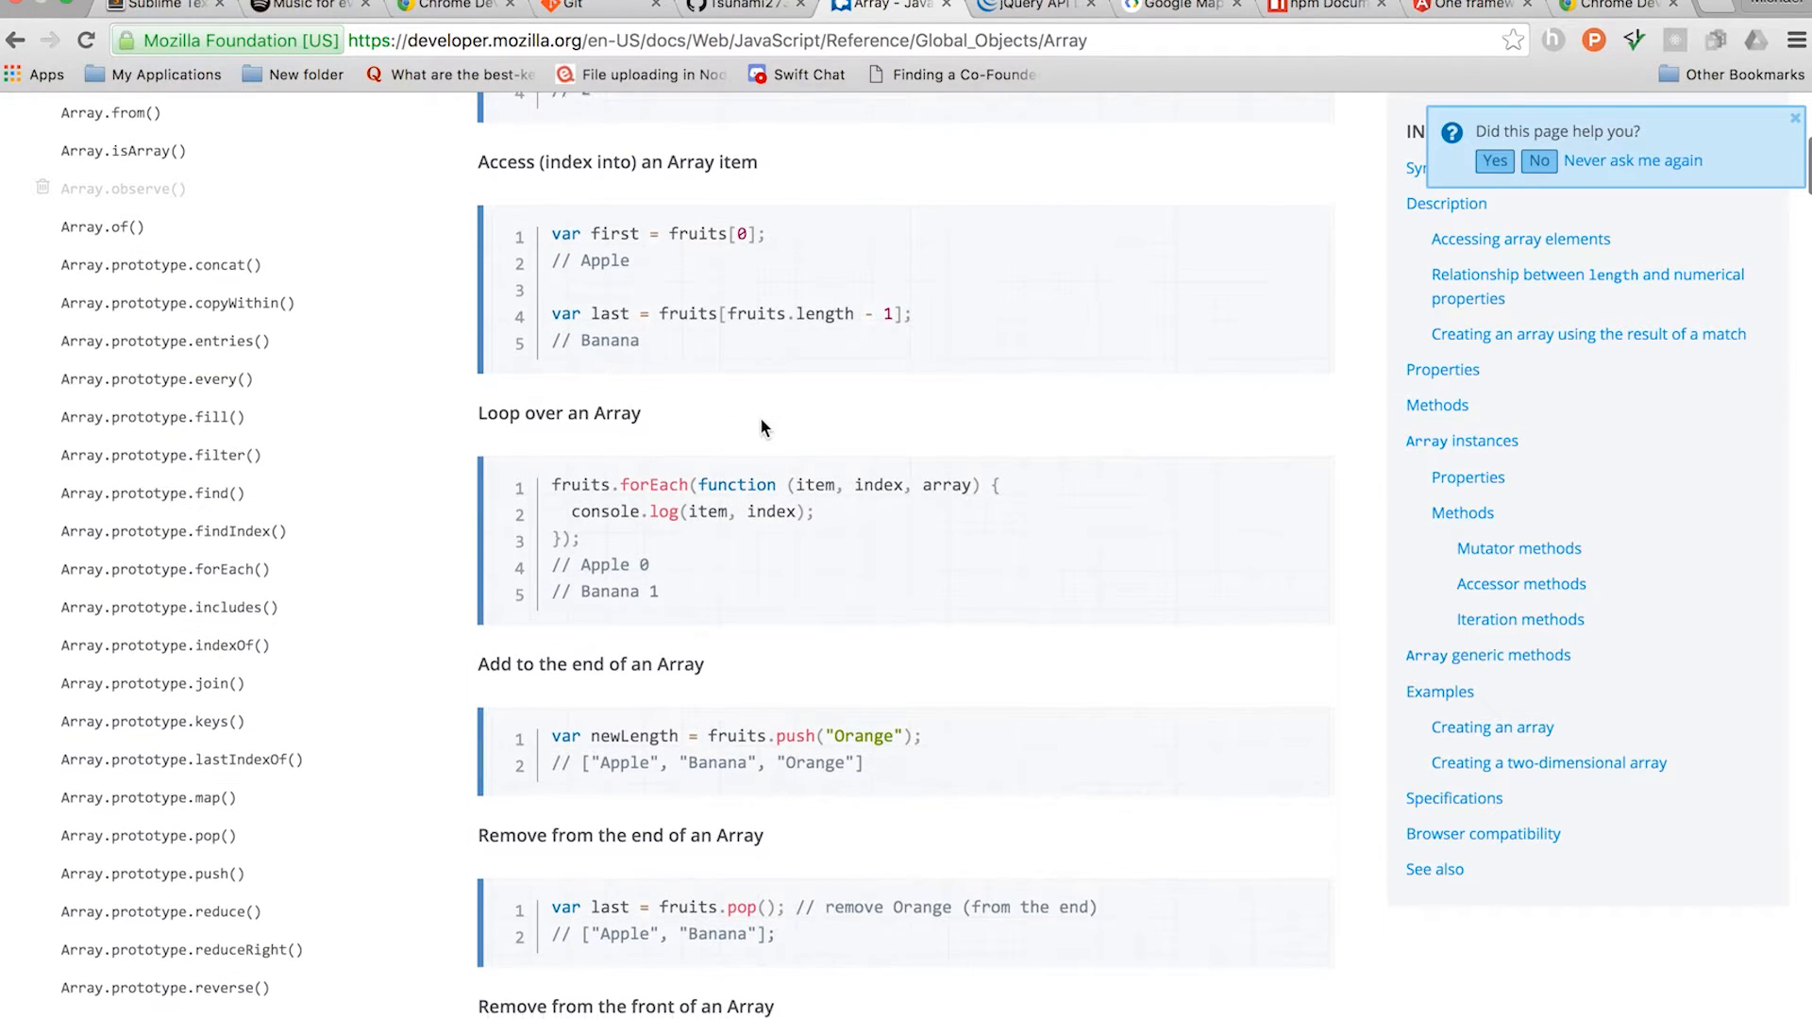
pyautogui.scroll(-3)
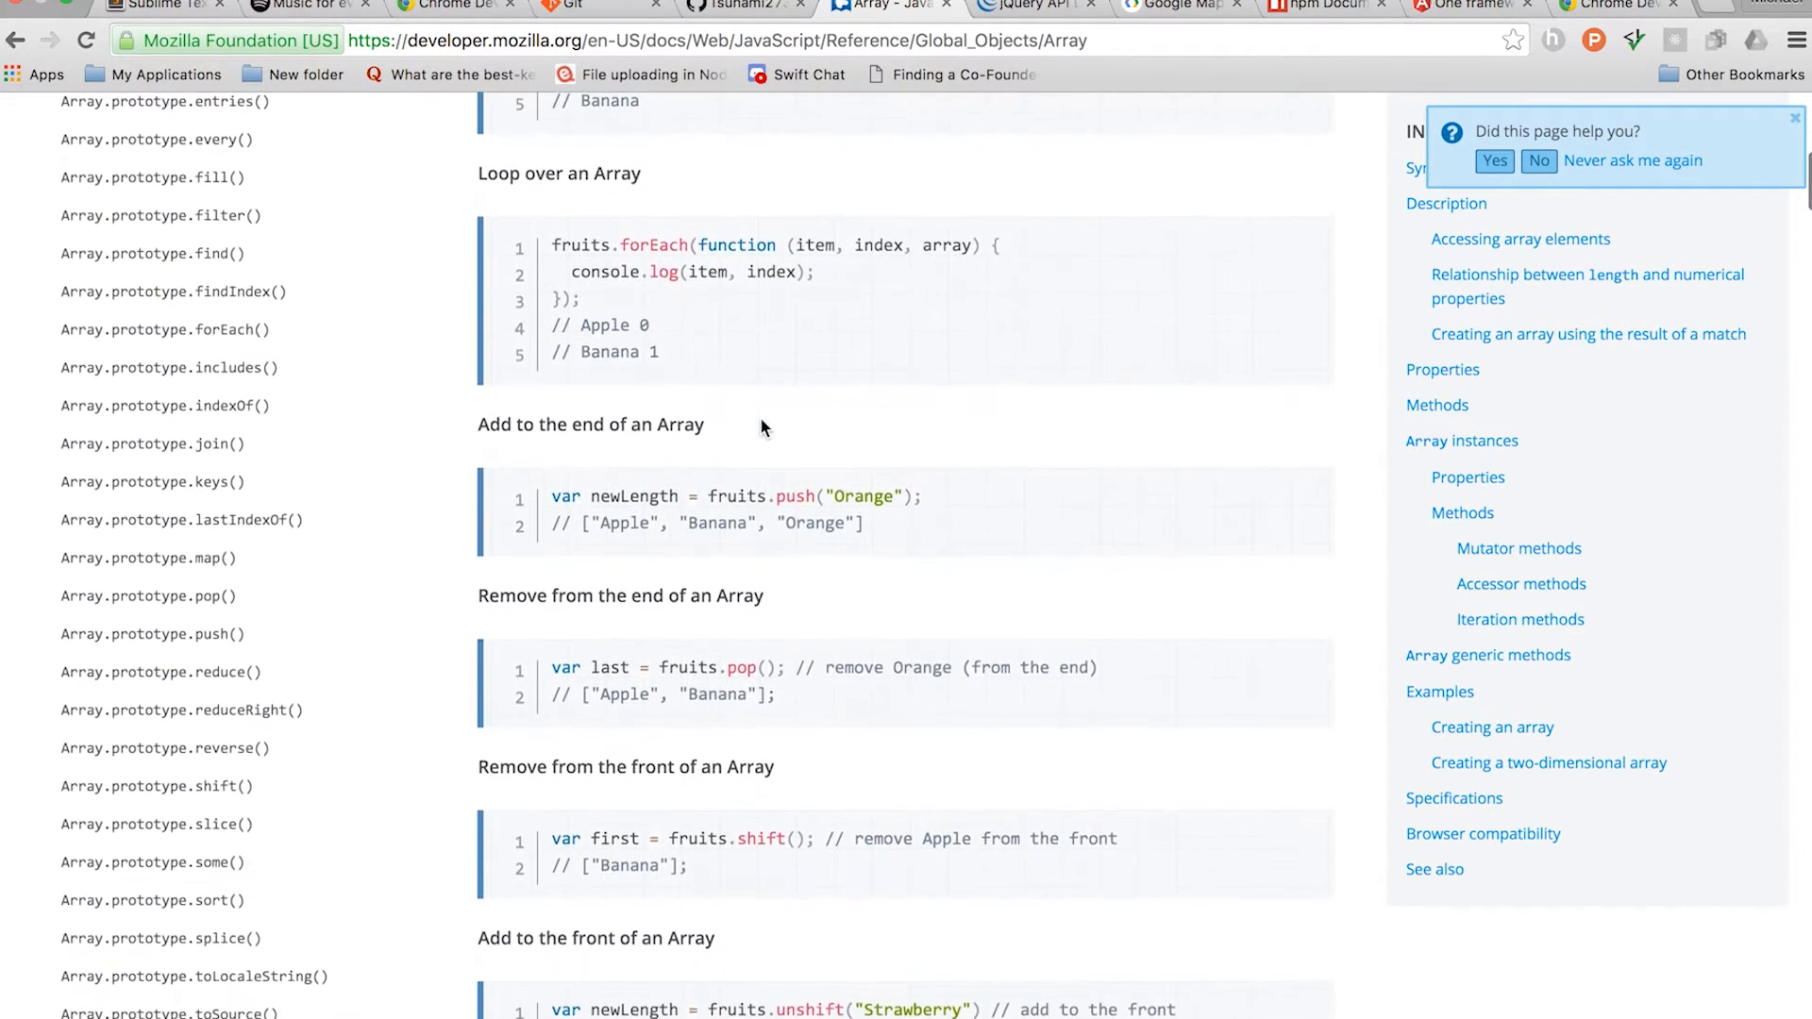
pyautogui.scroll(-3)
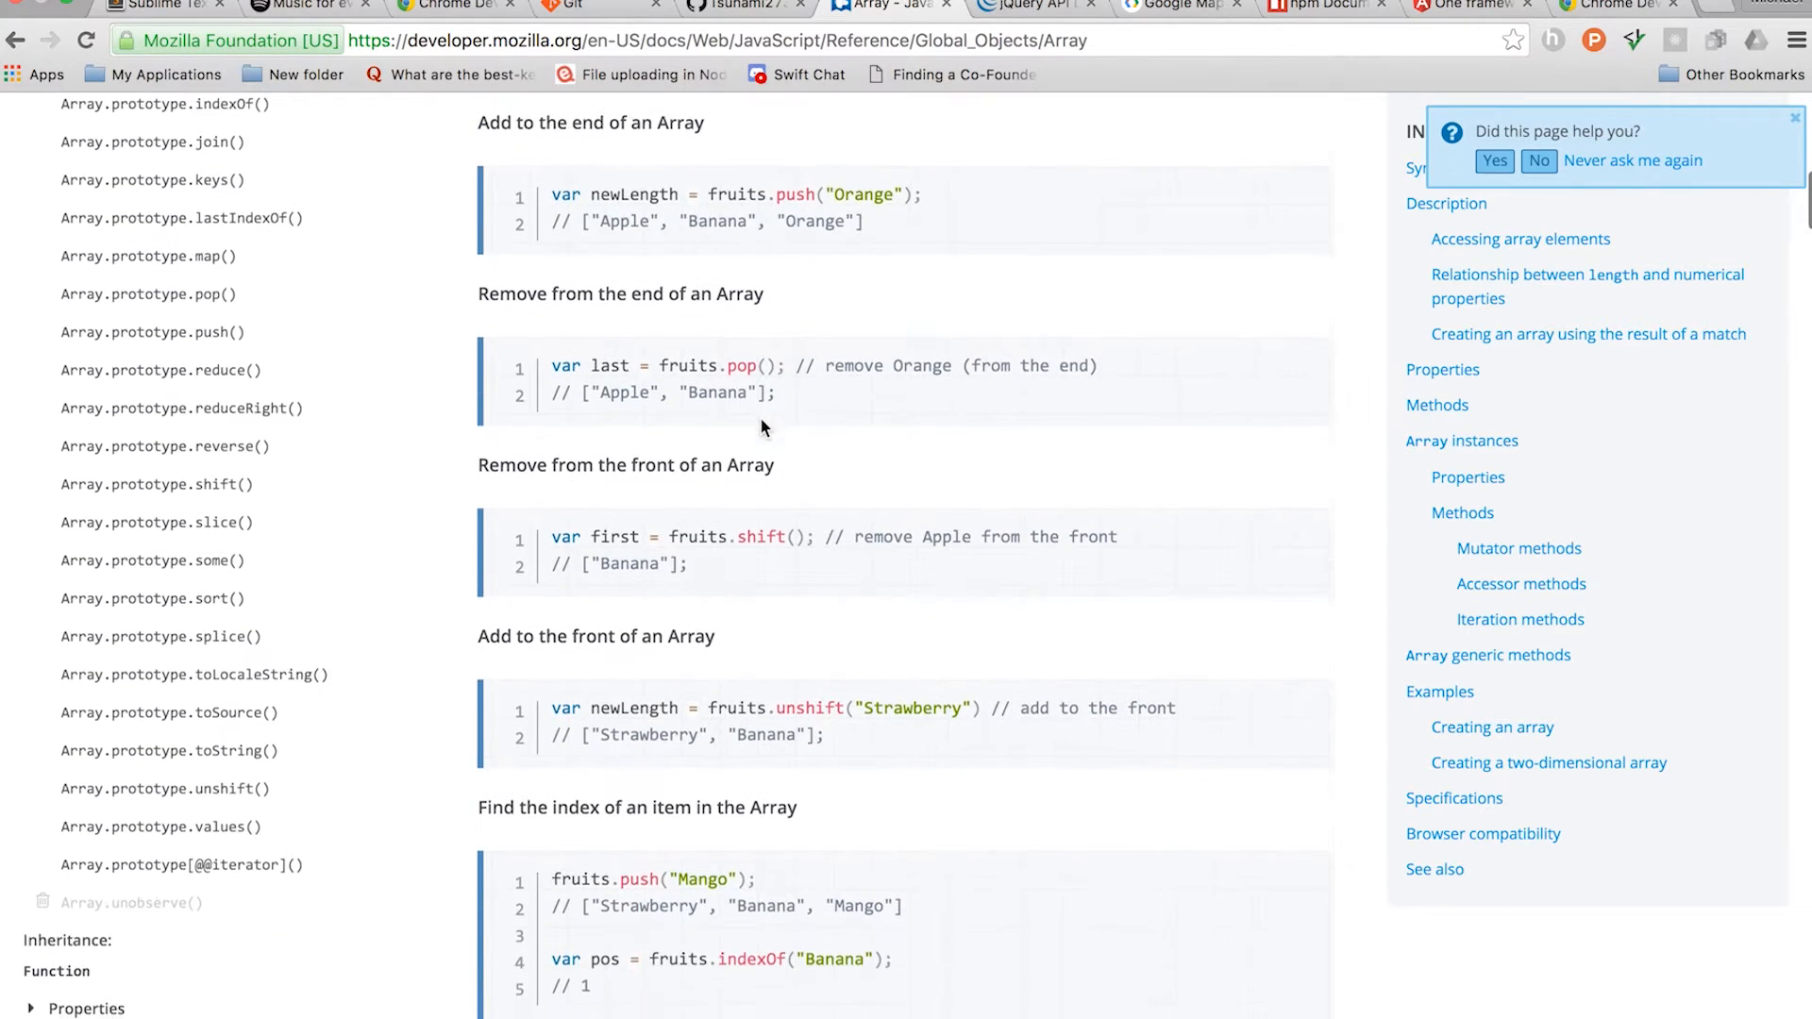
pyautogui.scroll(-3)
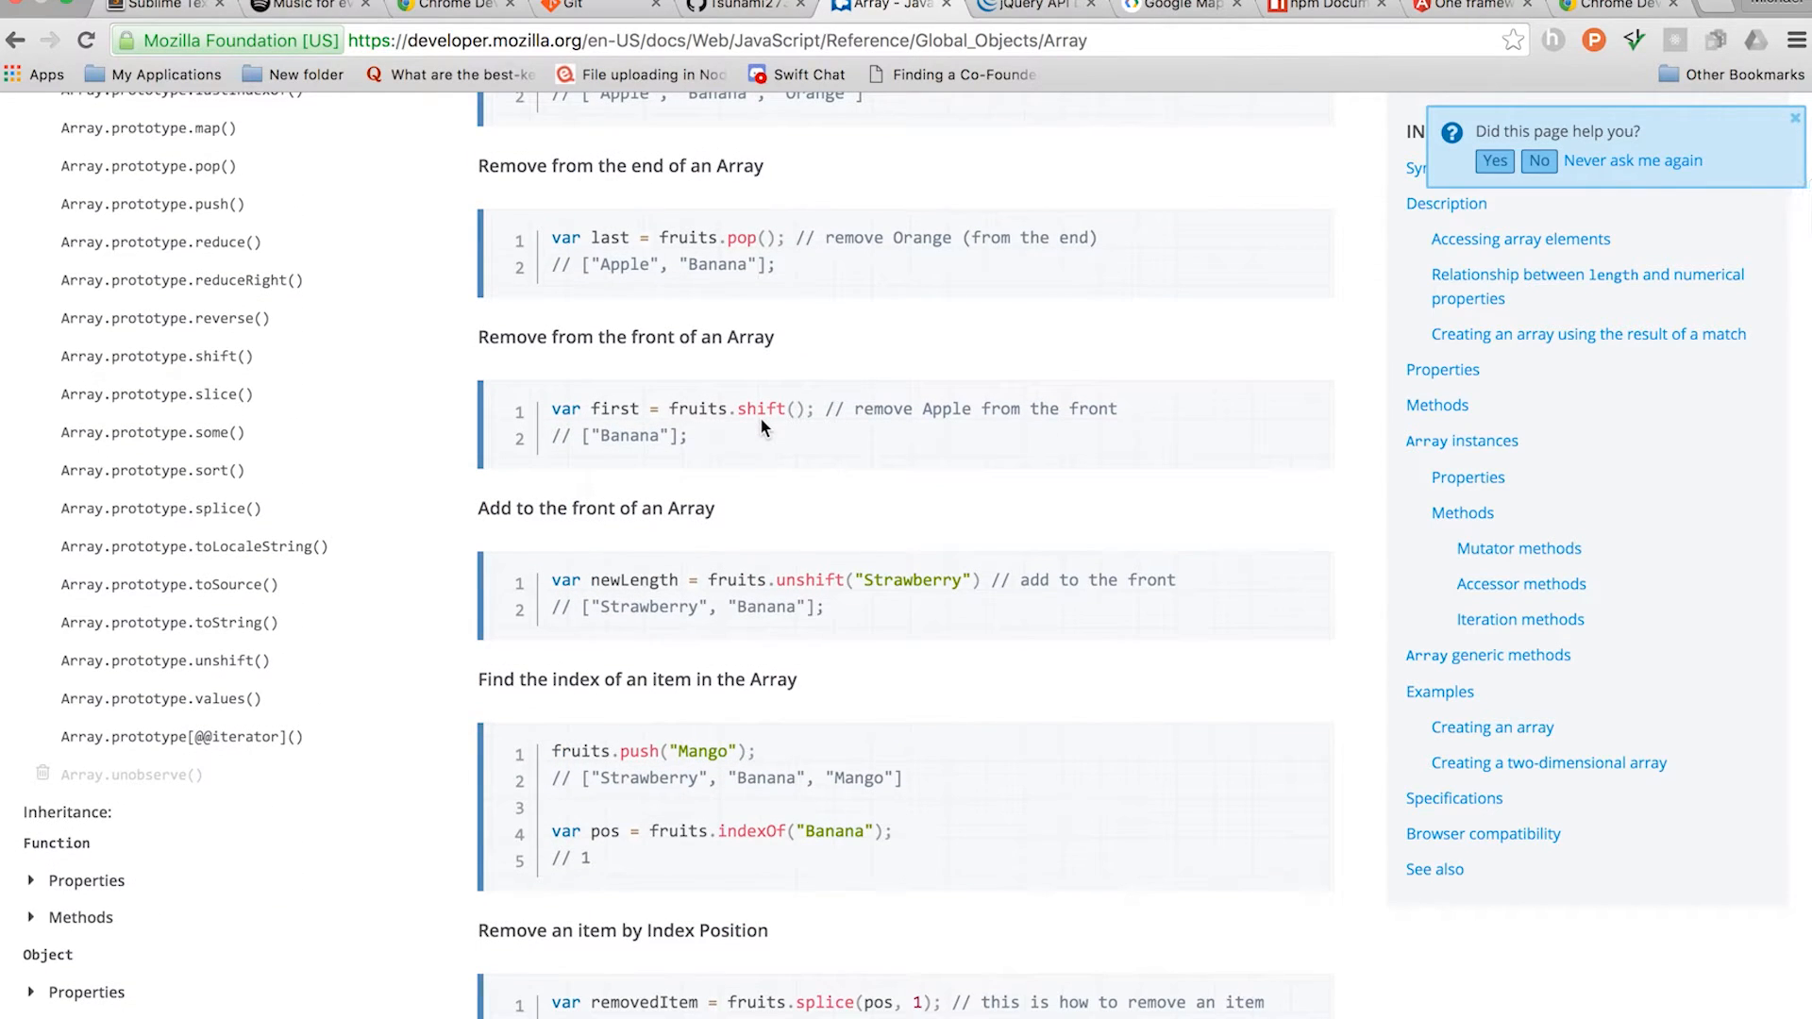
pyautogui.scroll(-3)
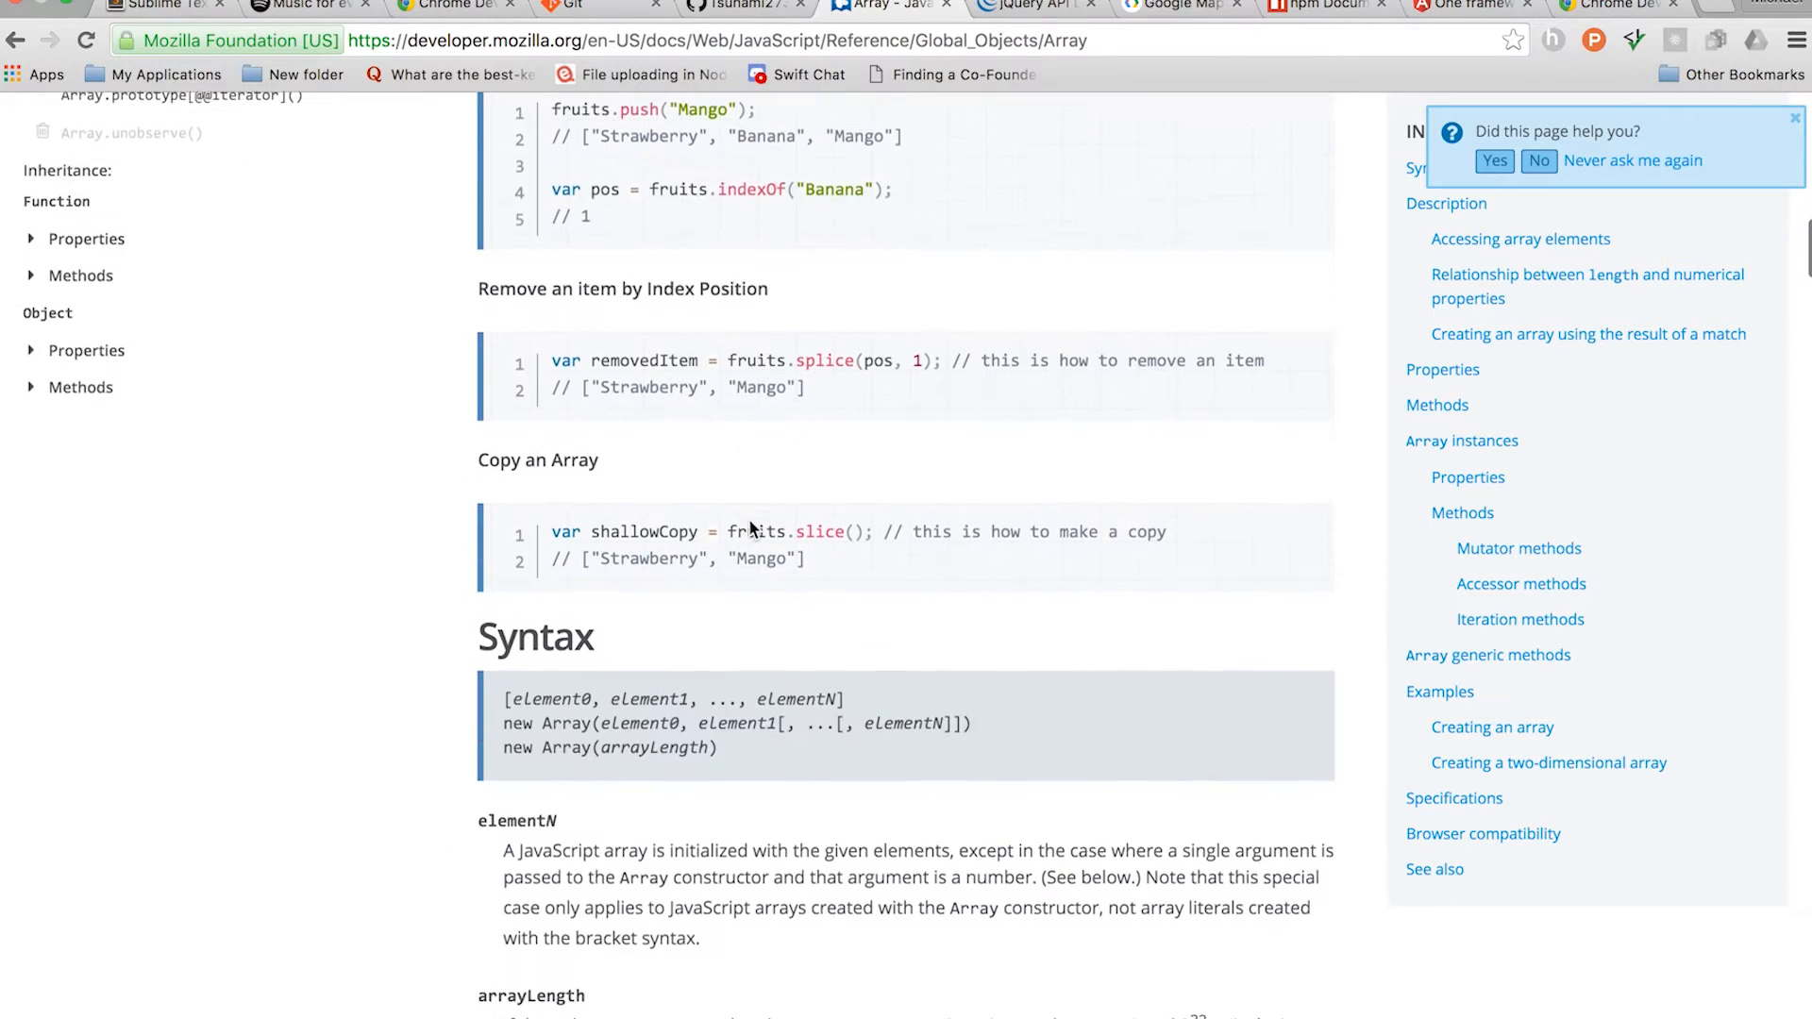
pyautogui.scroll(-3)
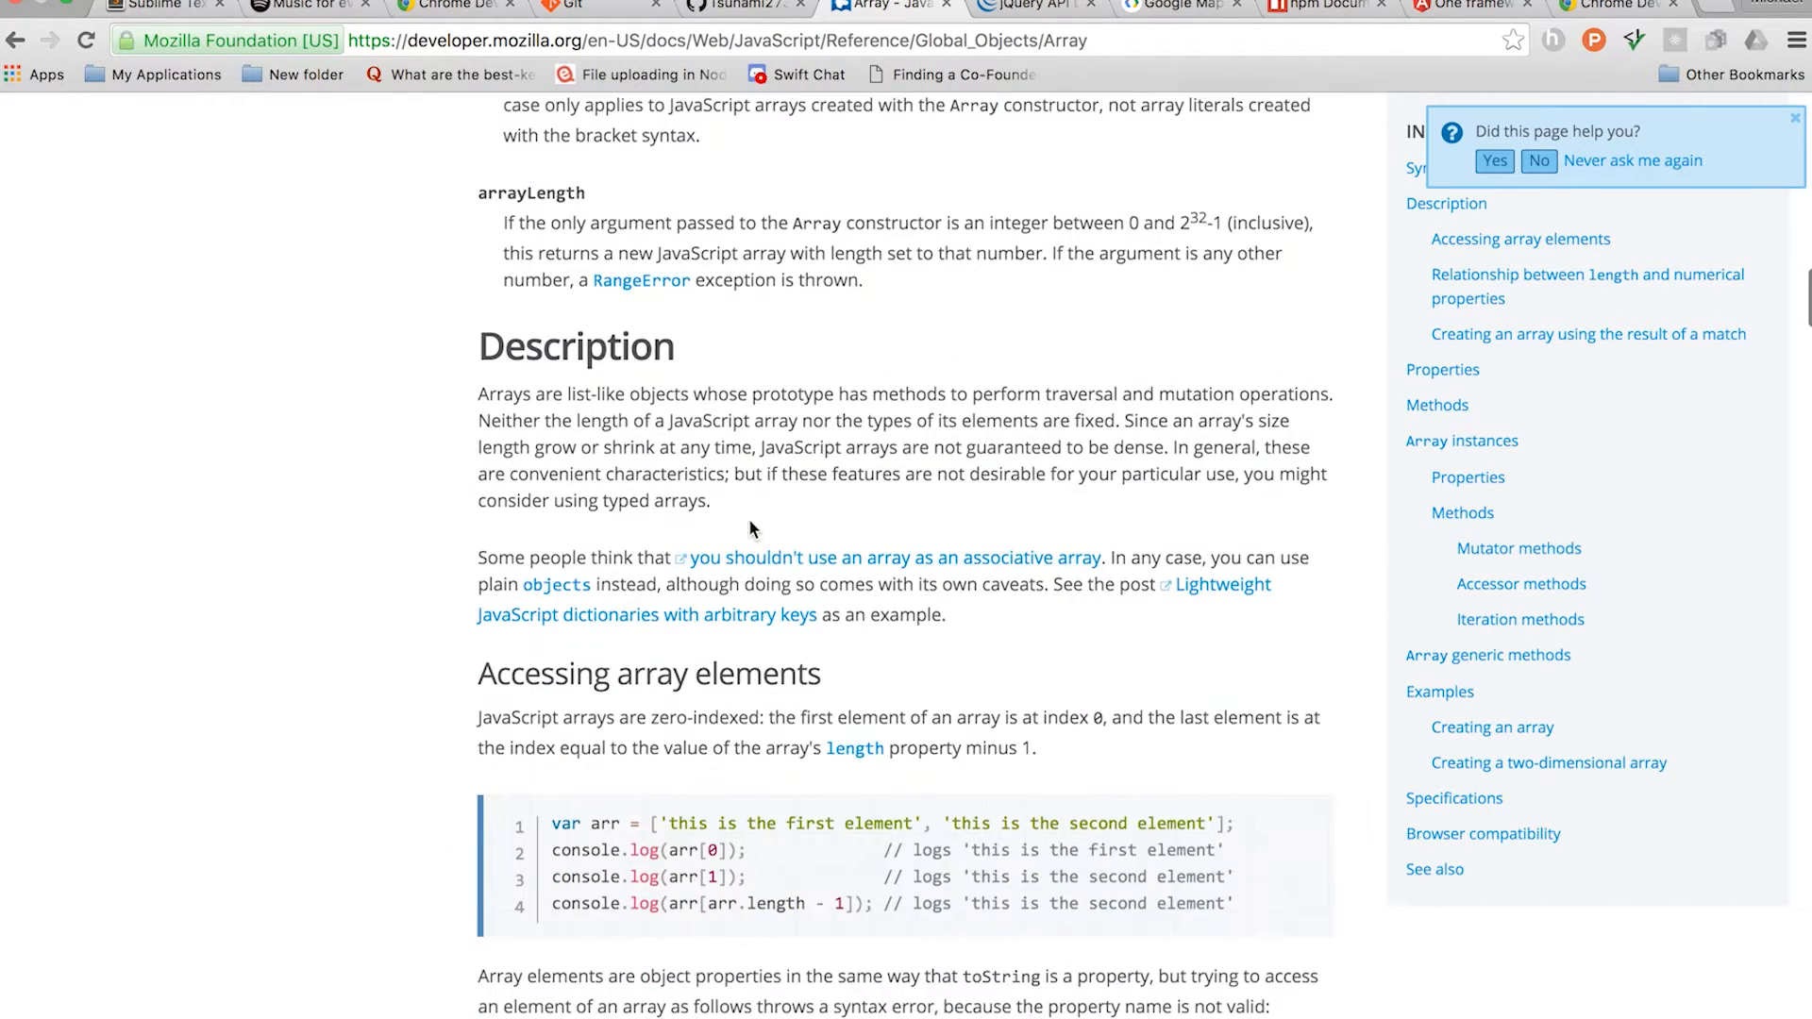
pyautogui.scroll(-3)
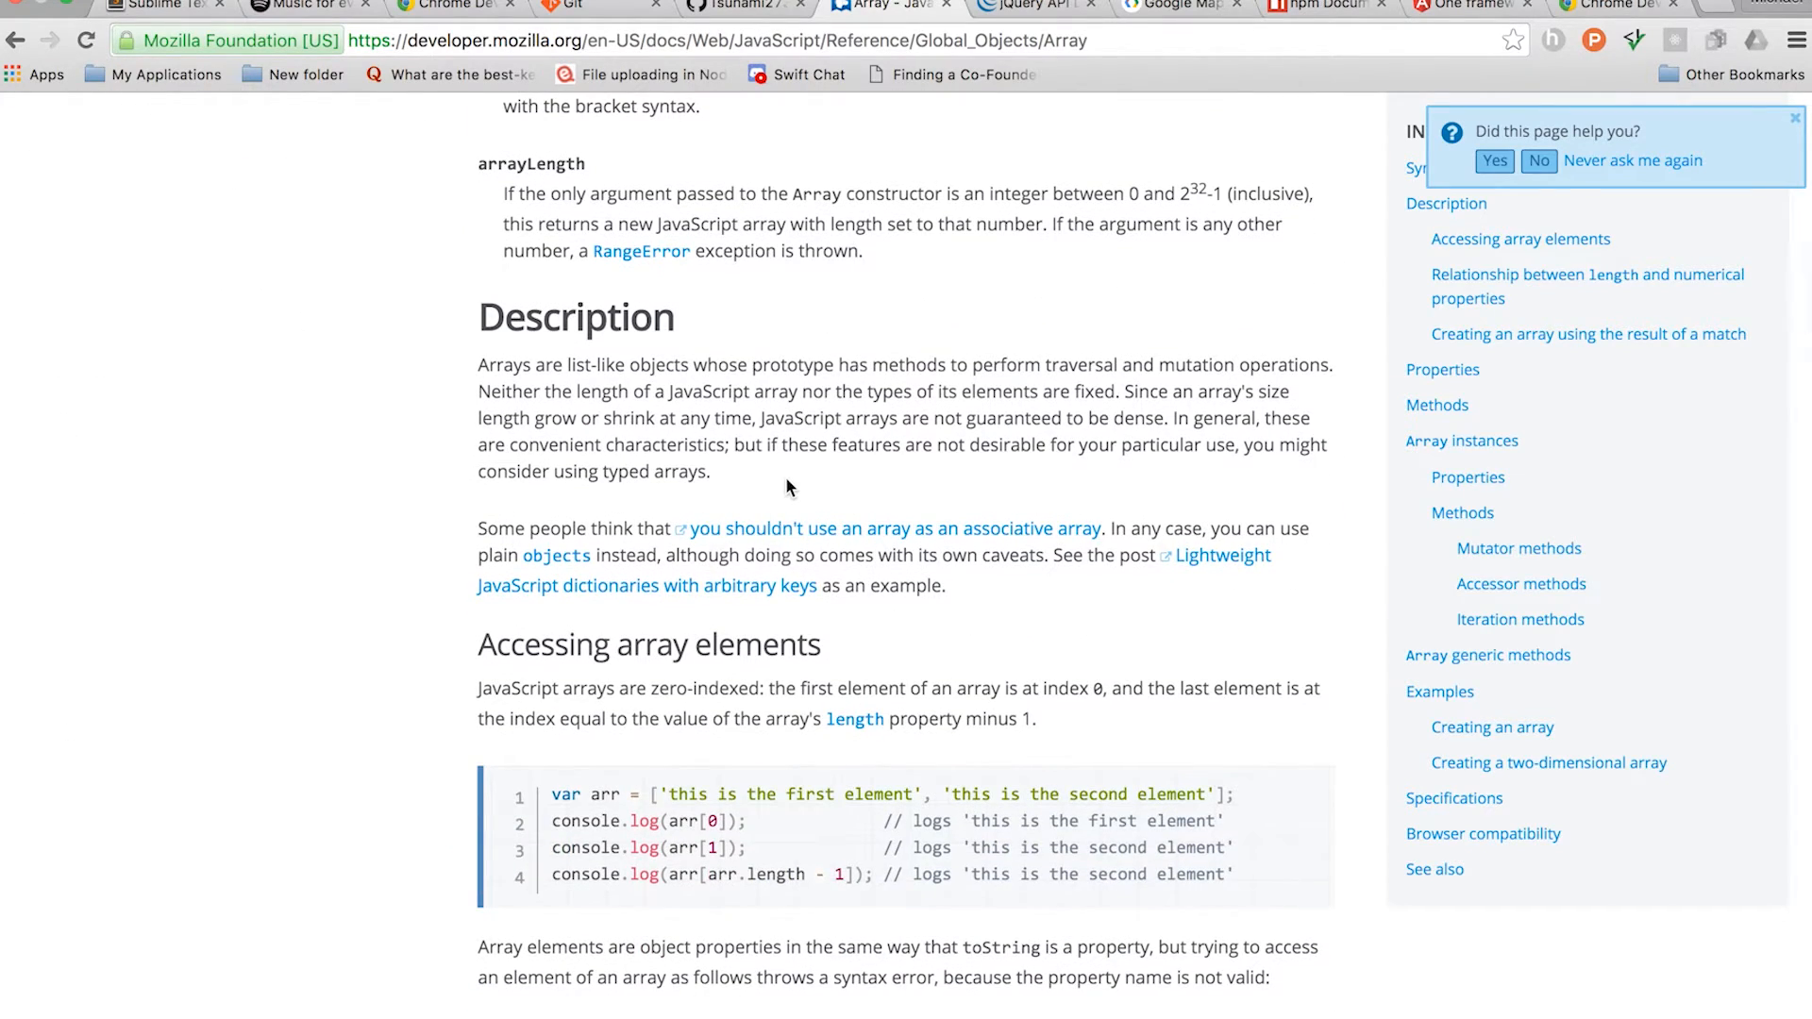
pyautogui.scroll(-3)
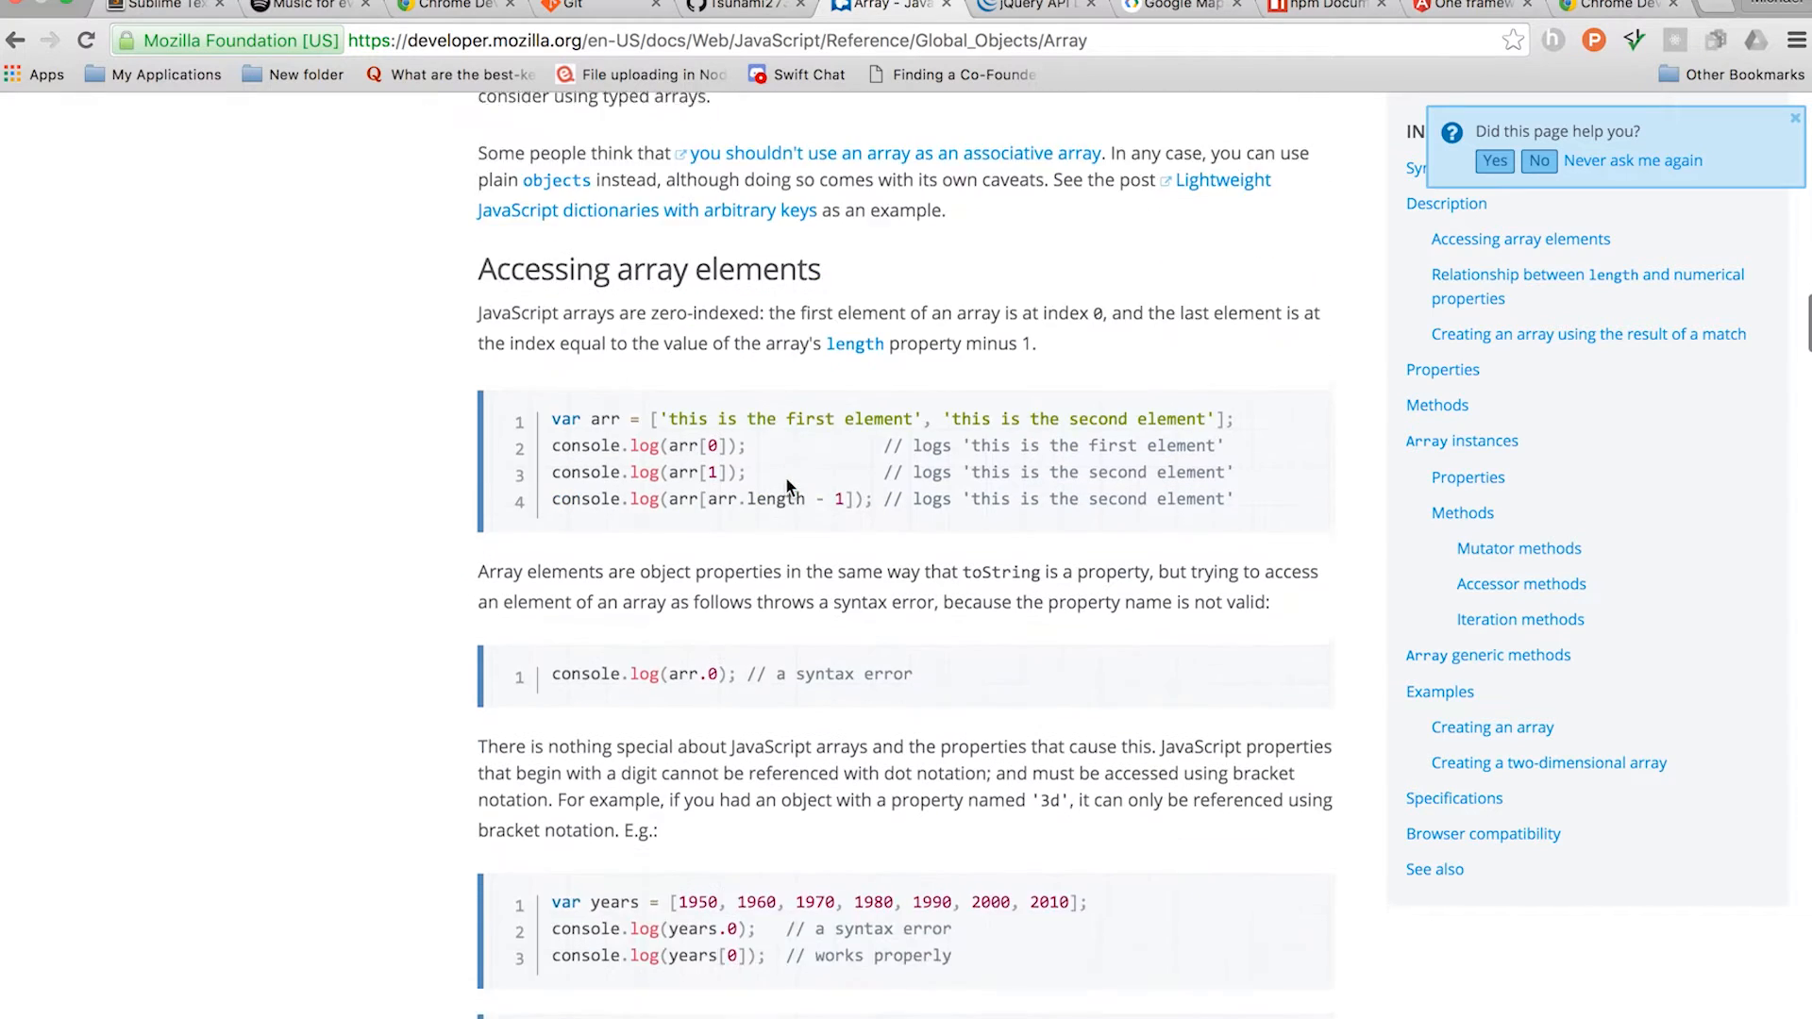
pyautogui.scroll(-3)
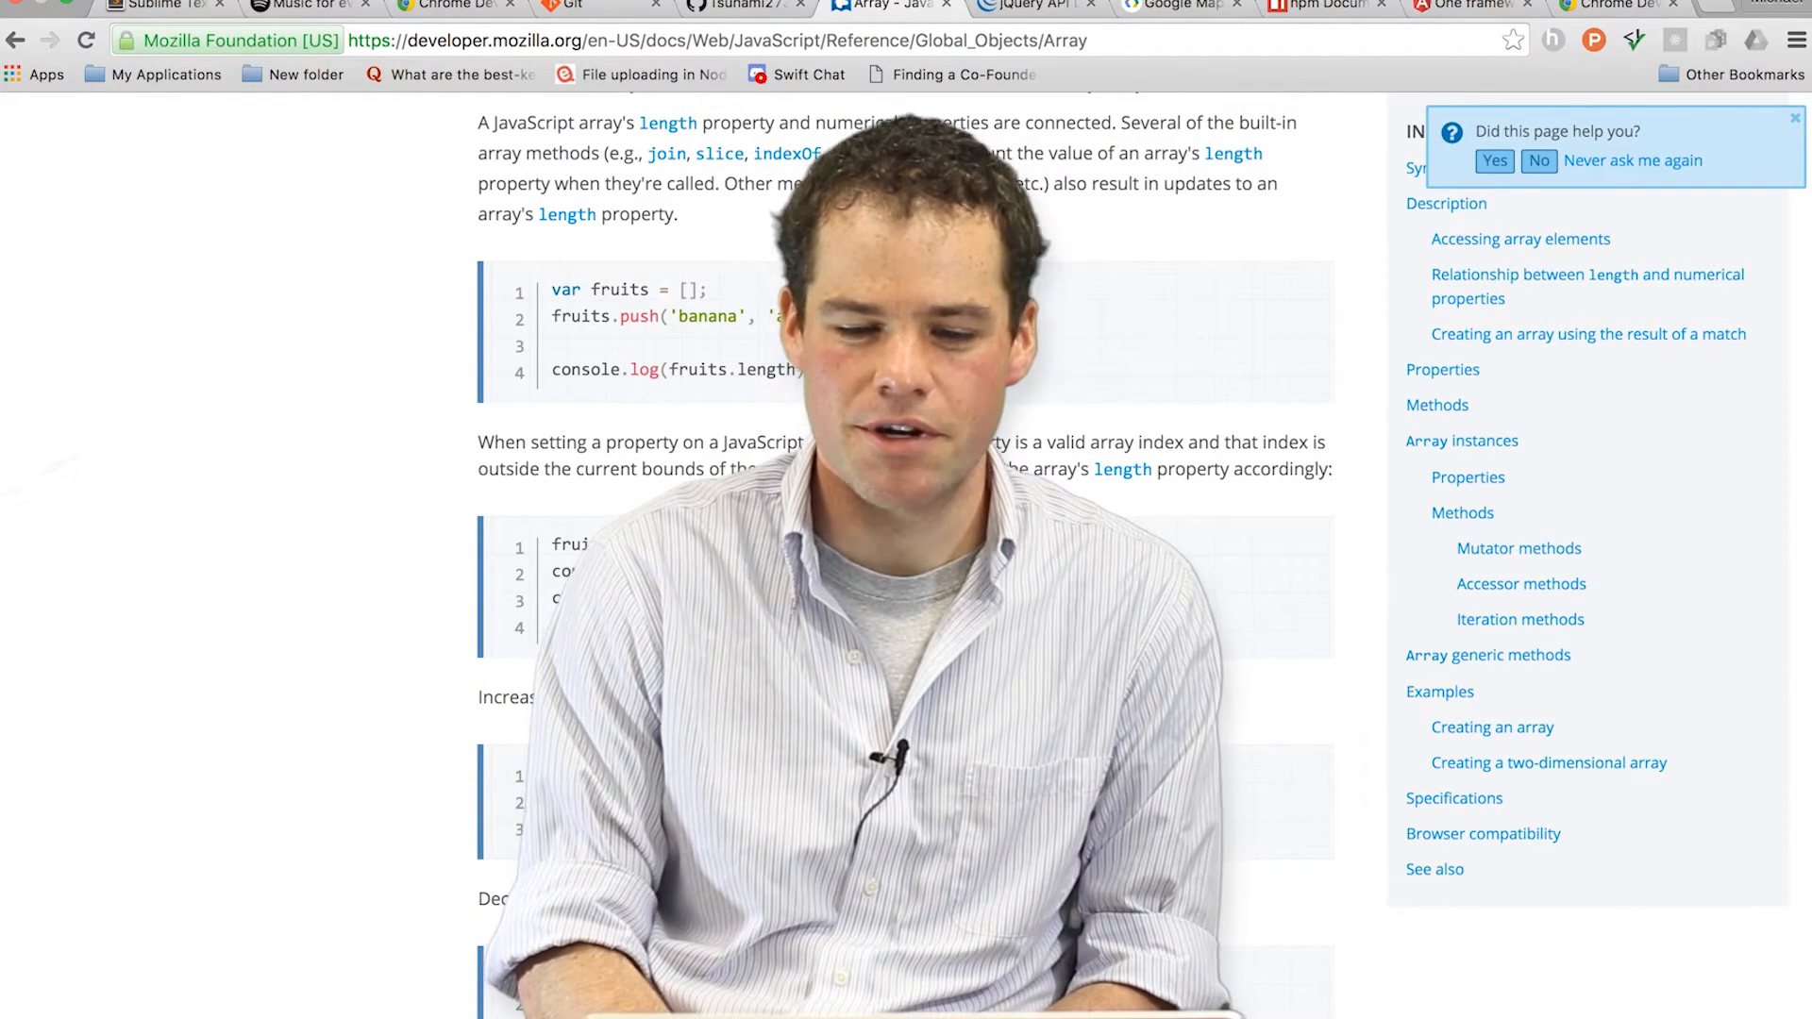
# Switch to the jQuery API tab and read the .addClass() page past its parameter descriptions
pyautogui.click(1021, 8)
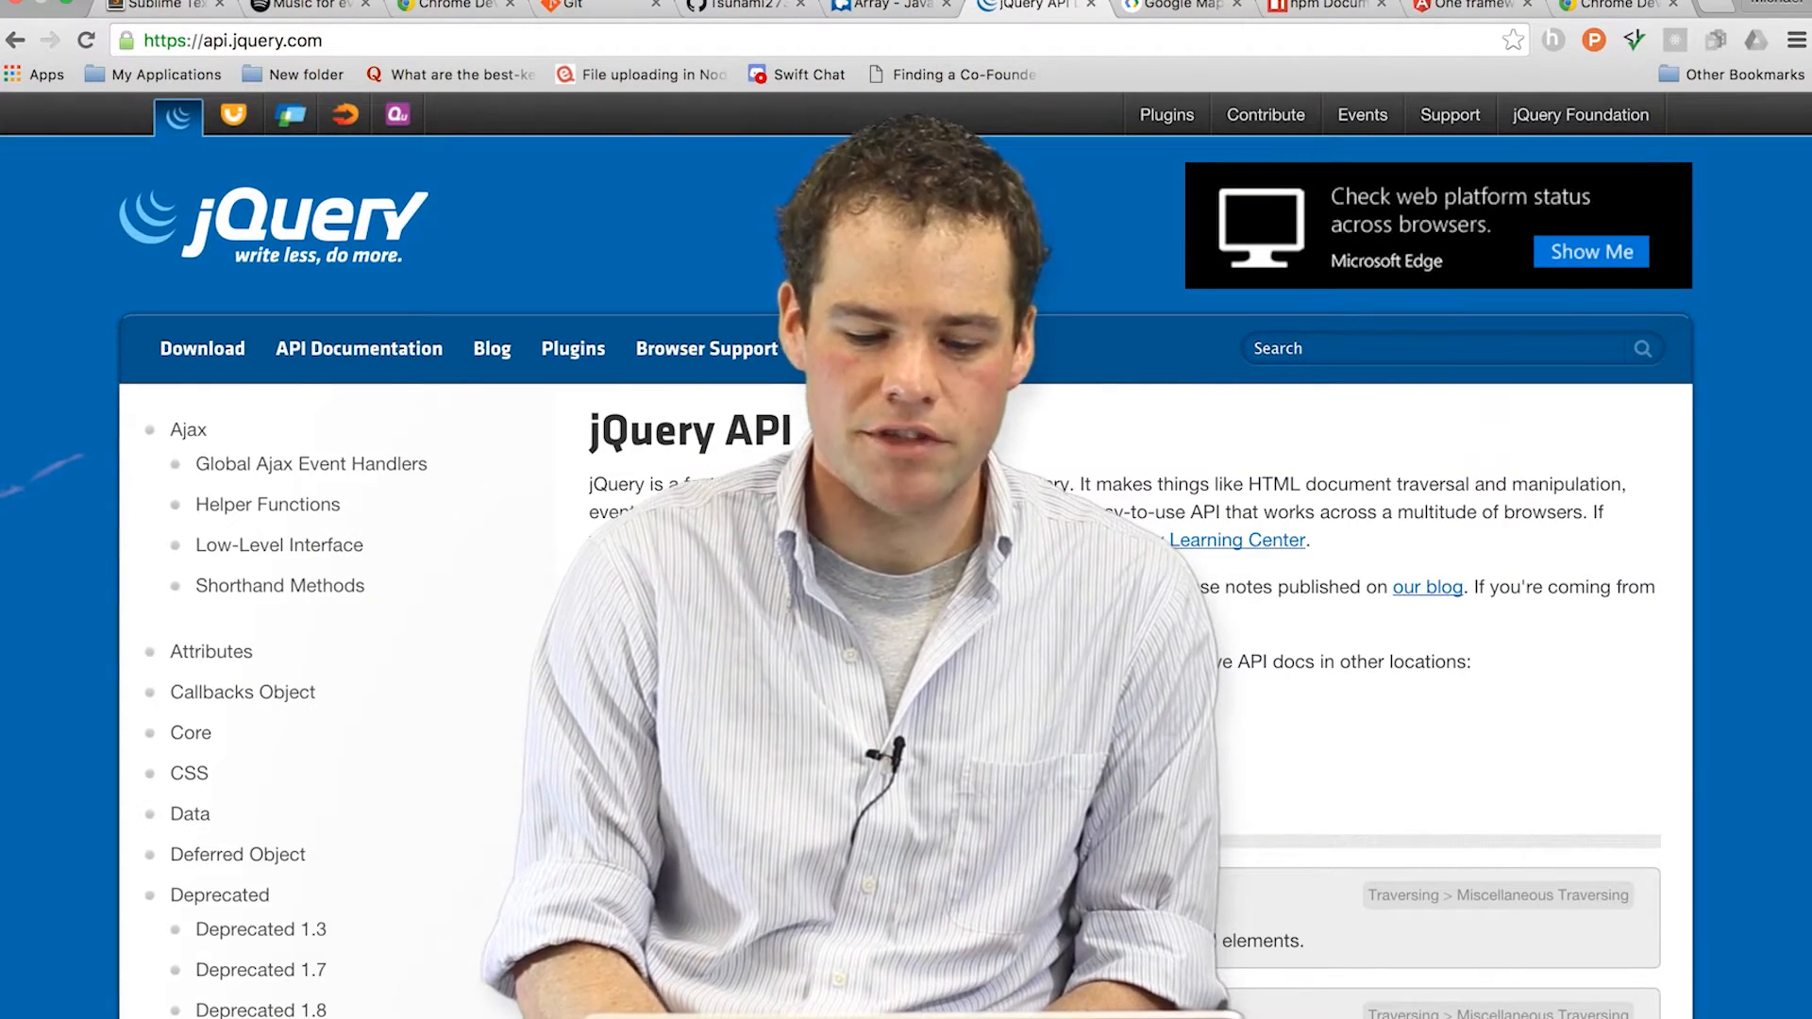
pyautogui.scroll(-3)
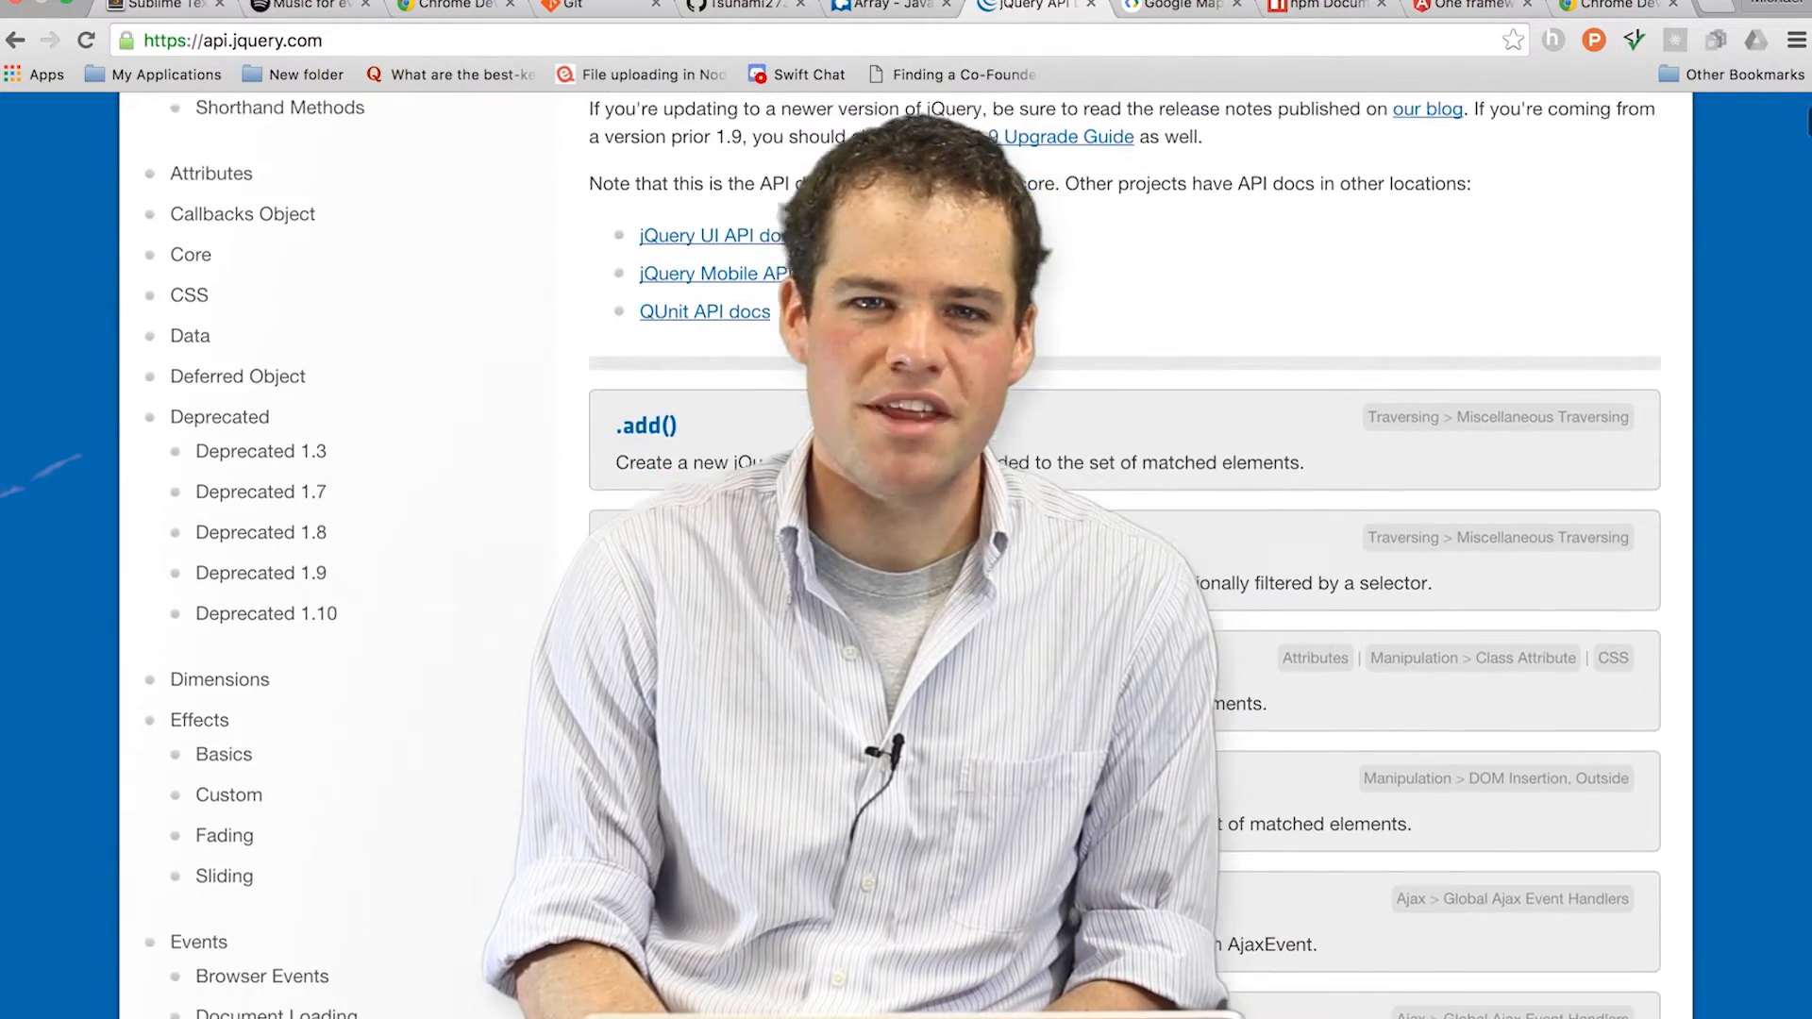
pyautogui.scroll(-3)
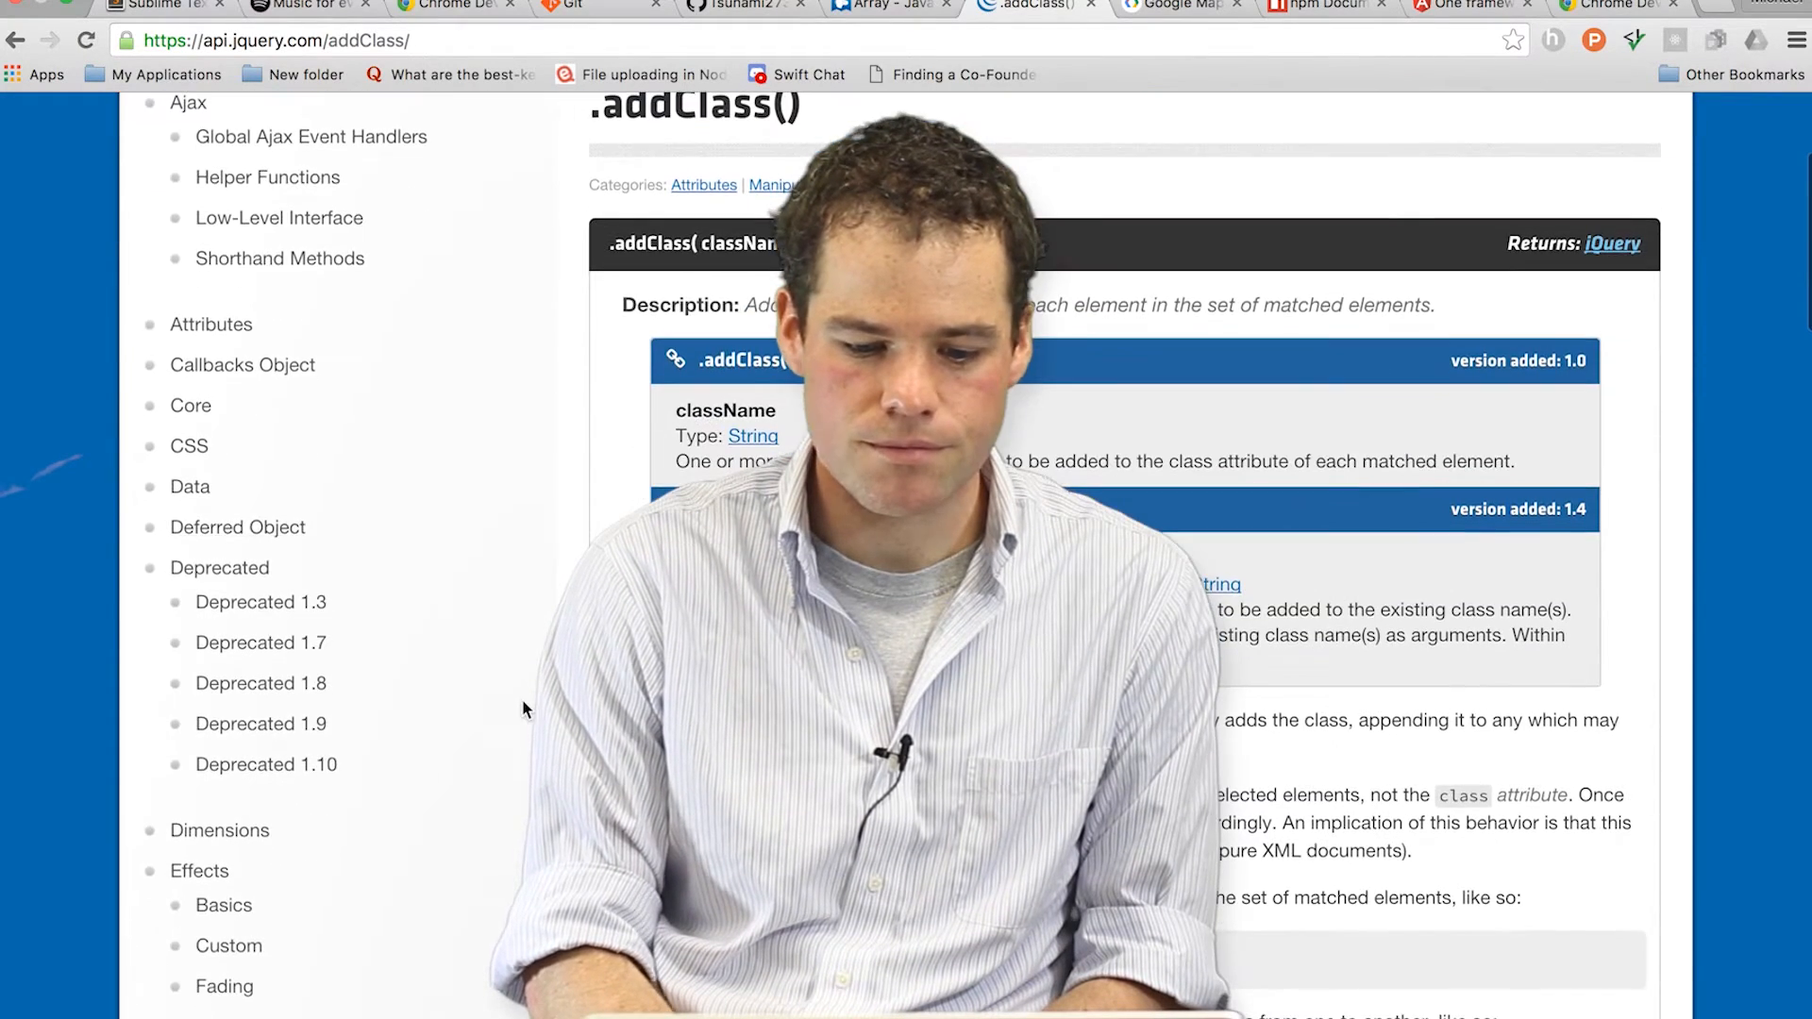
pyautogui.scroll(-3)
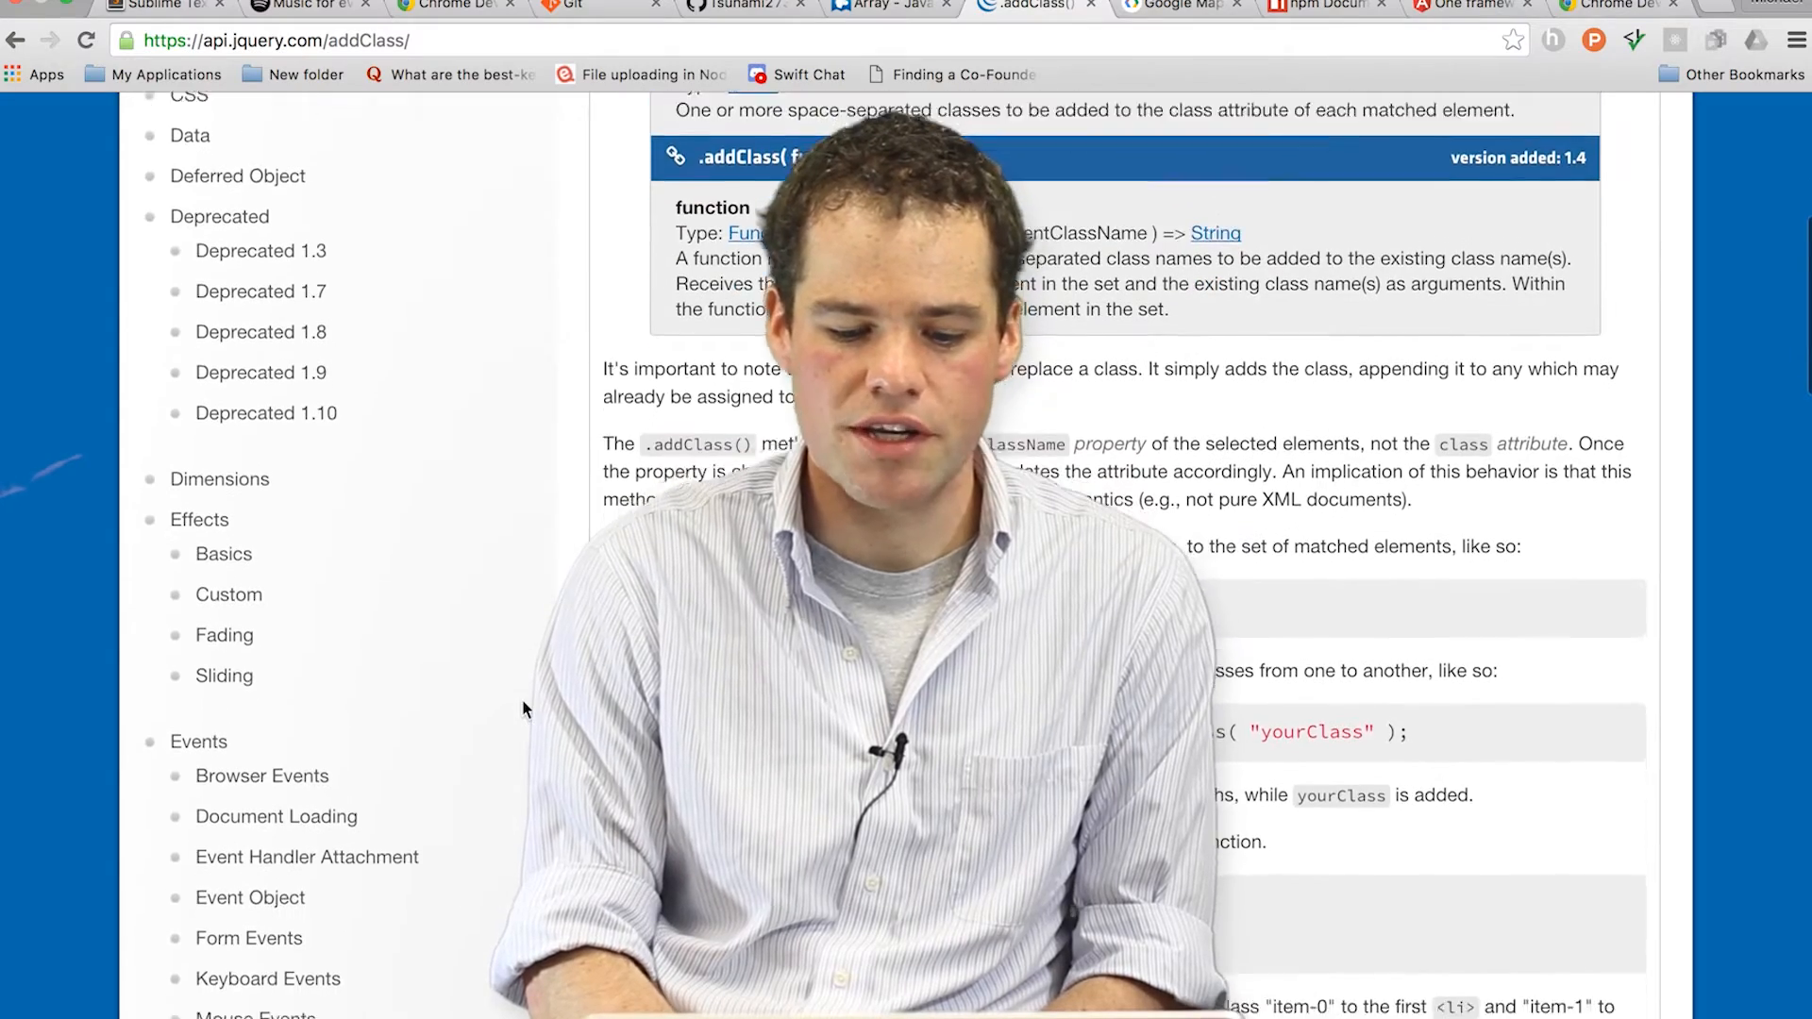
pyautogui.scroll(-3)
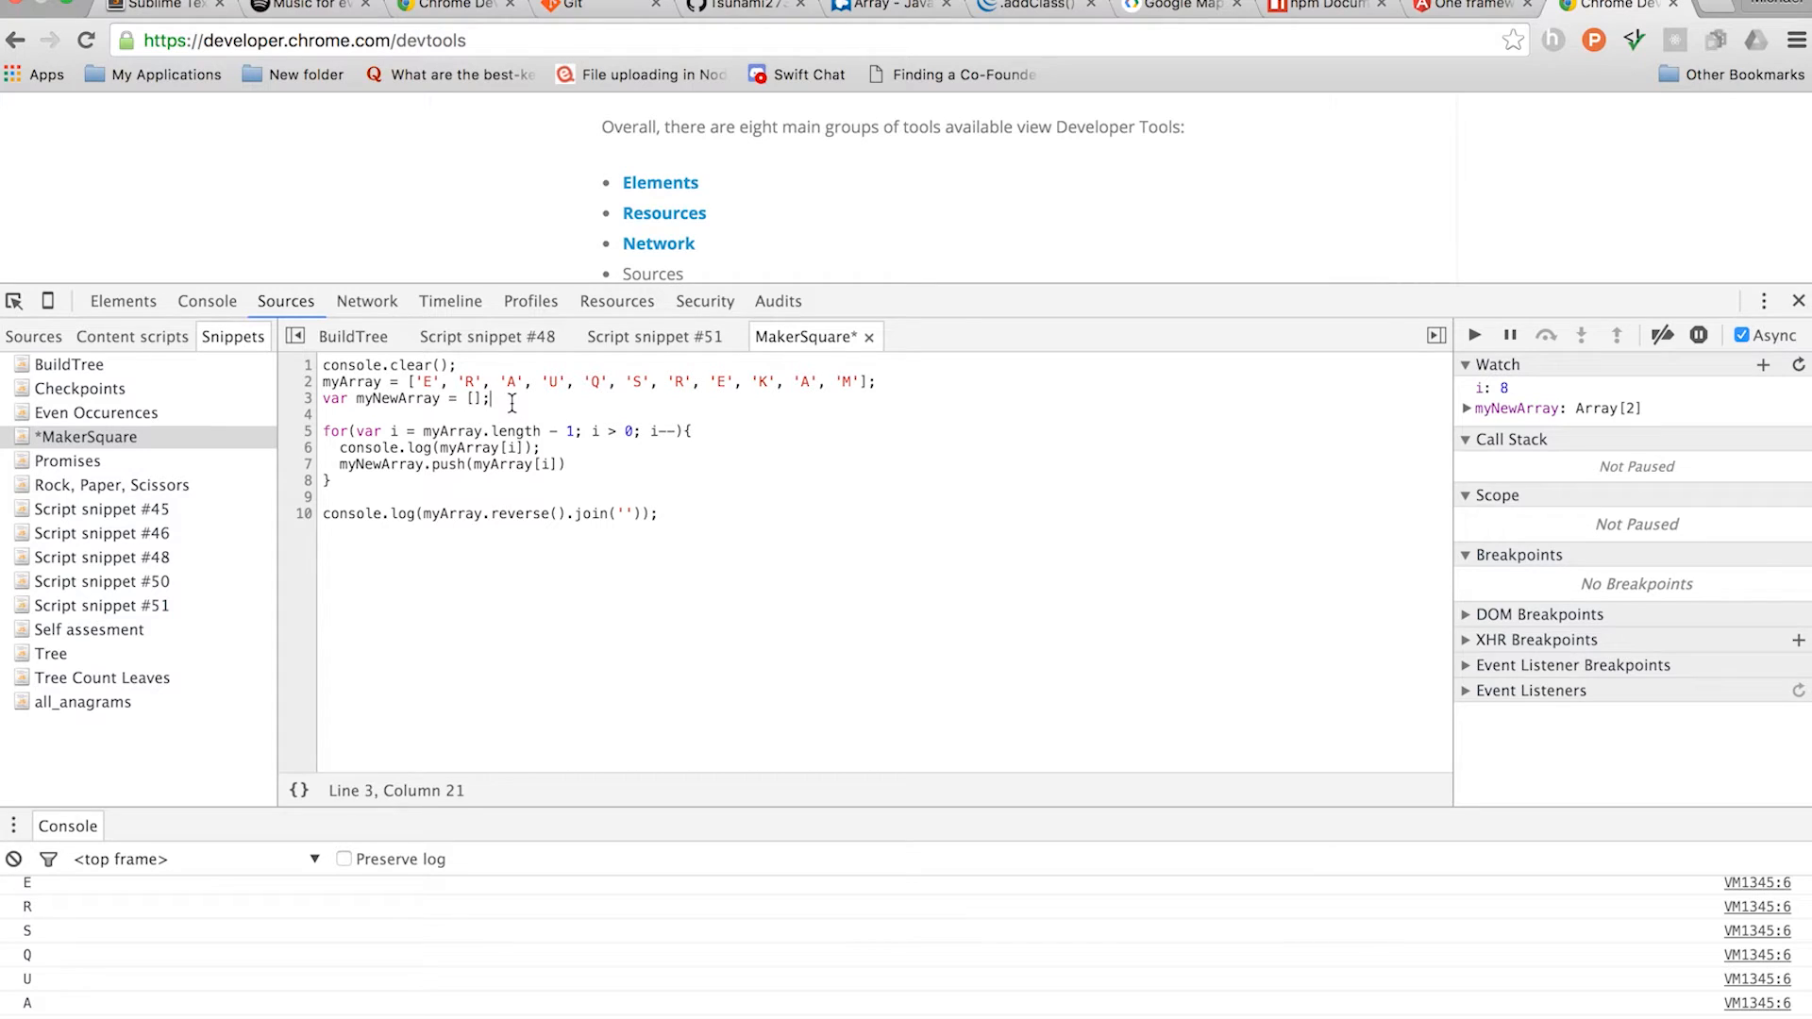
pyautogui.moveTo(299, 472)
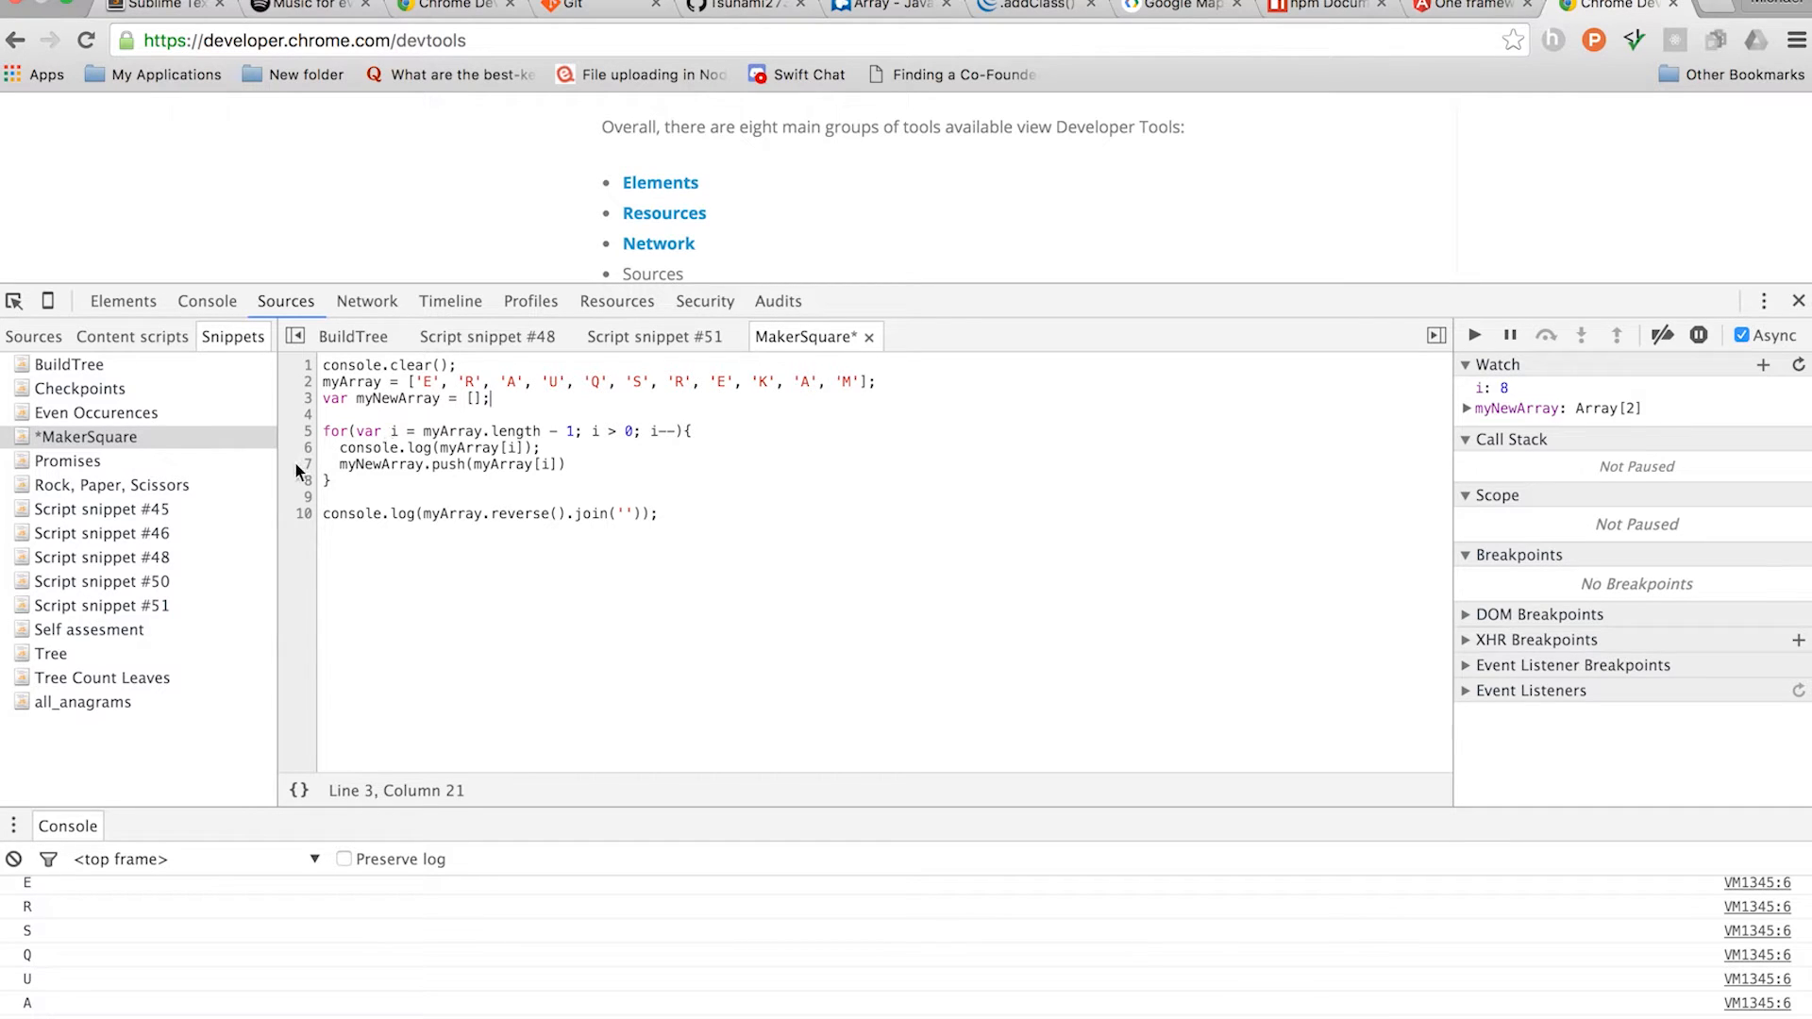
# Set a breakpoint on line 7 of the MakerSquare snippet and run it until it pauses
pyautogui.click(300, 464)
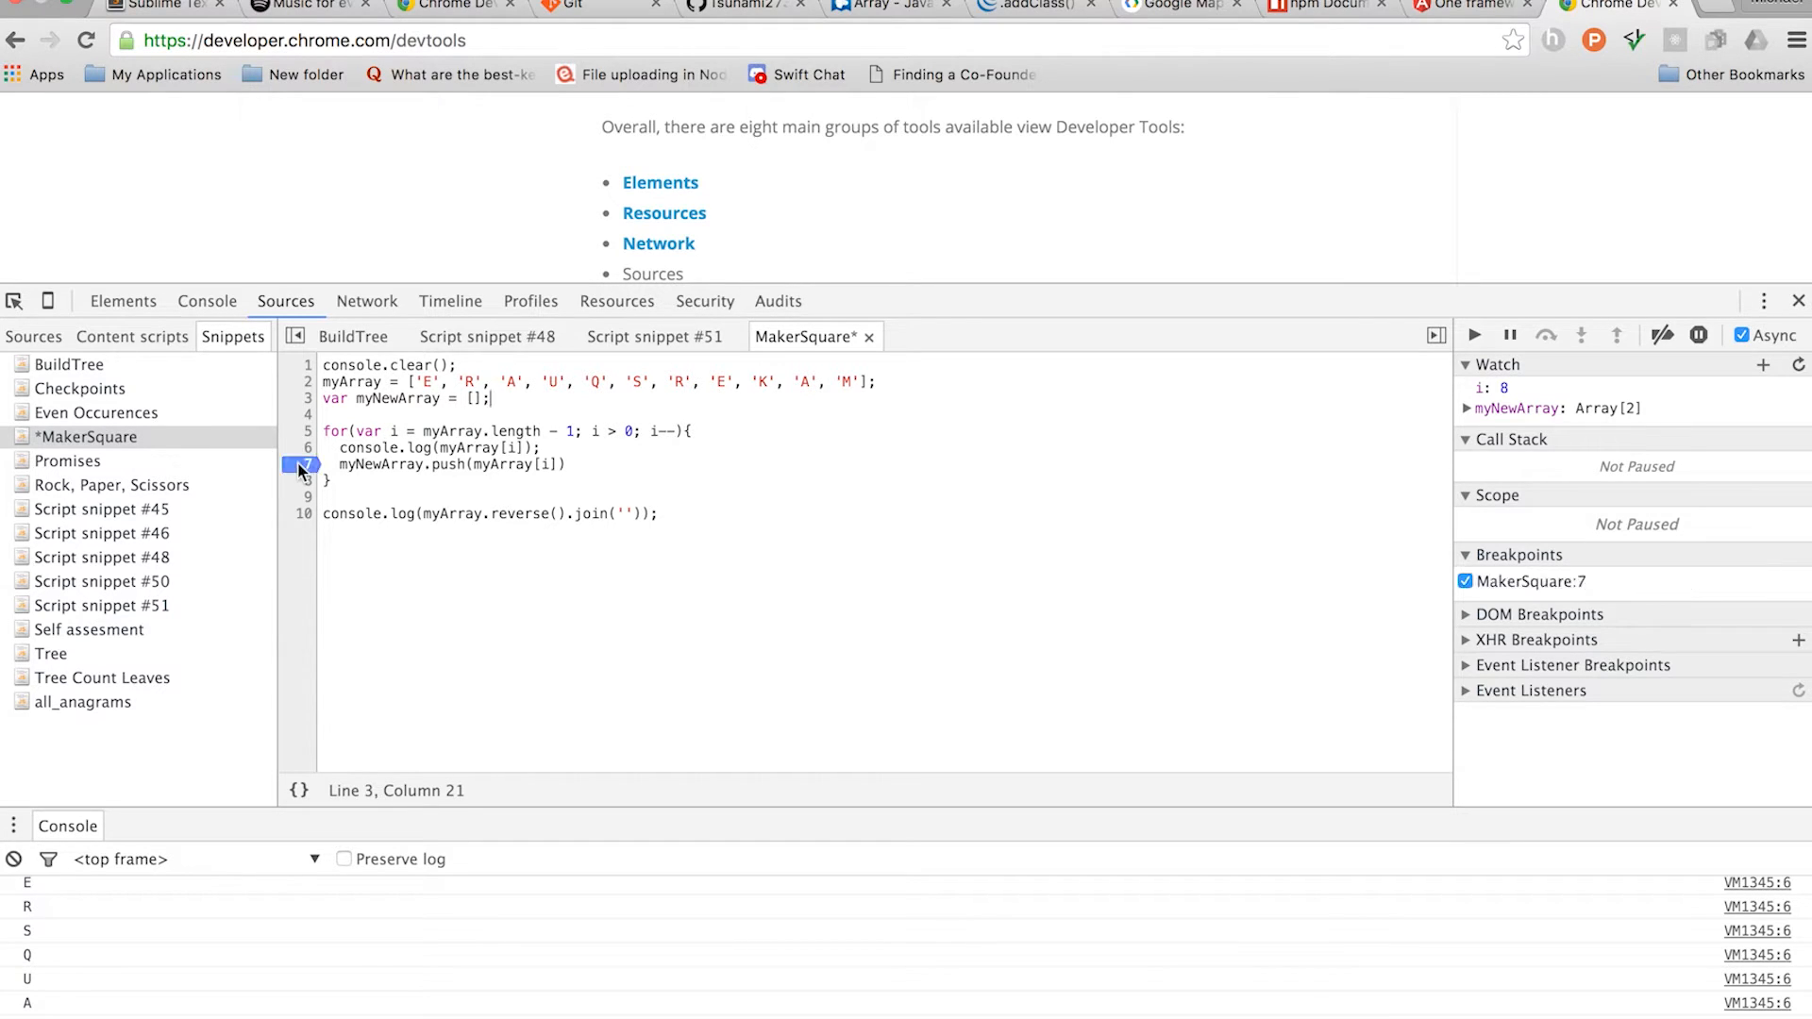
pyautogui.moveTo(1321, 360)
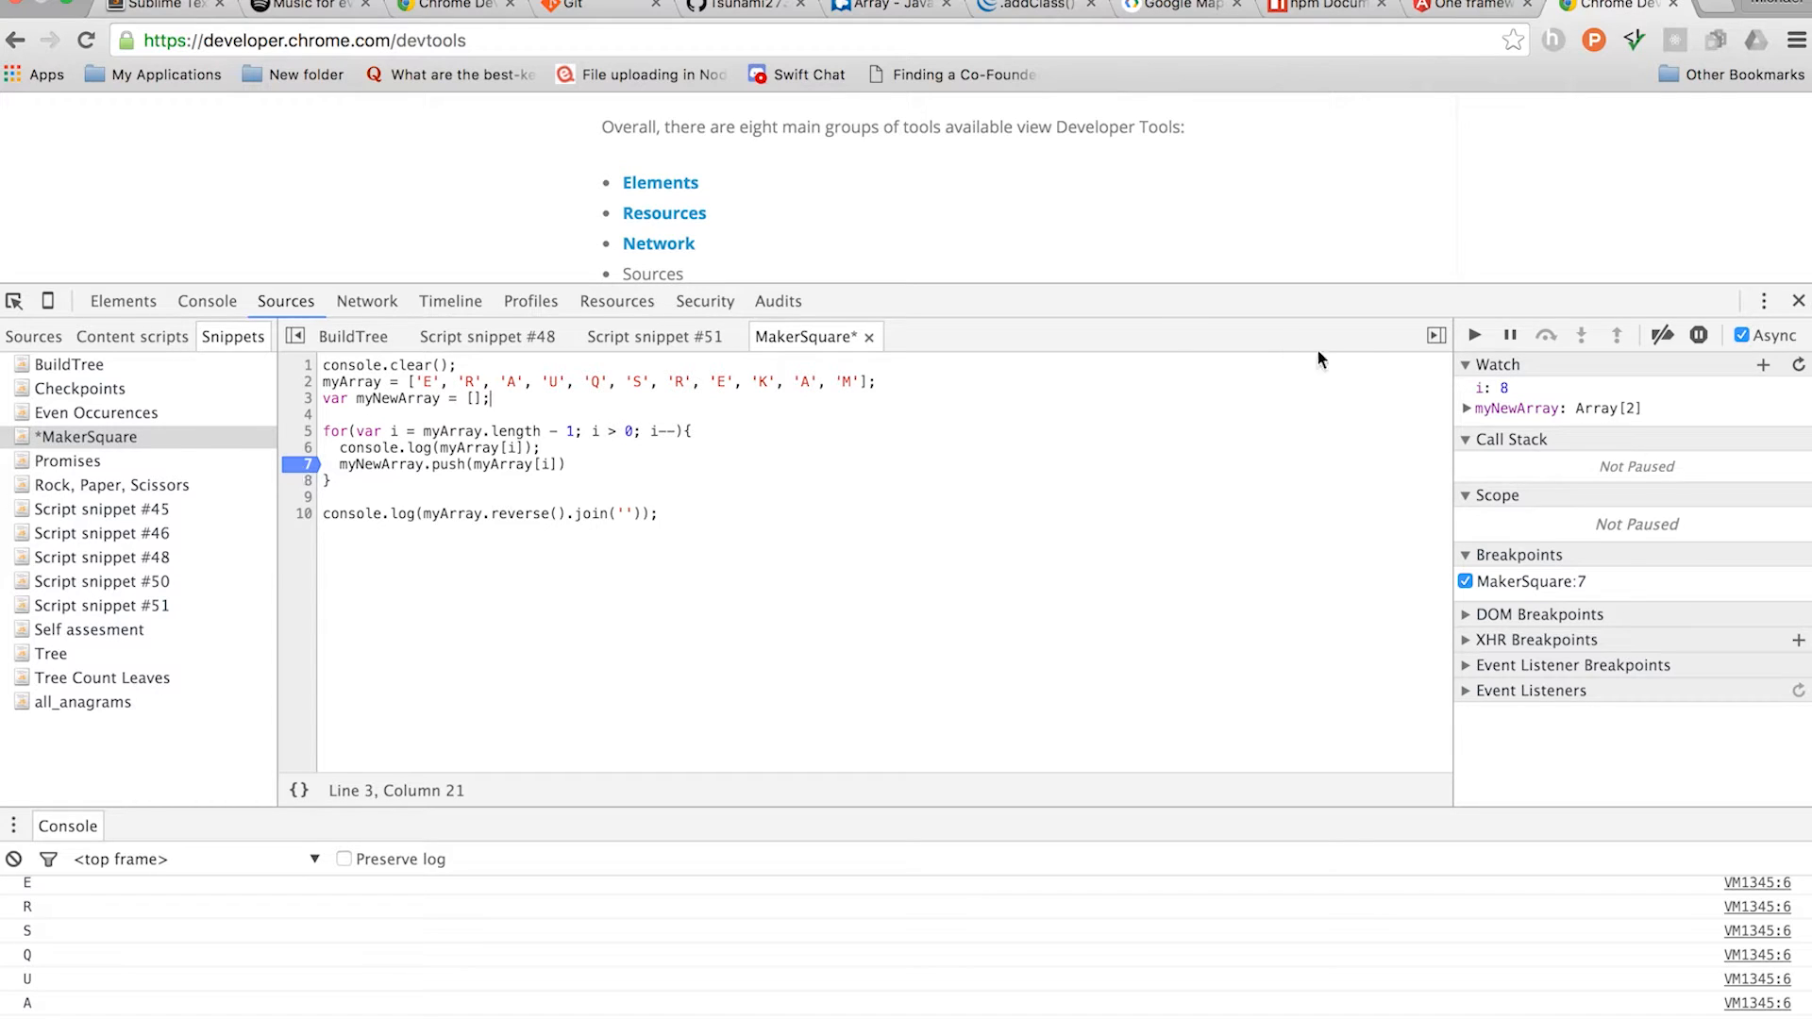
pyautogui.click(1472, 335)
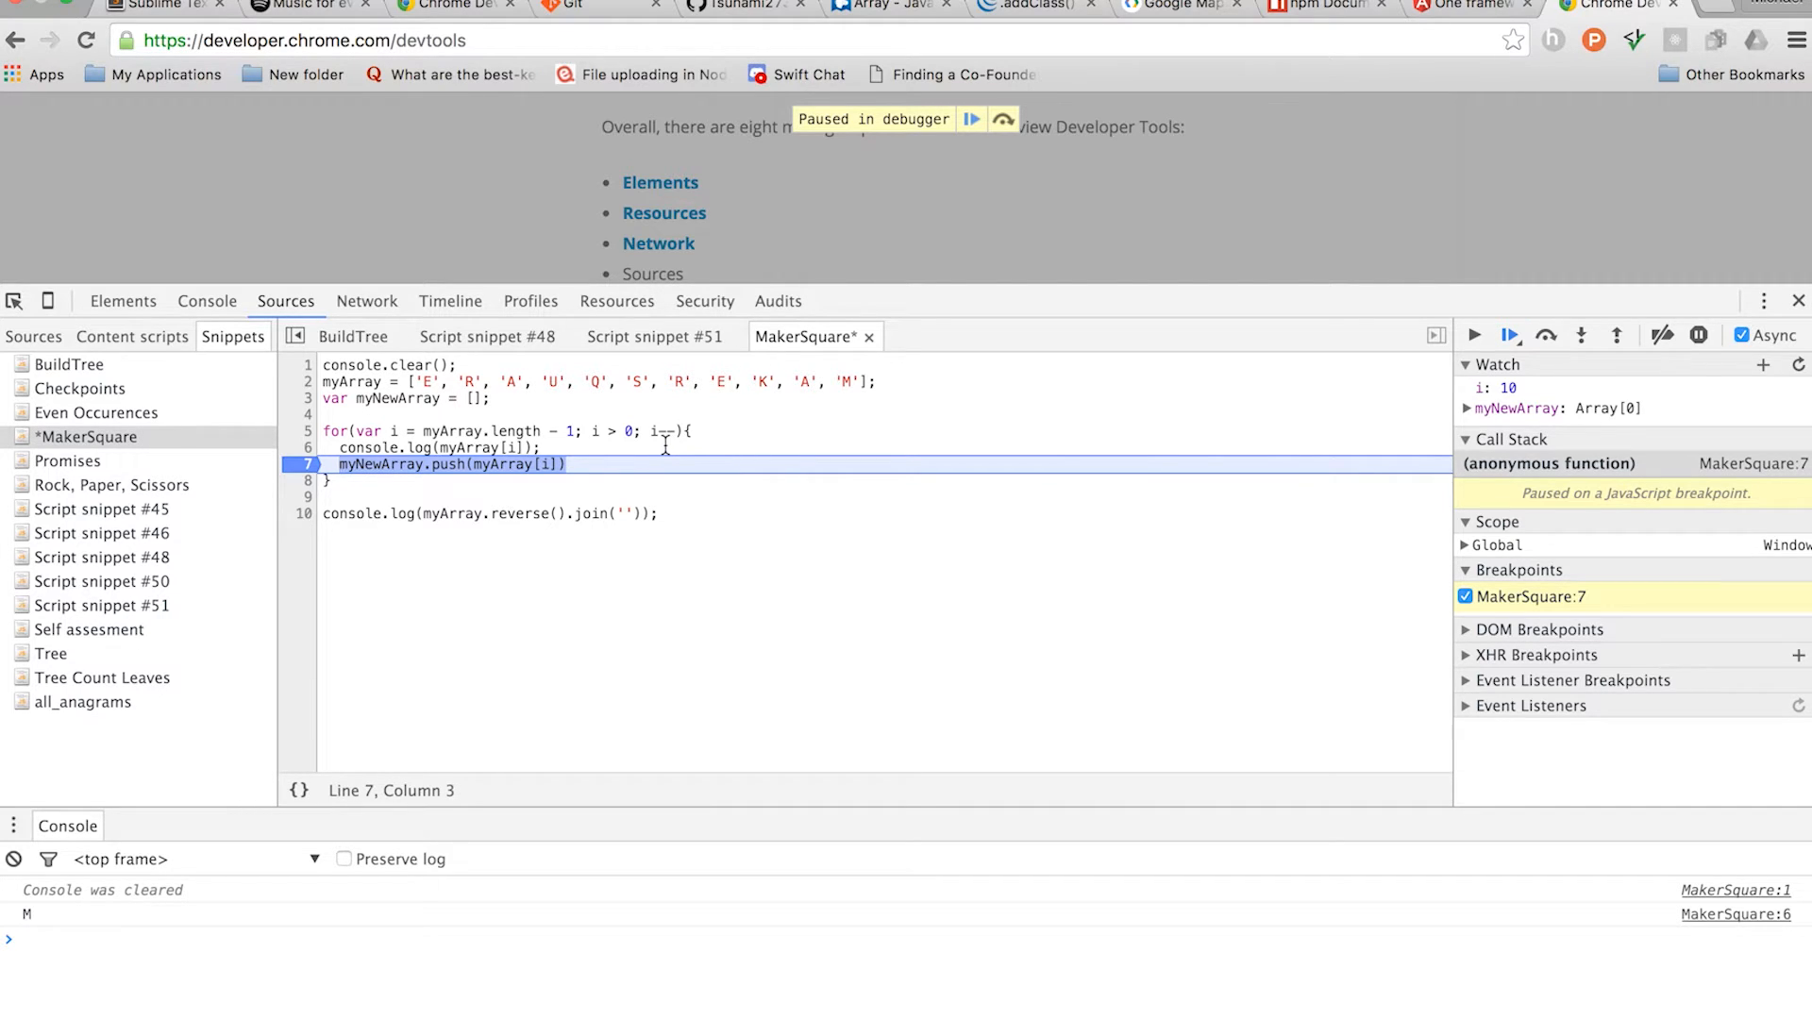
pyautogui.moveTo(1282, 387)
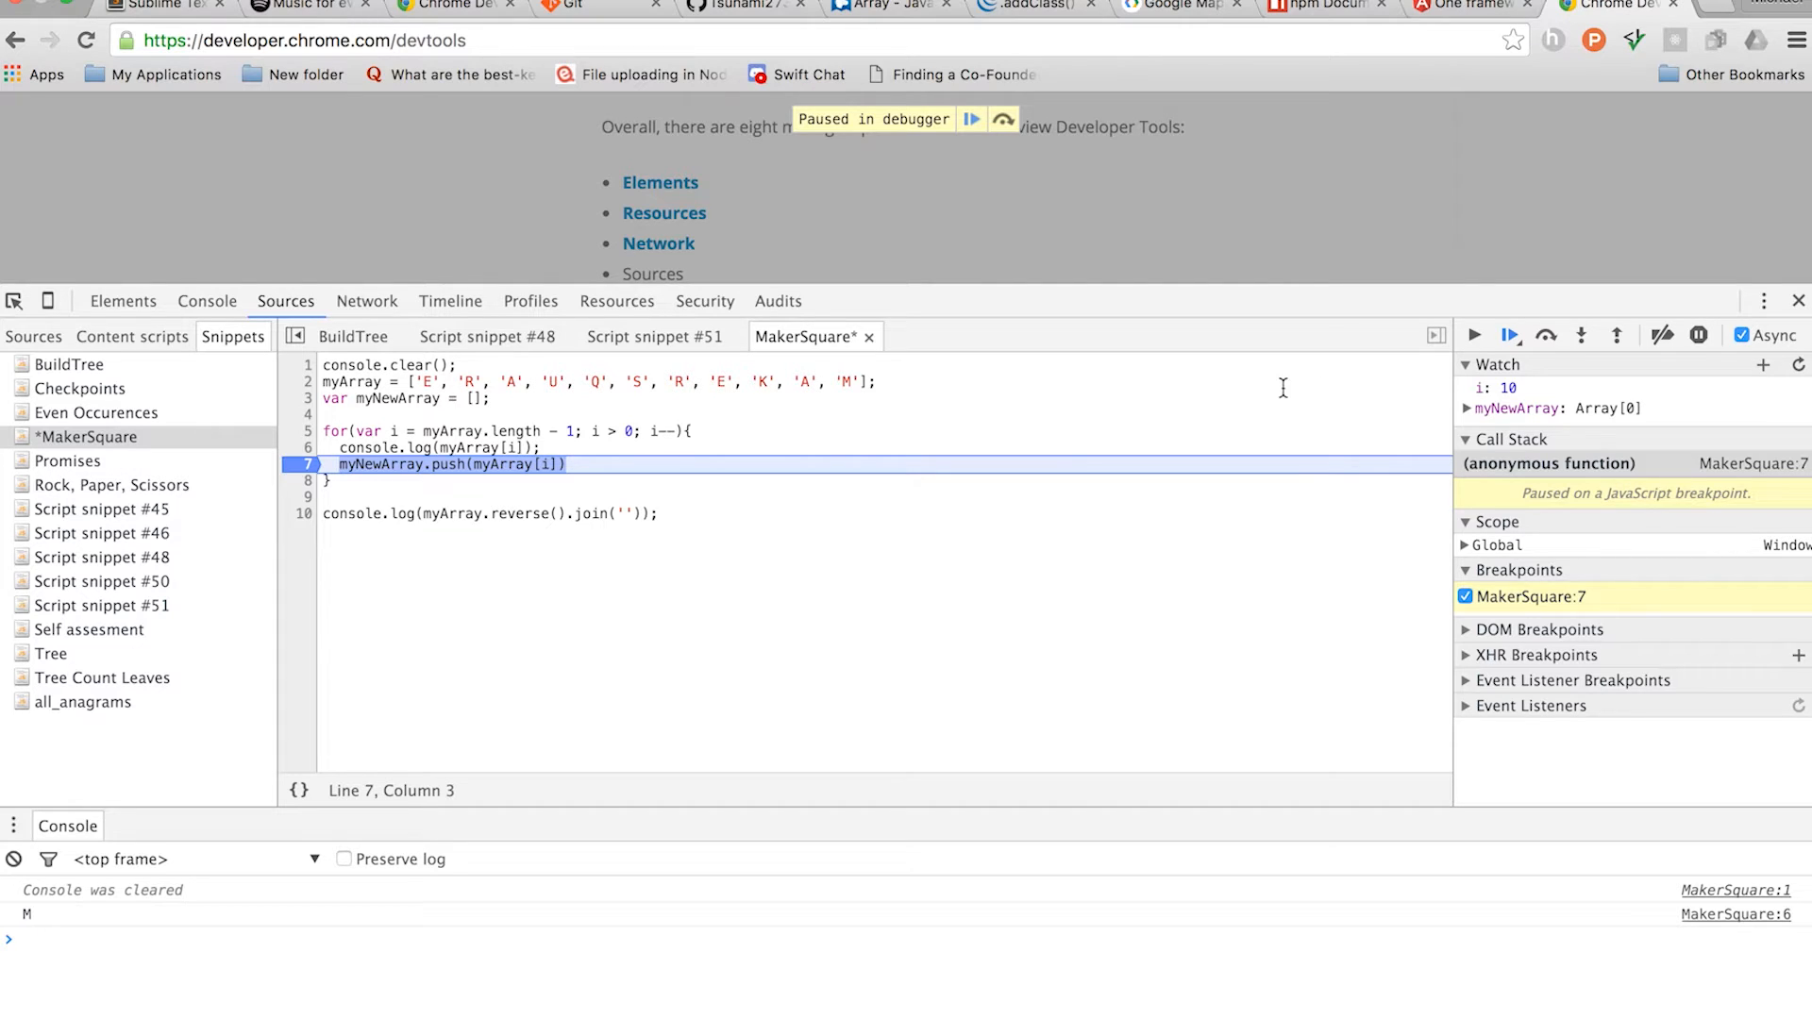
pyautogui.moveTo(1055, 374)
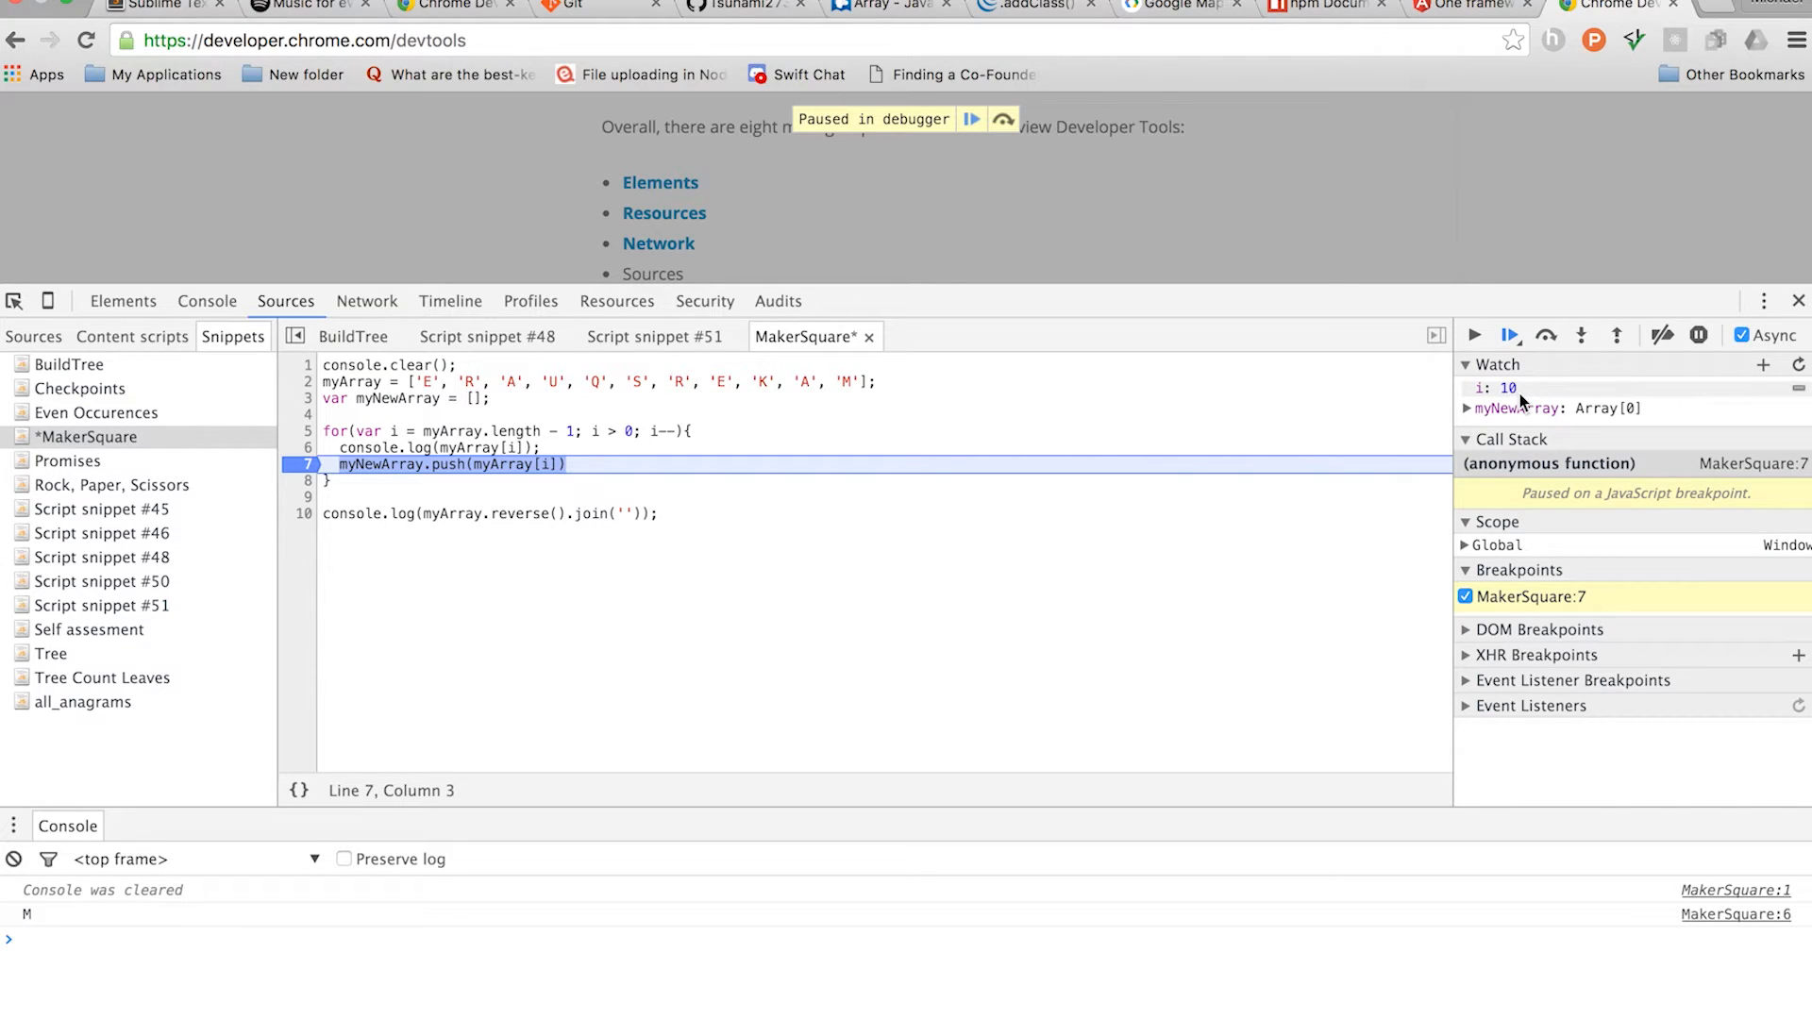
pyautogui.moveTo(802, 390)
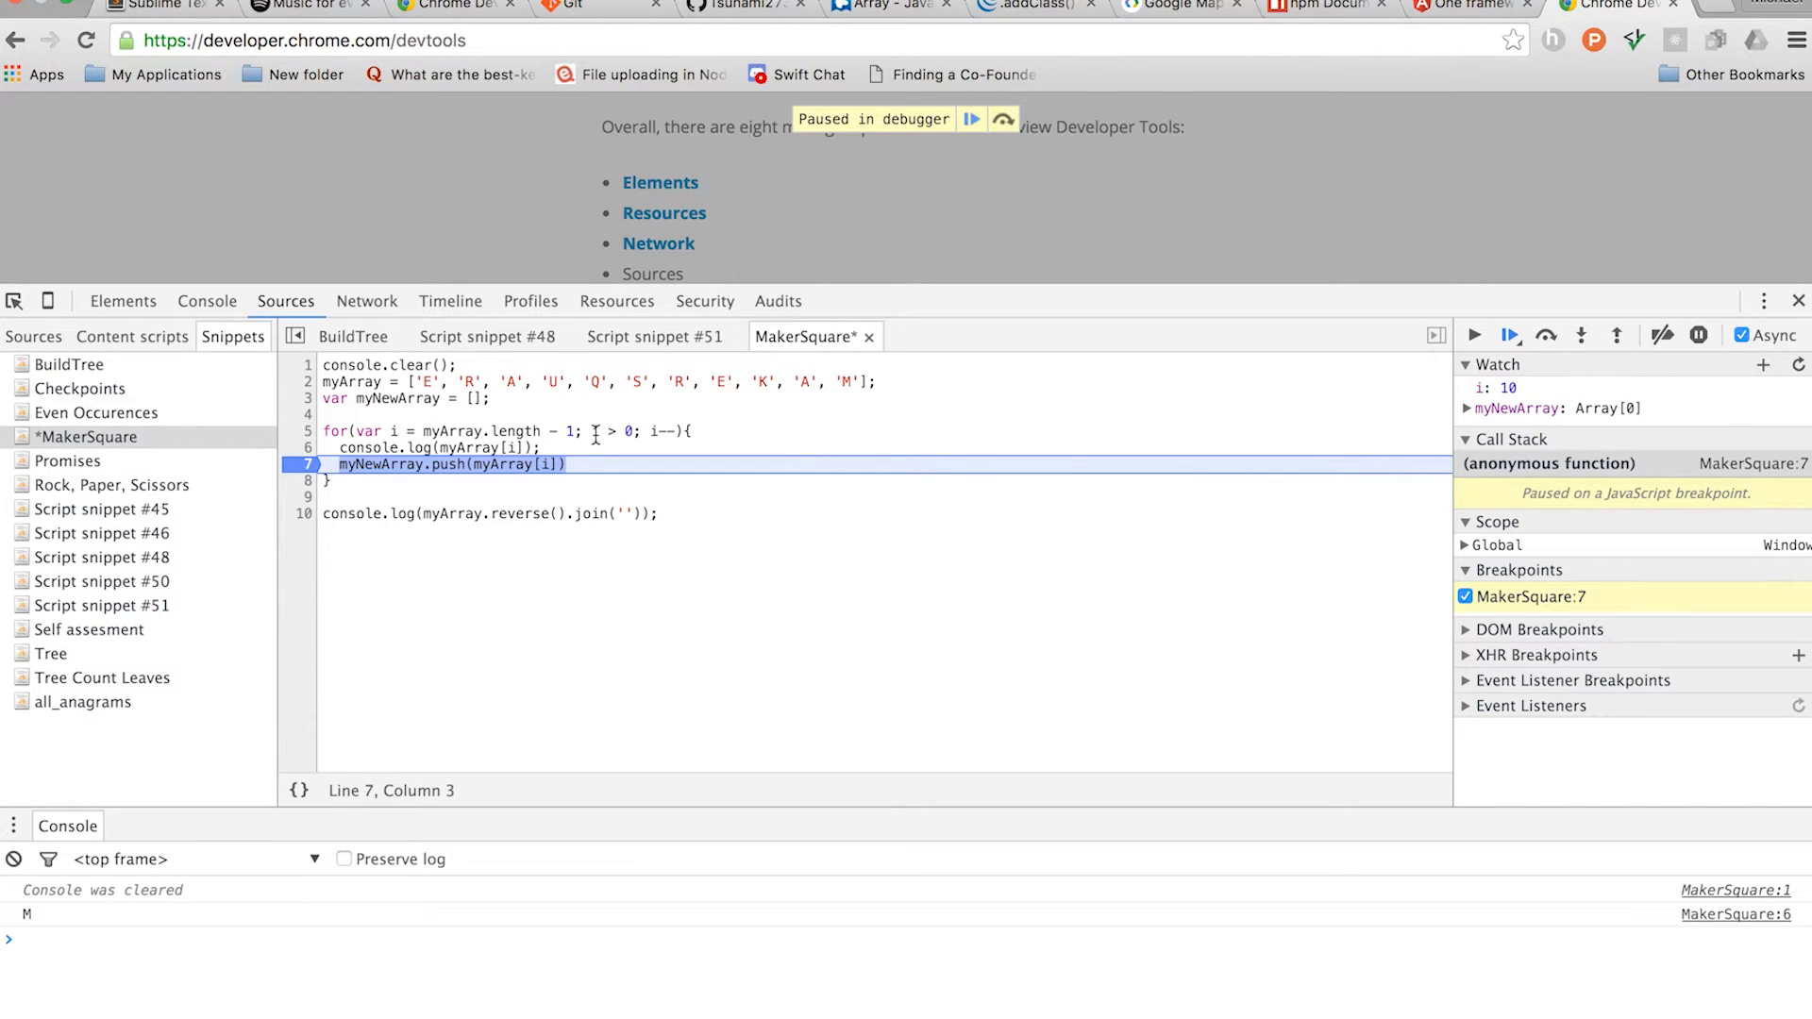
pyautogui.moveTo(595, 432)
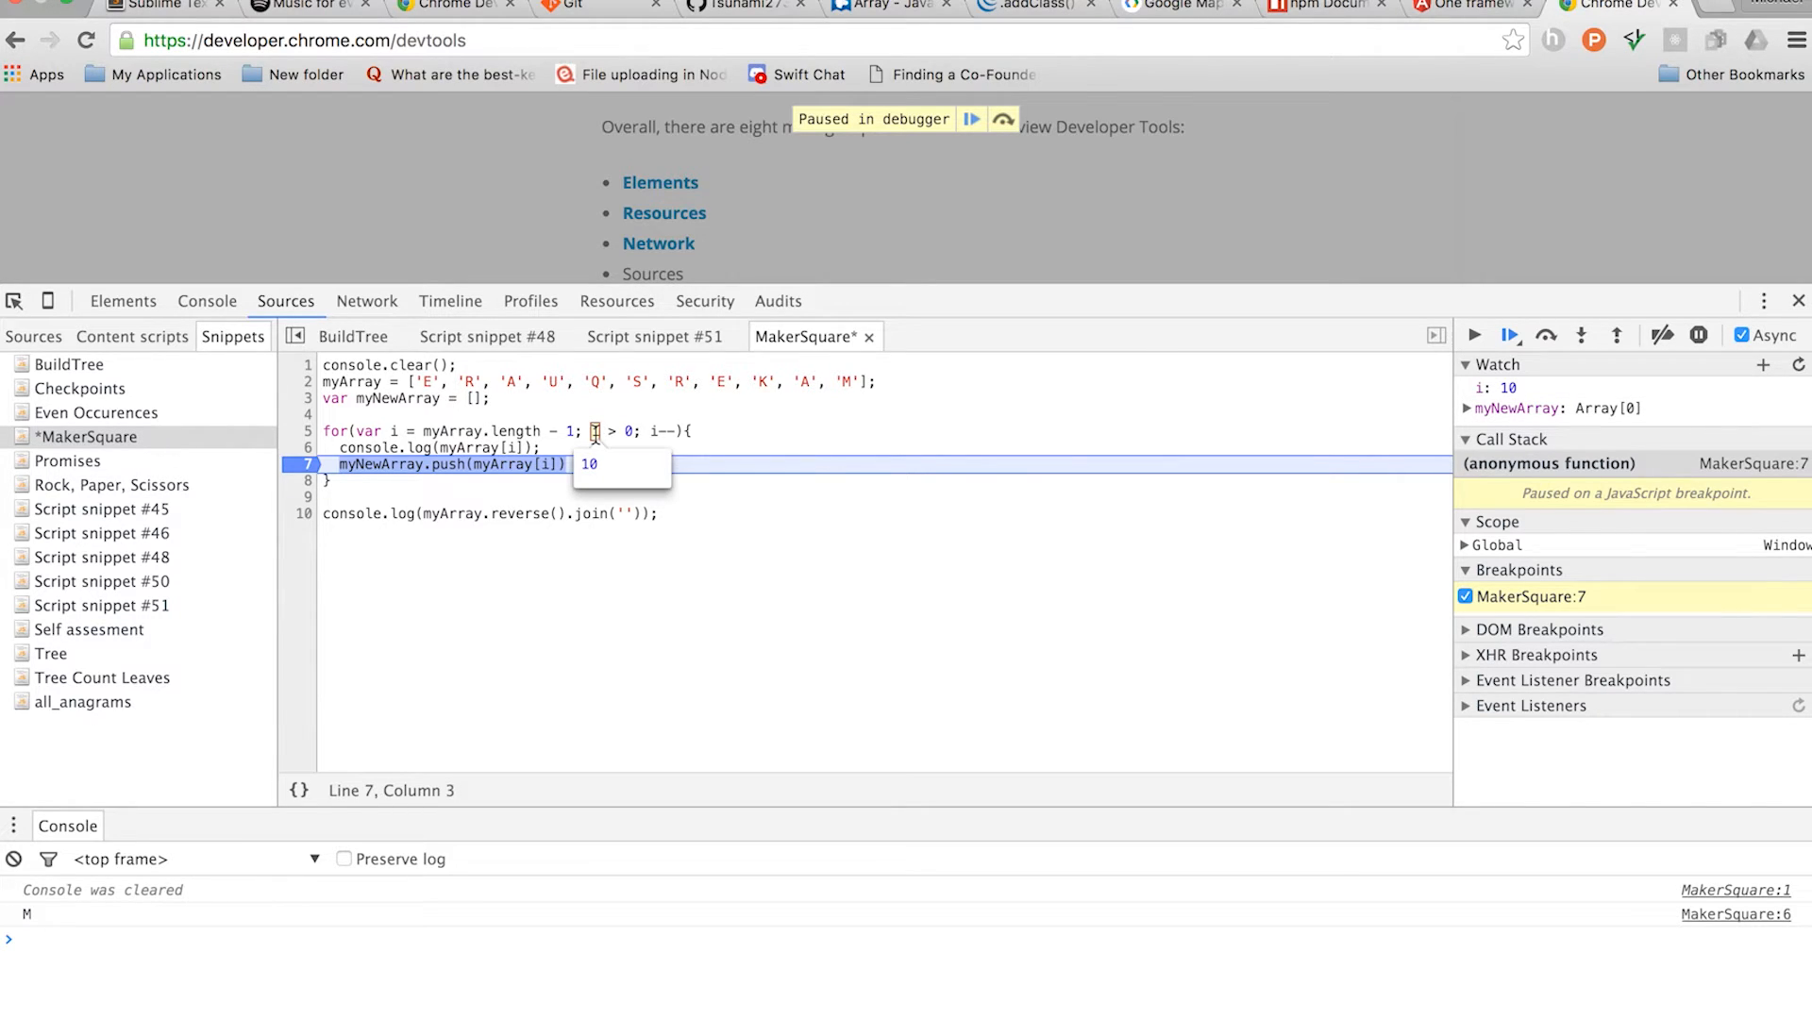
pyautogui.moveTo(1541, 370)
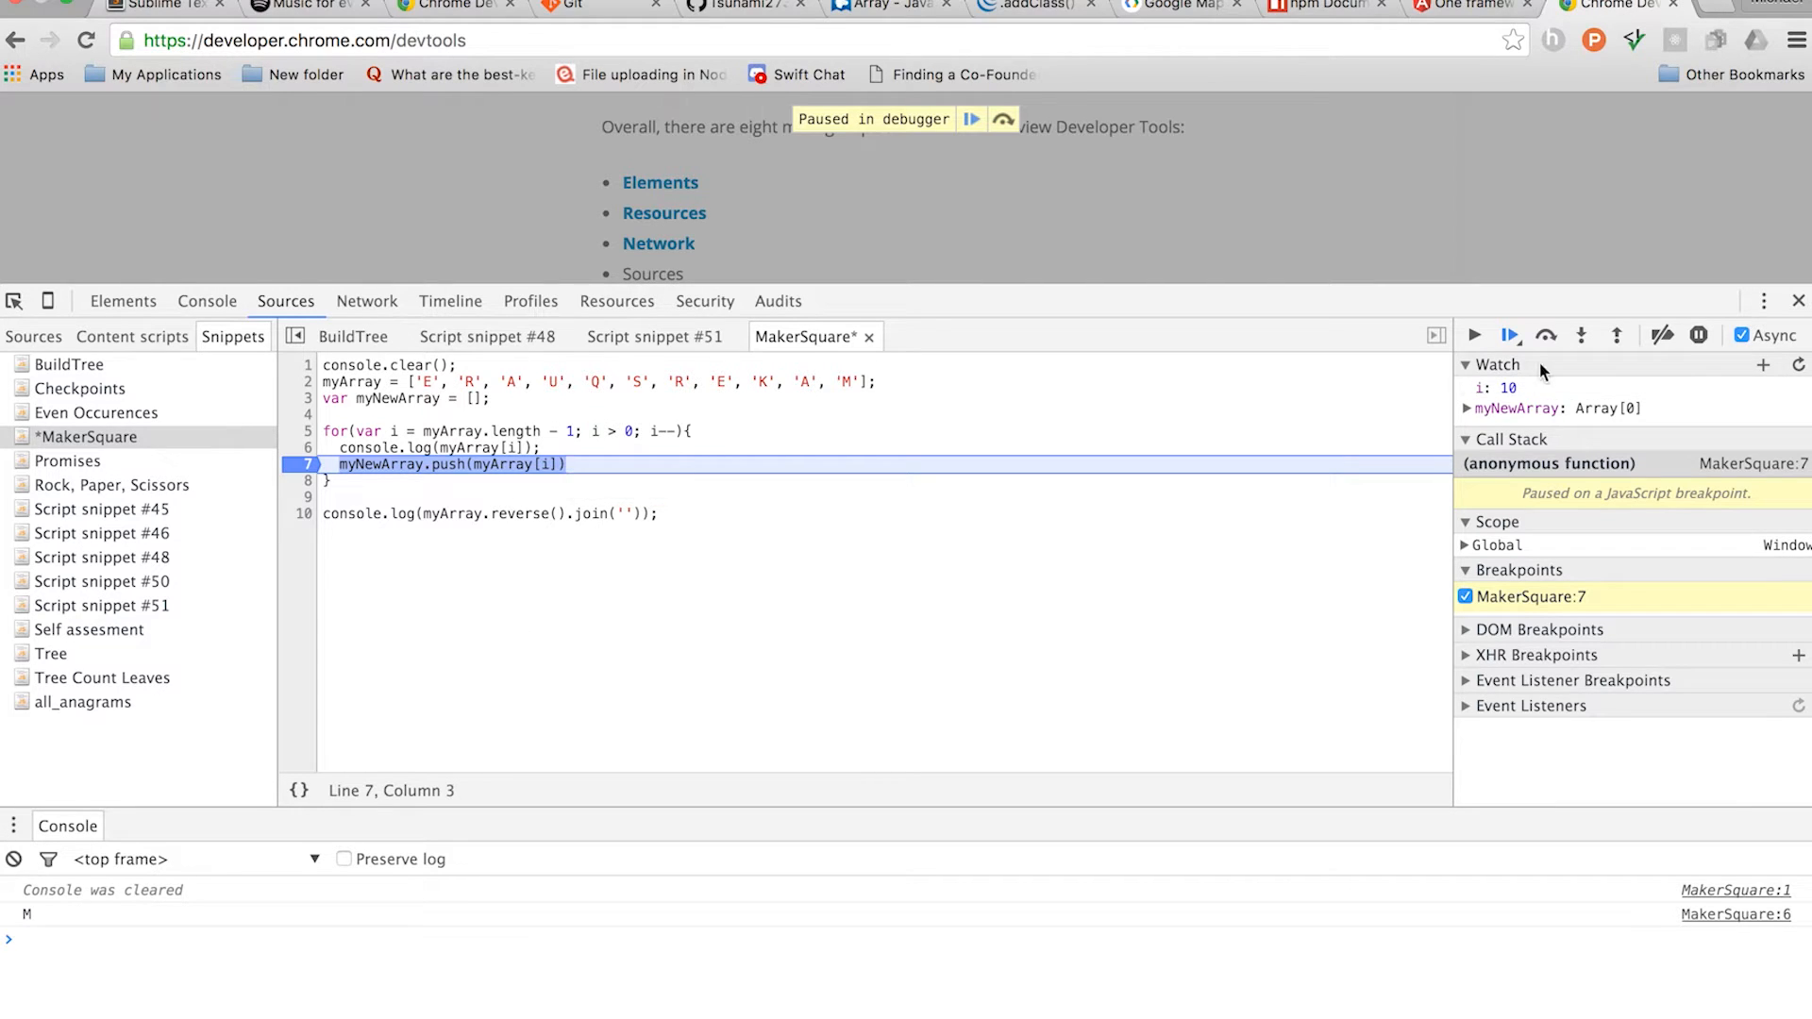
# Resume the loop four times to i = 6, then expand myNewArray showing M, A, K, E
pyautogui.click(1512, 335)
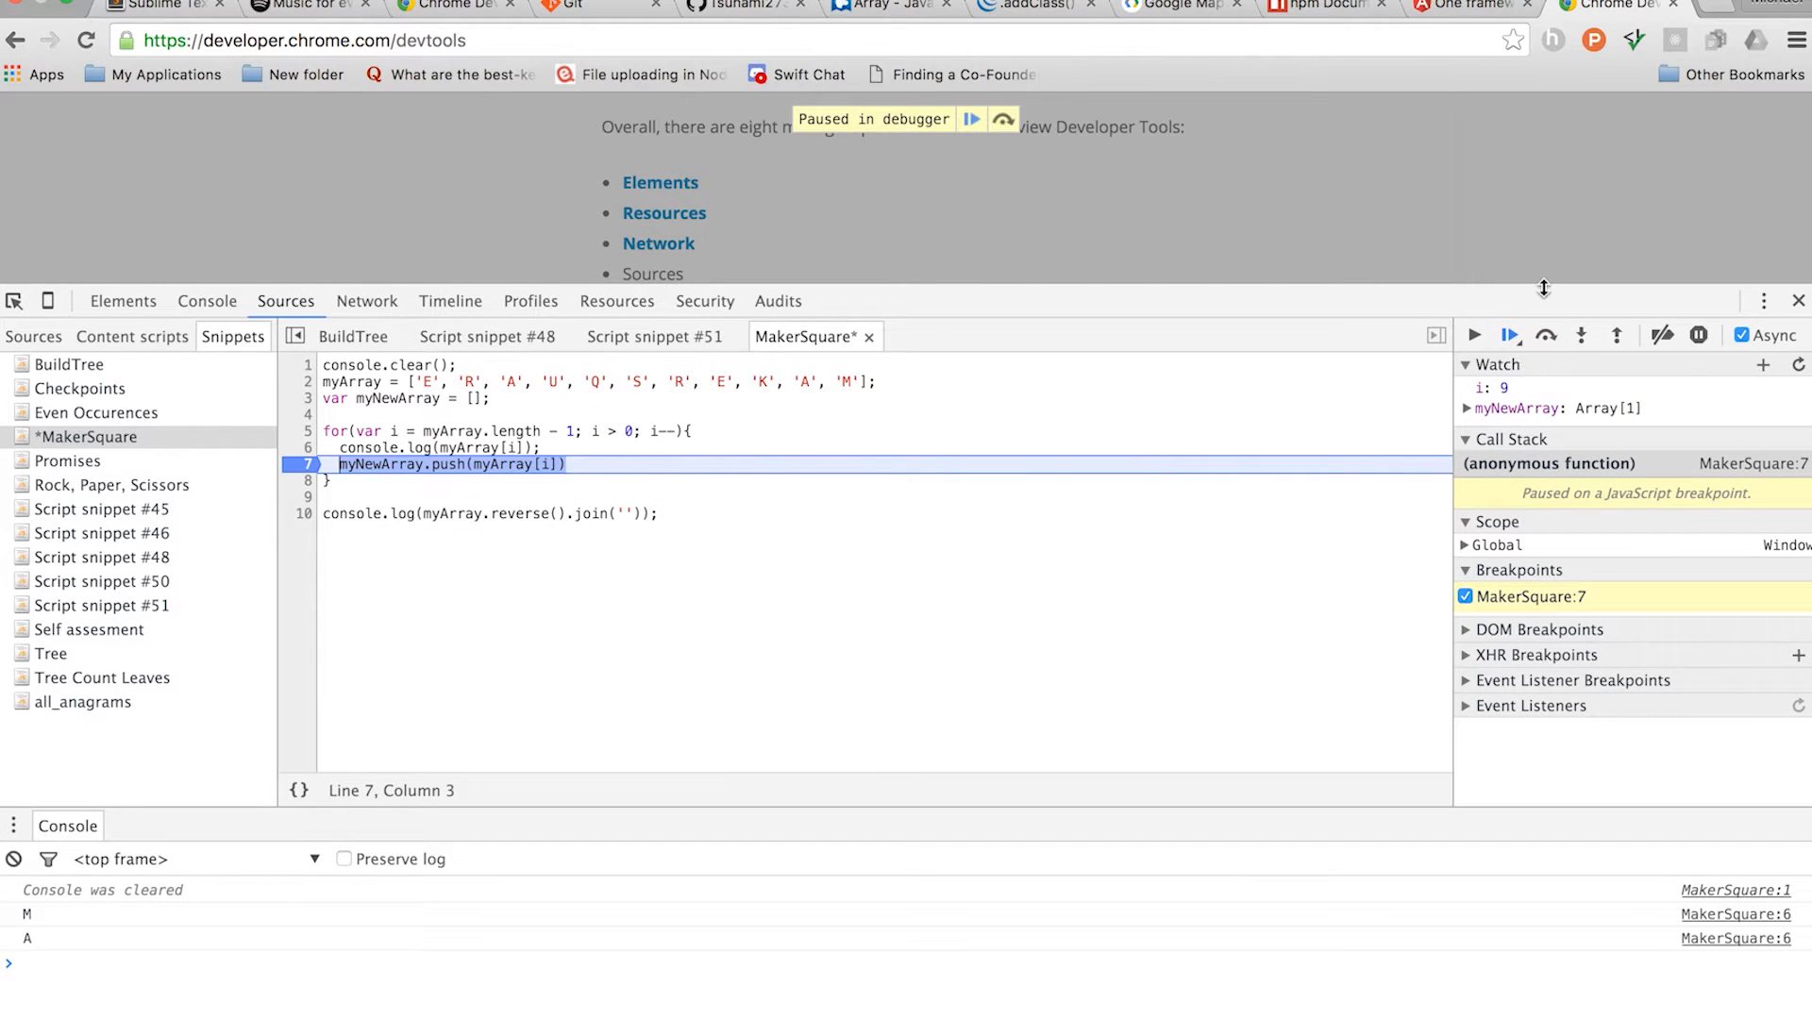
pyautogui.click(1510, 335)
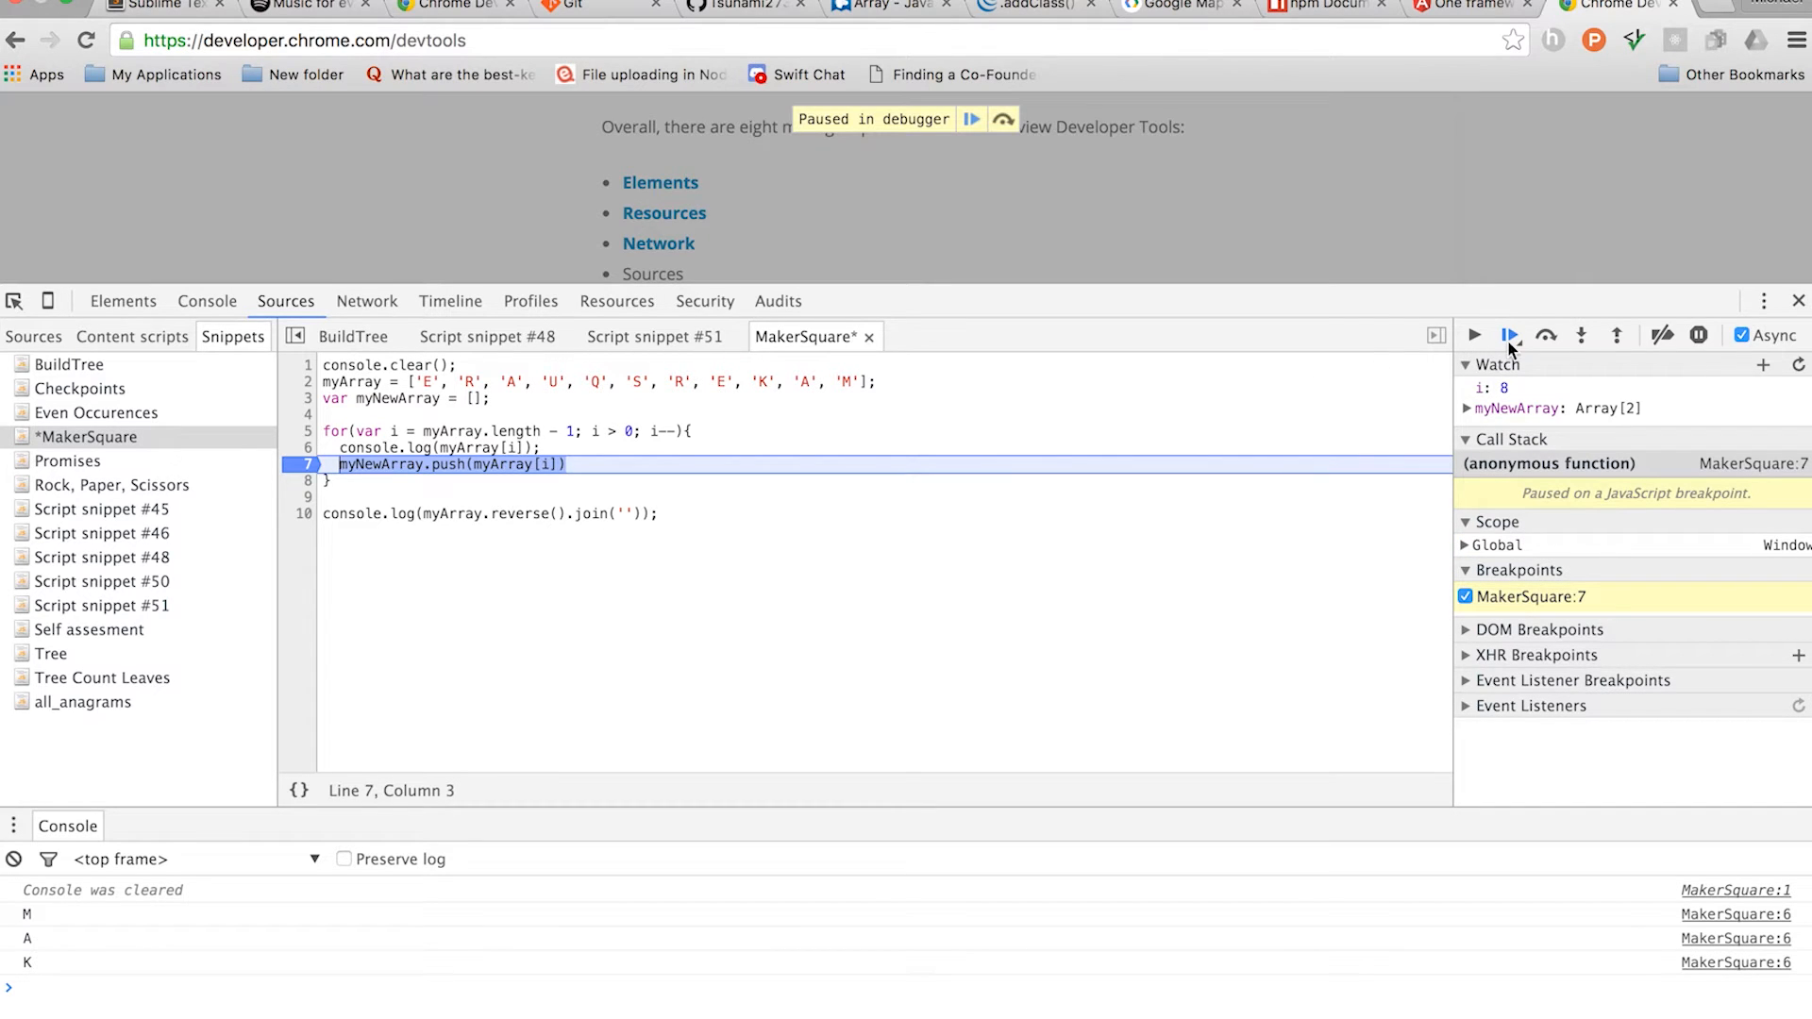
pyautogui.moveTo(1509, 335)
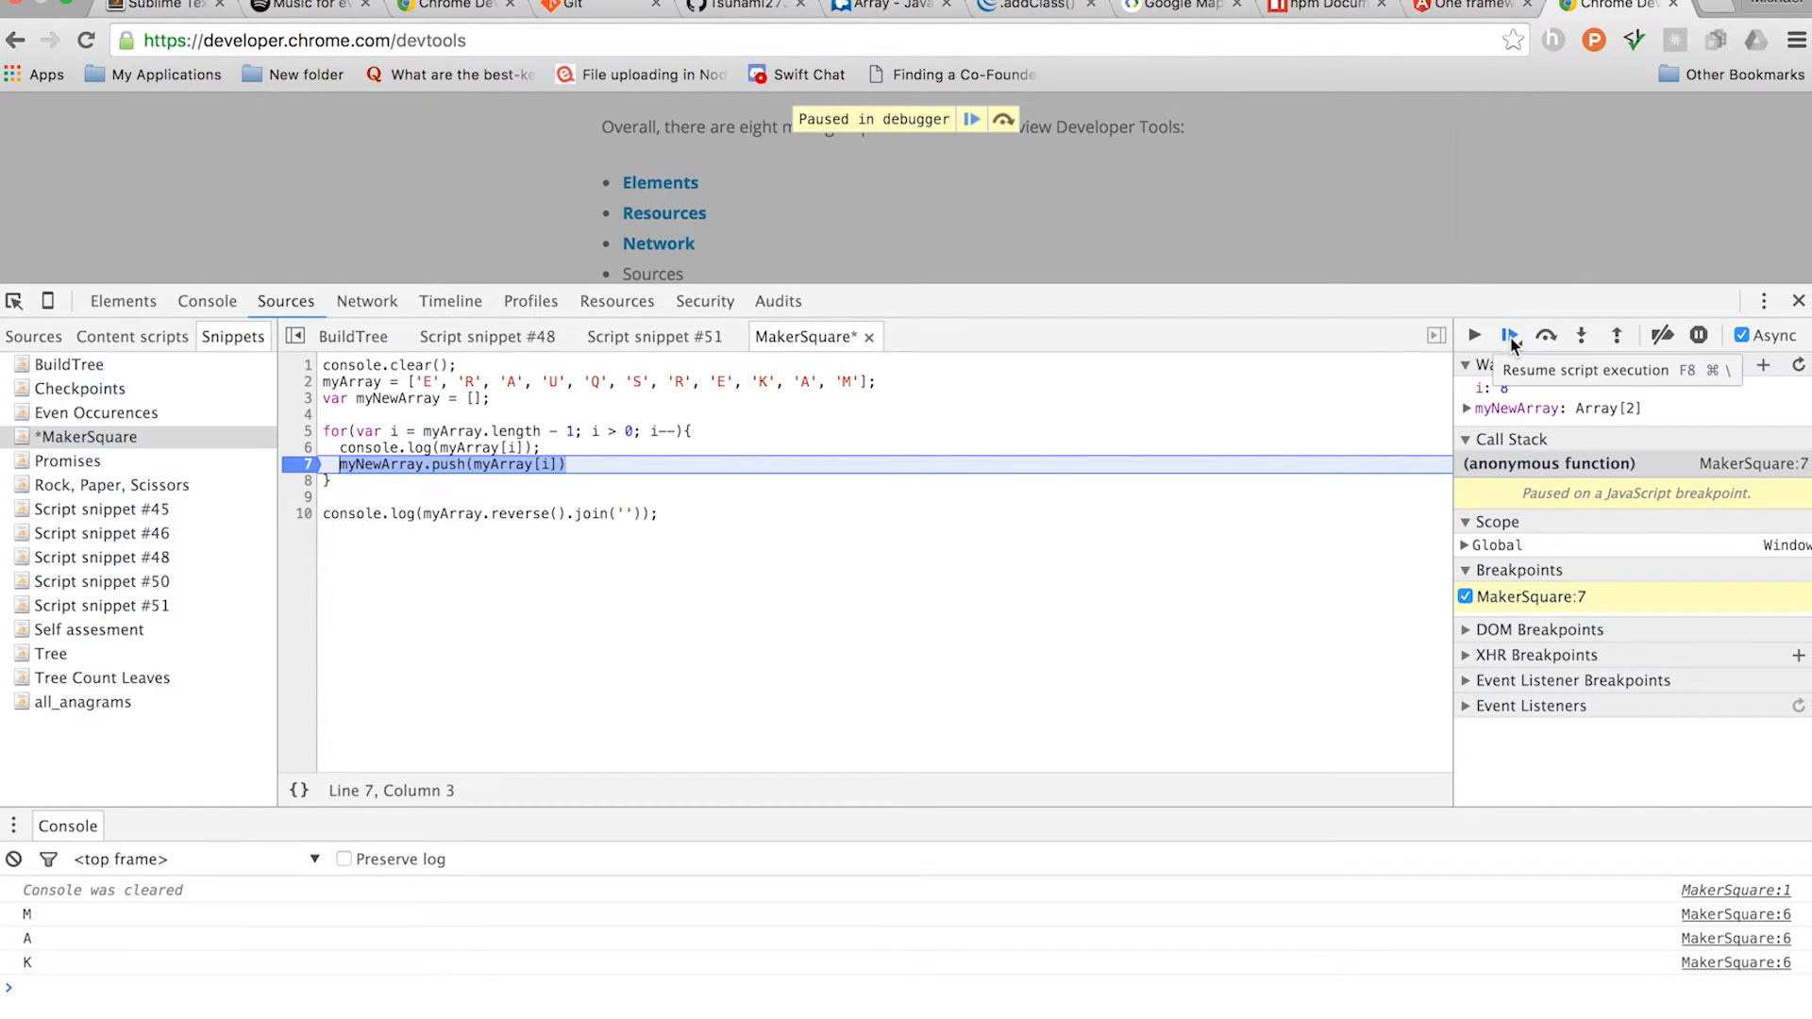
pyautogui.click(1510, 335)
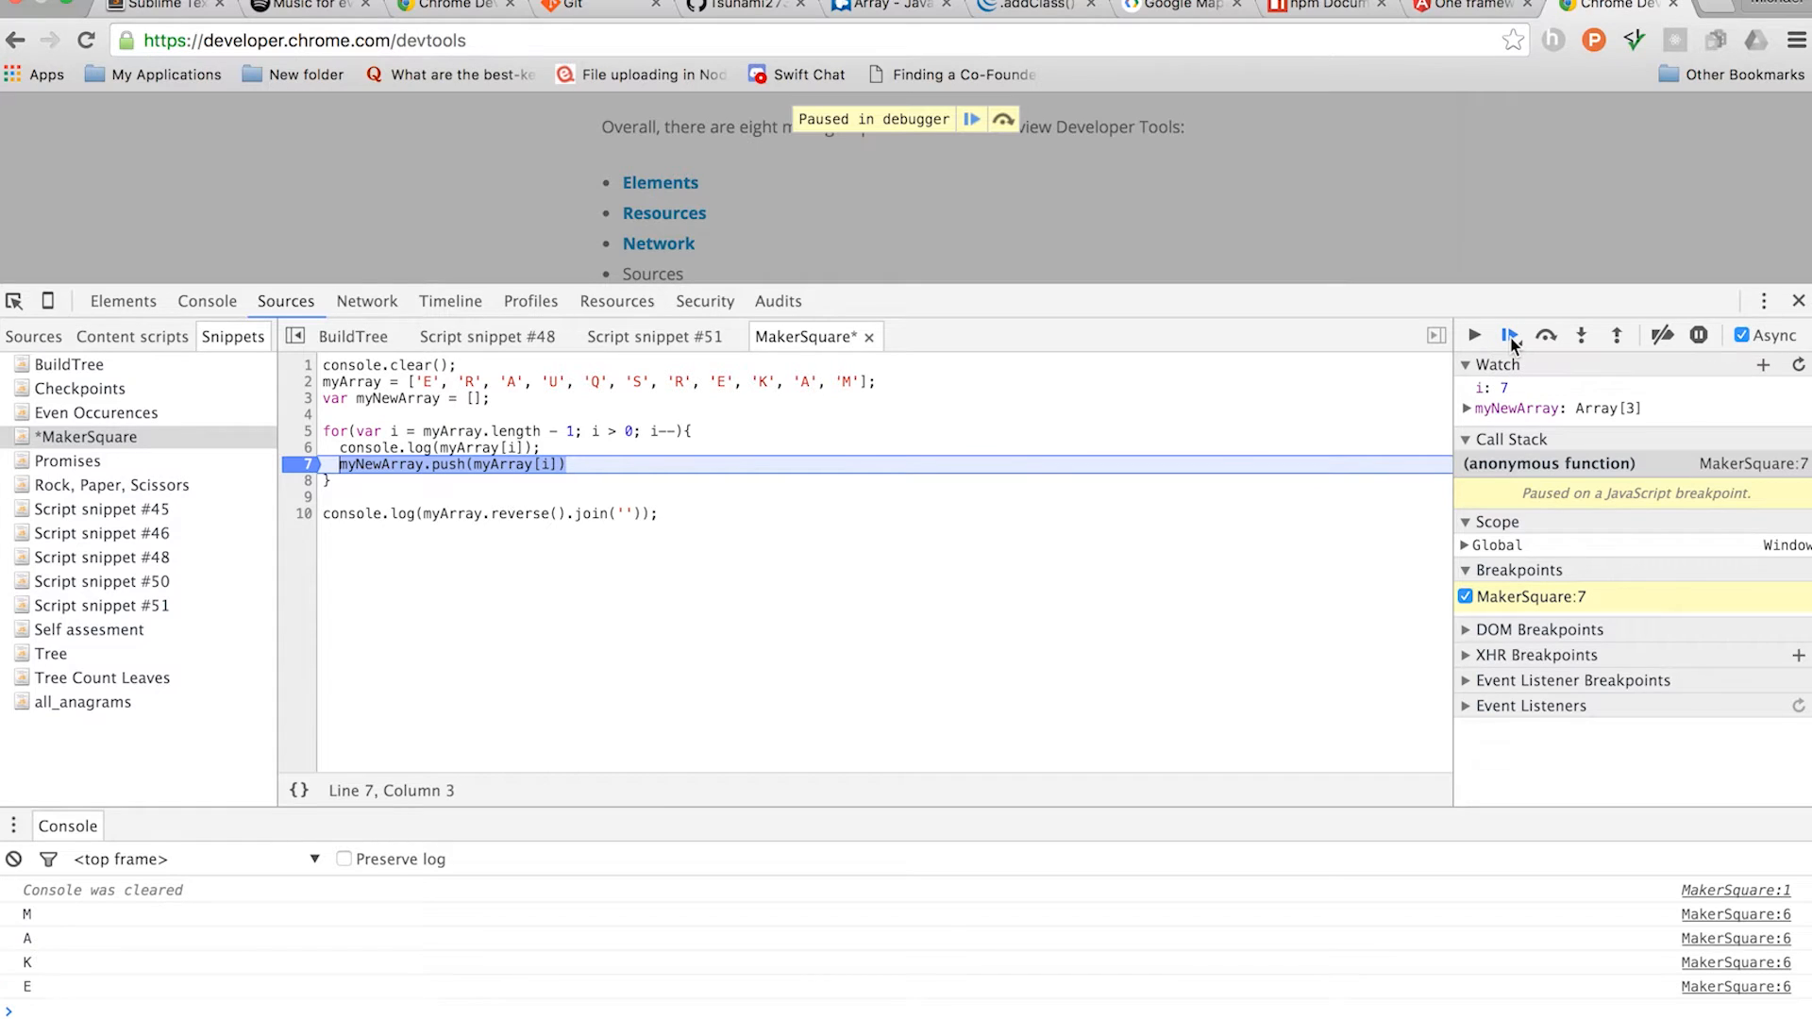
pyautogui.click(1544, 335)
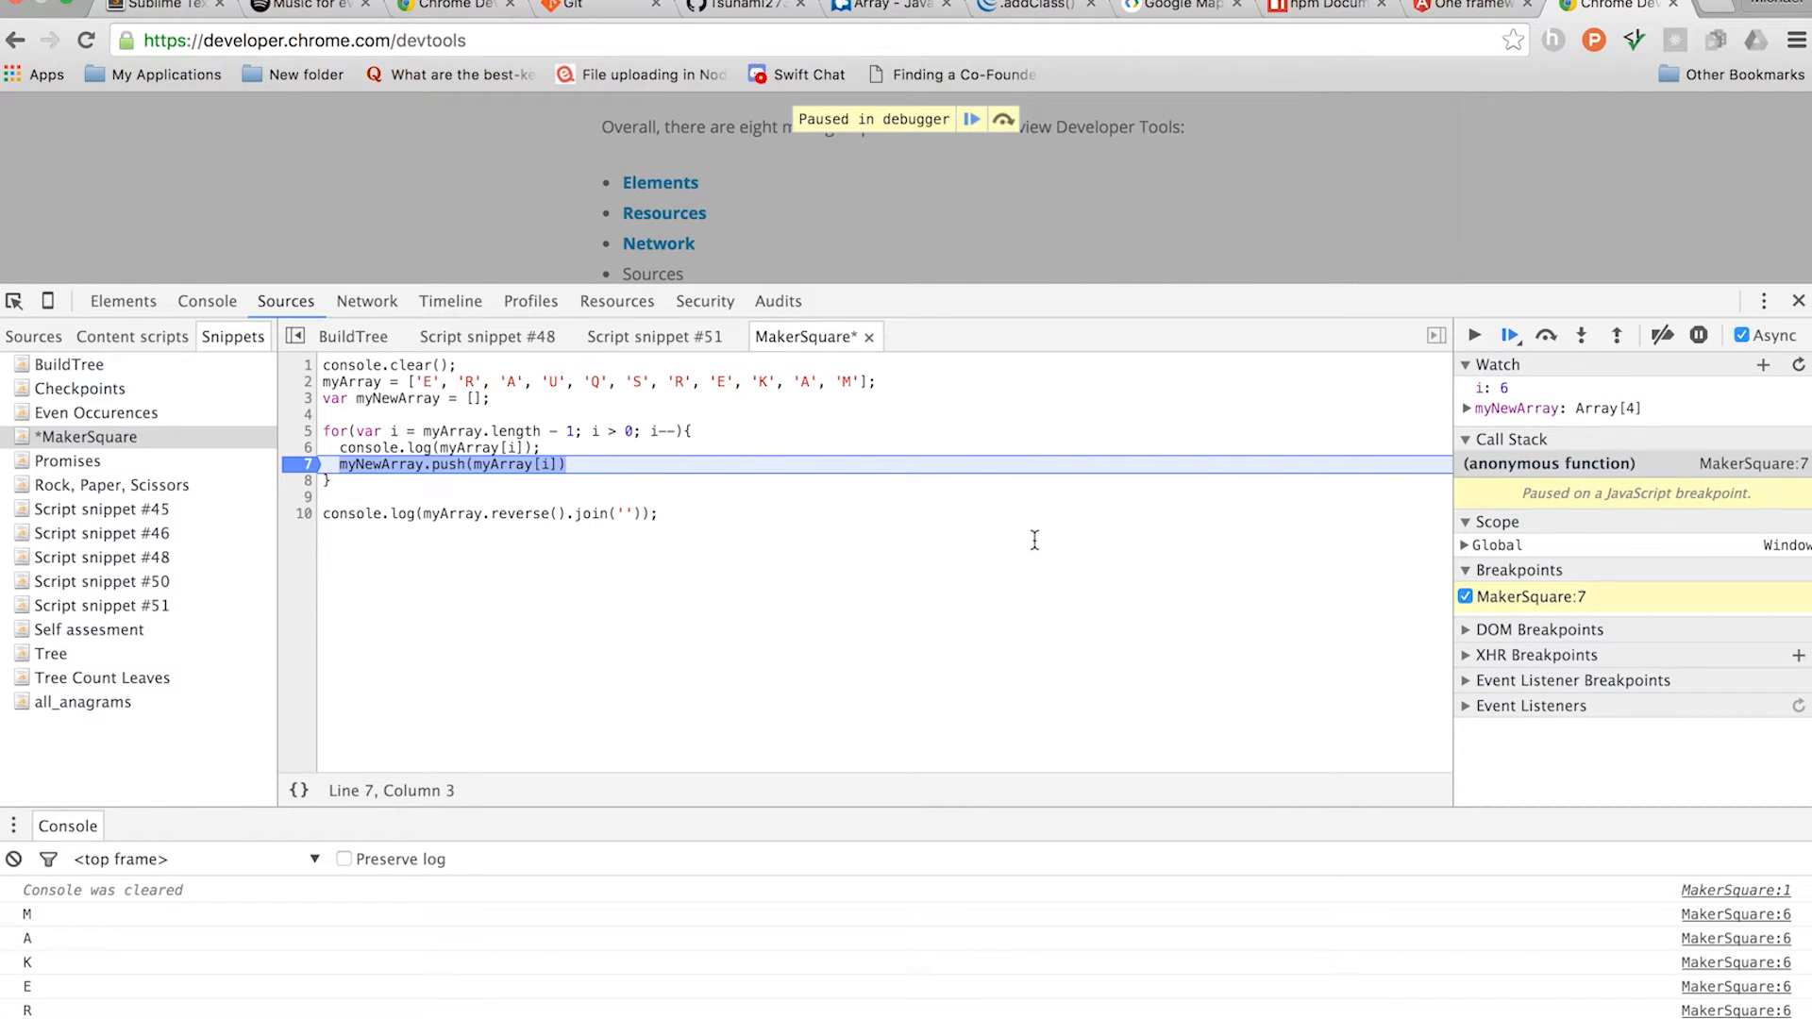
pyautogui.click(1469, 407)
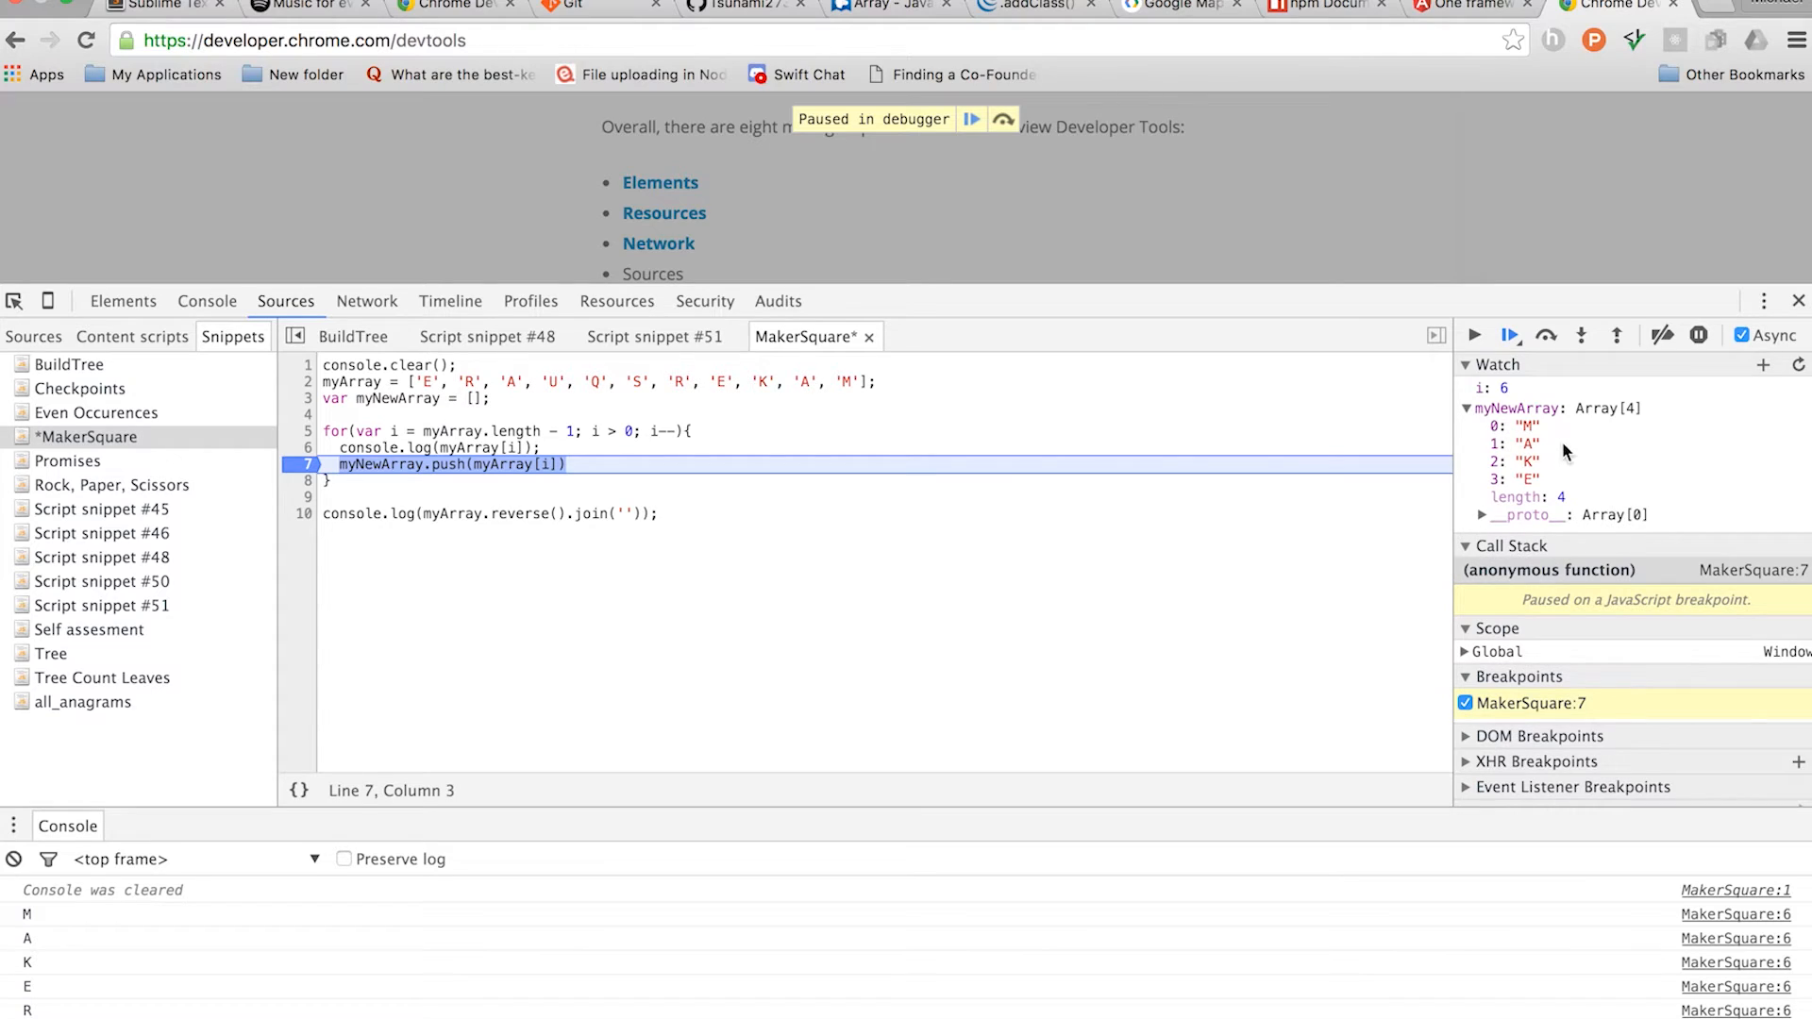
pyautogui.moveTo(881, 428)
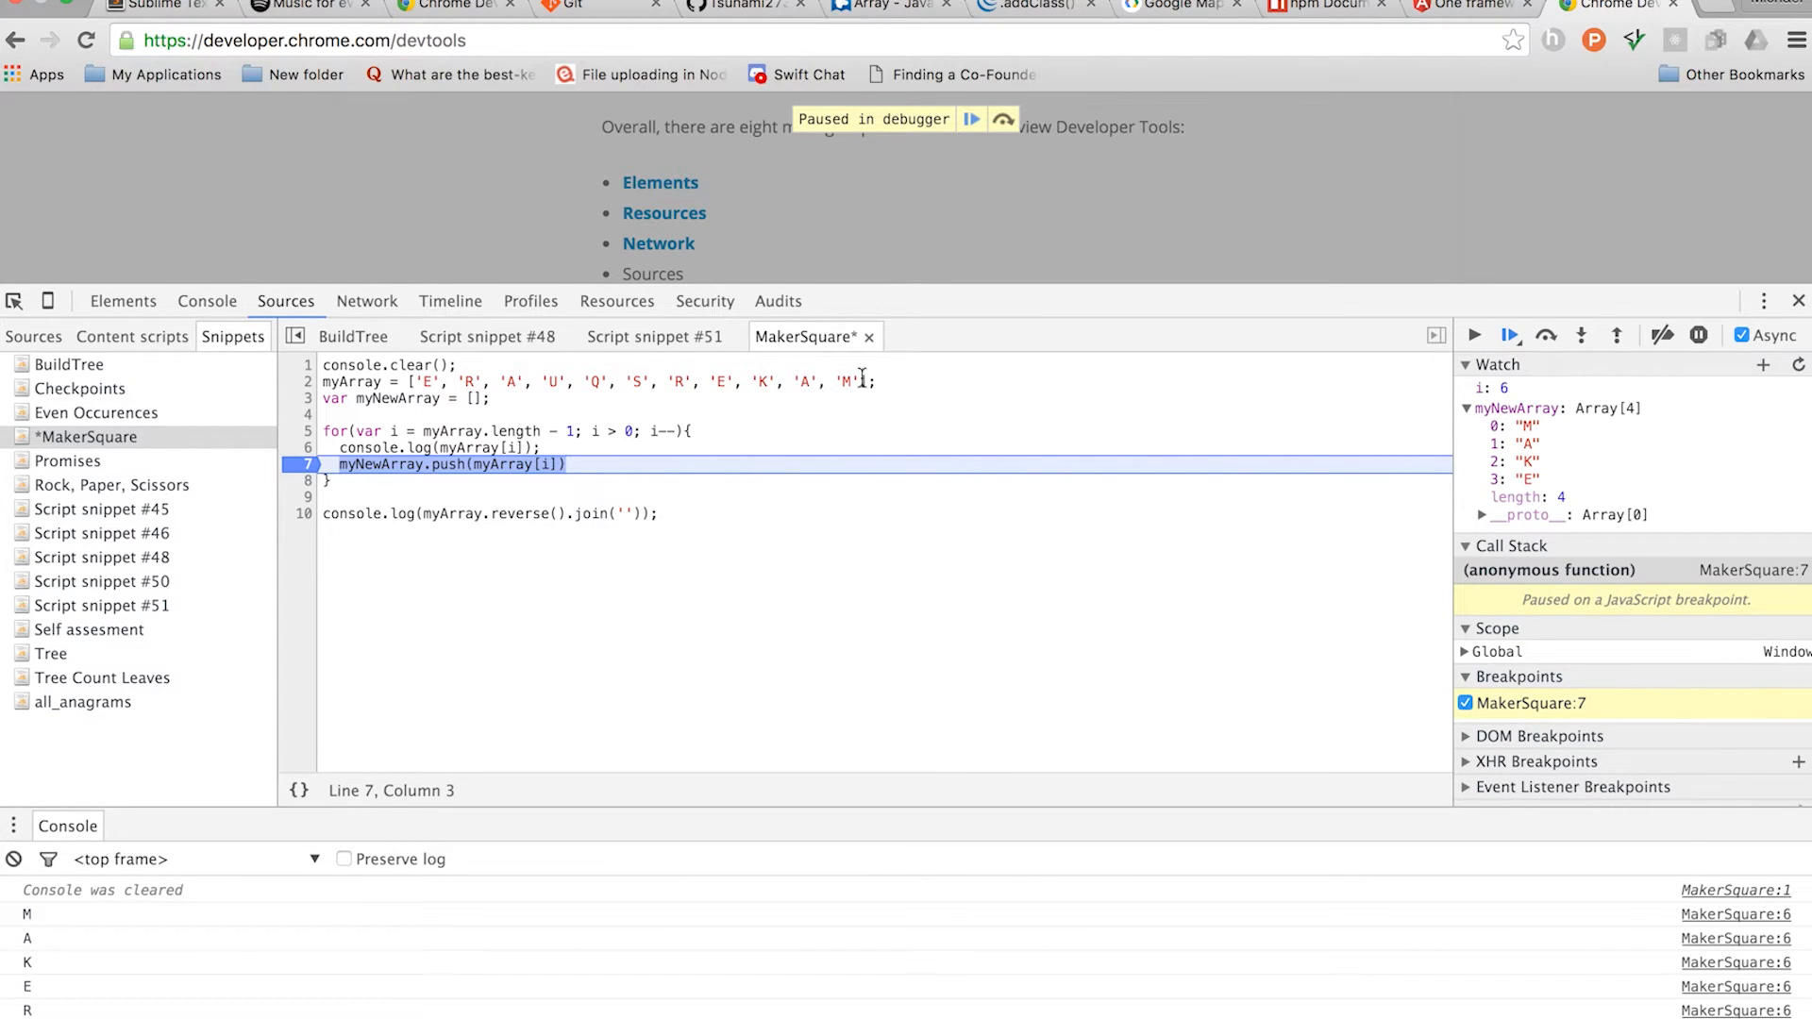
pyautogui.moveTo(1509, 335)
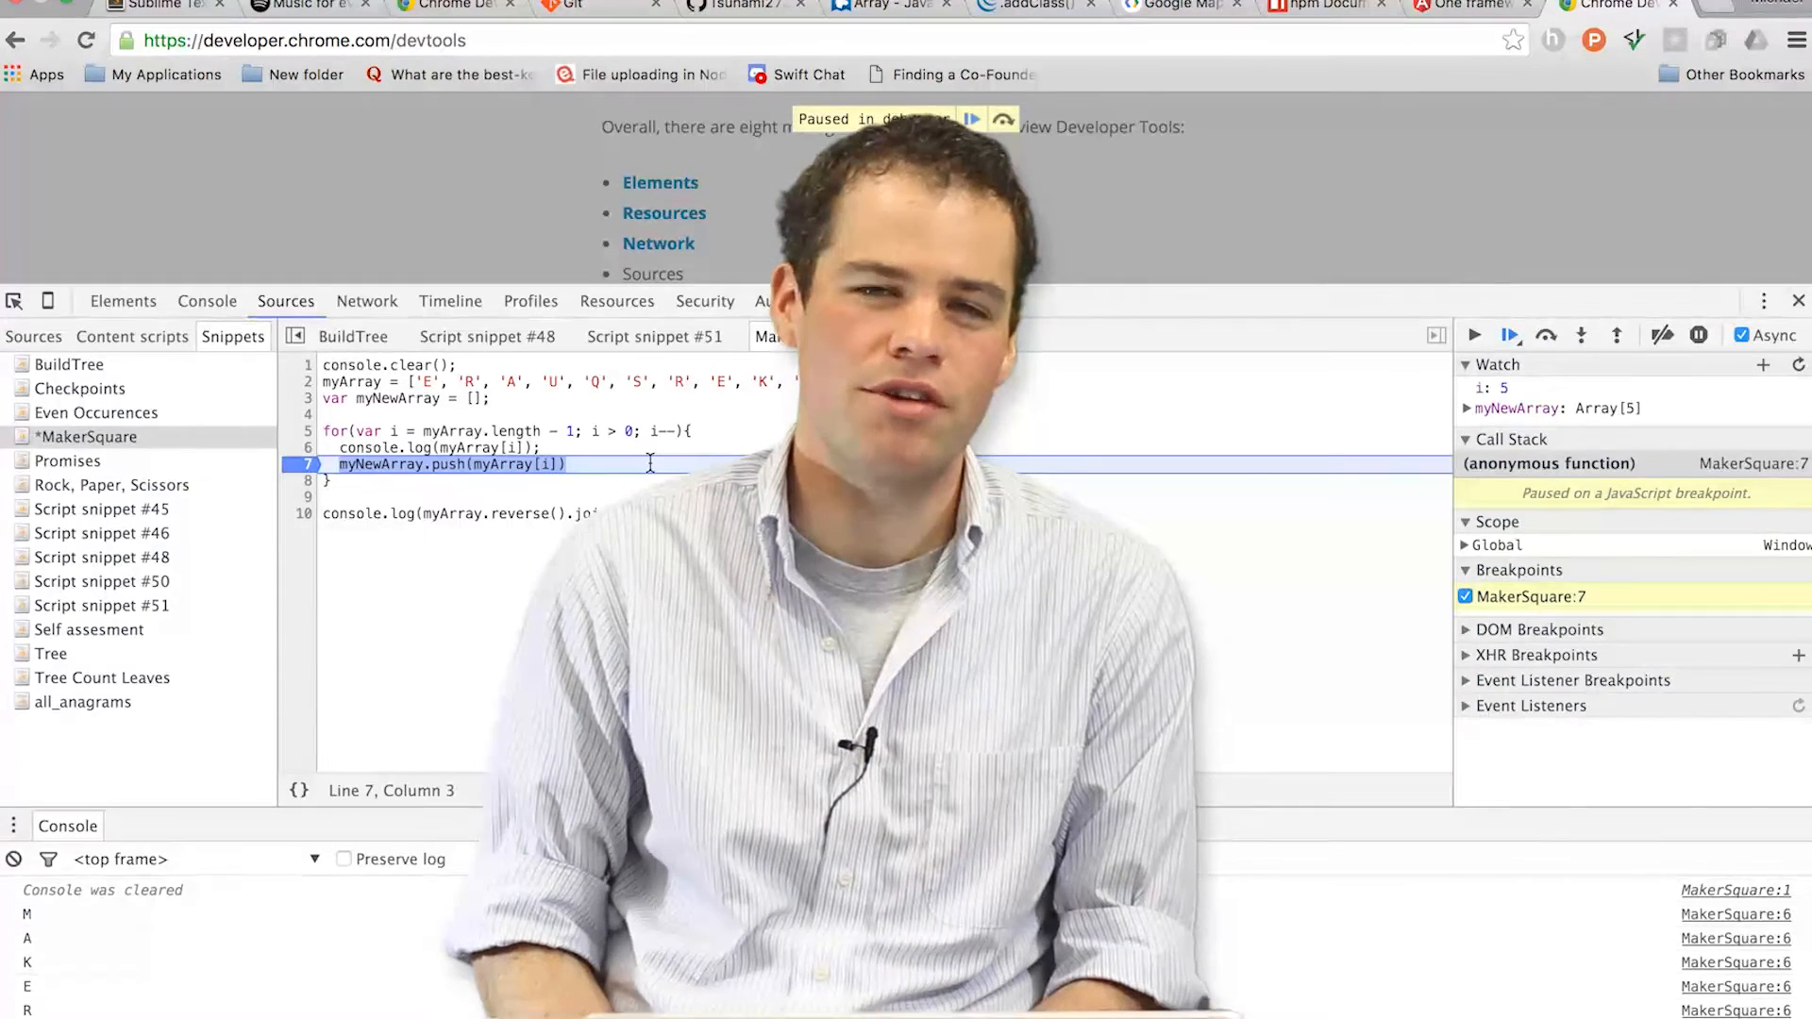
# Switch to the Google Maps JavaScript API documentation tab
pyautogui.click(1172, 6)
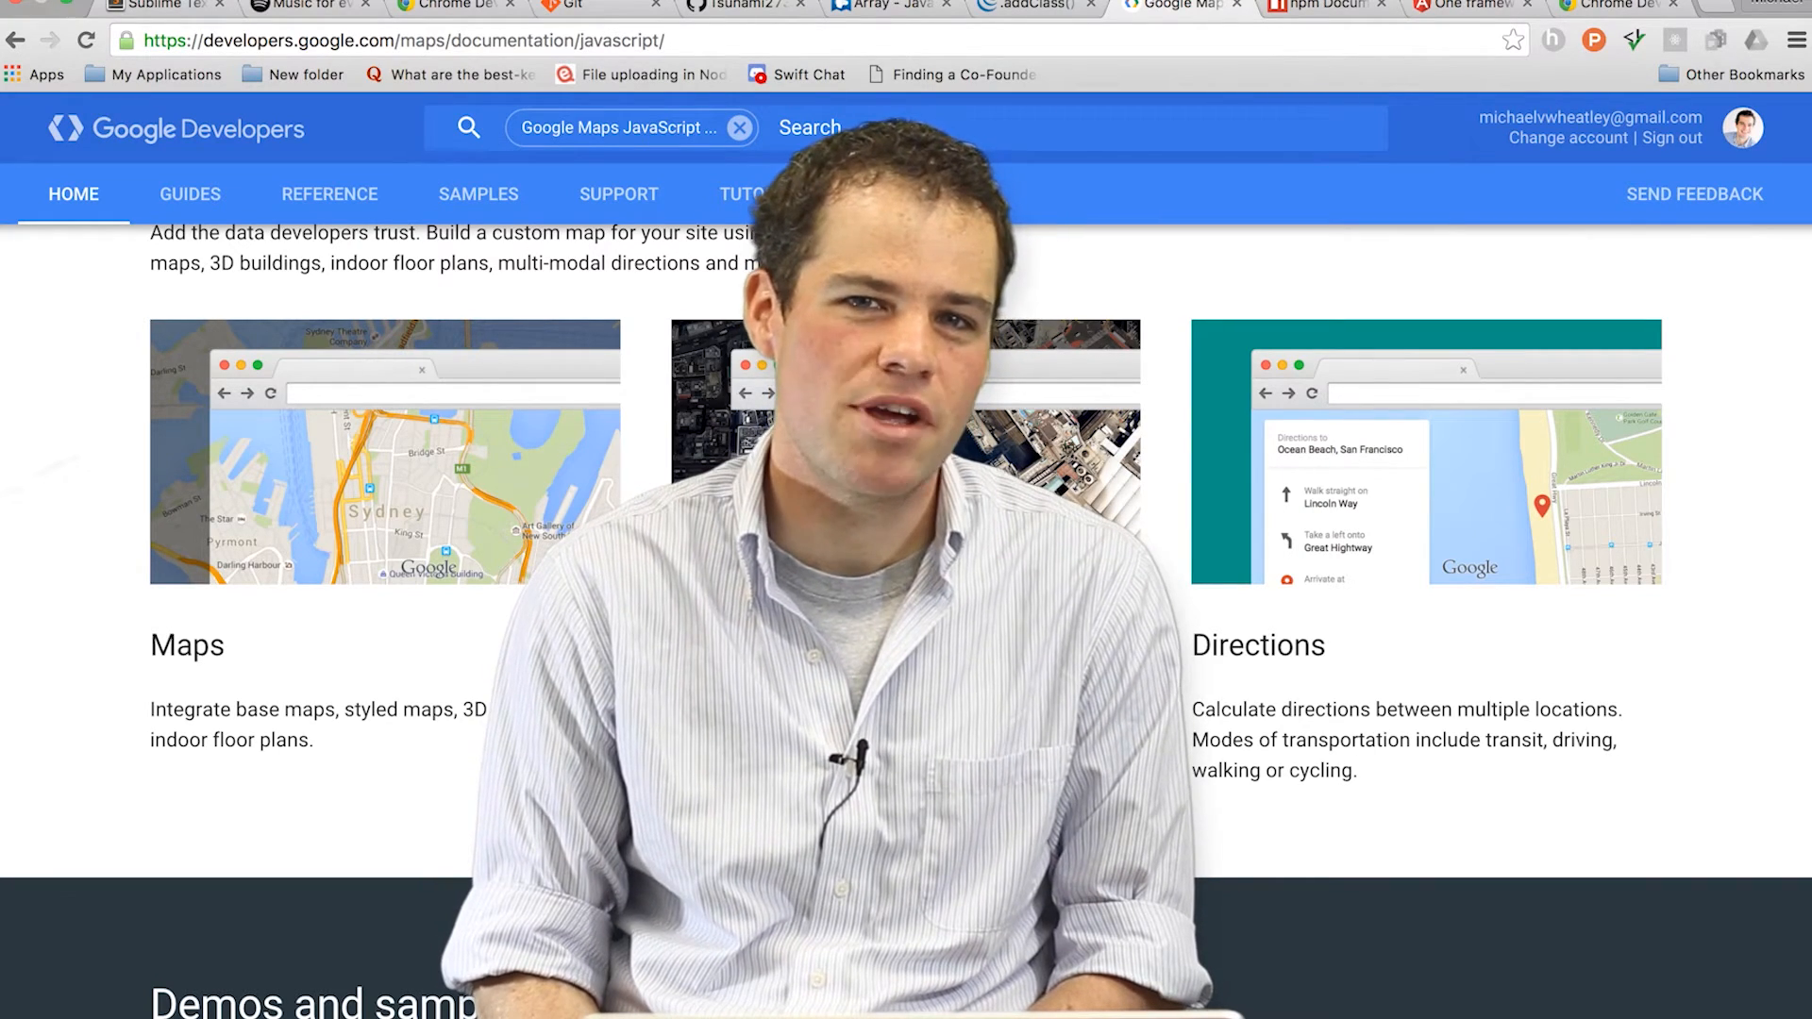
# Scroll the Maps JavaScript API page past the demos to Quick start steps and Related APIs
pyautogui.scroll(3)
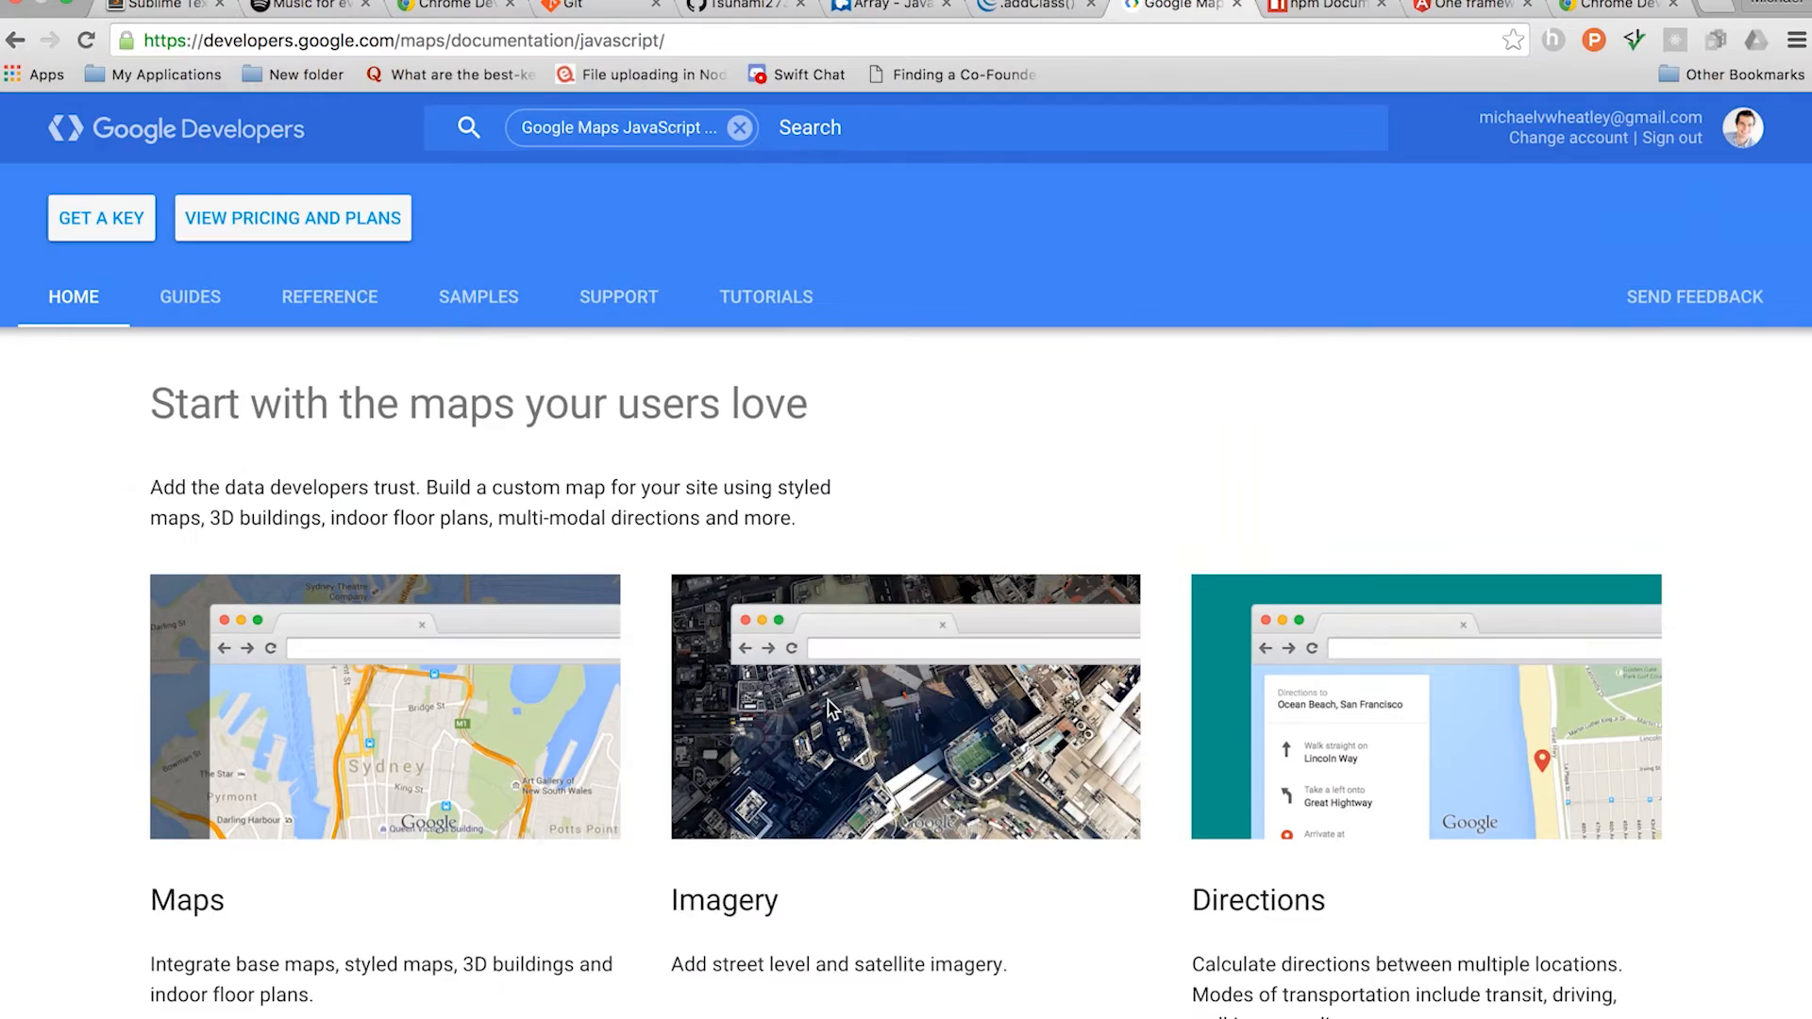
pyautogui.scroll(3)
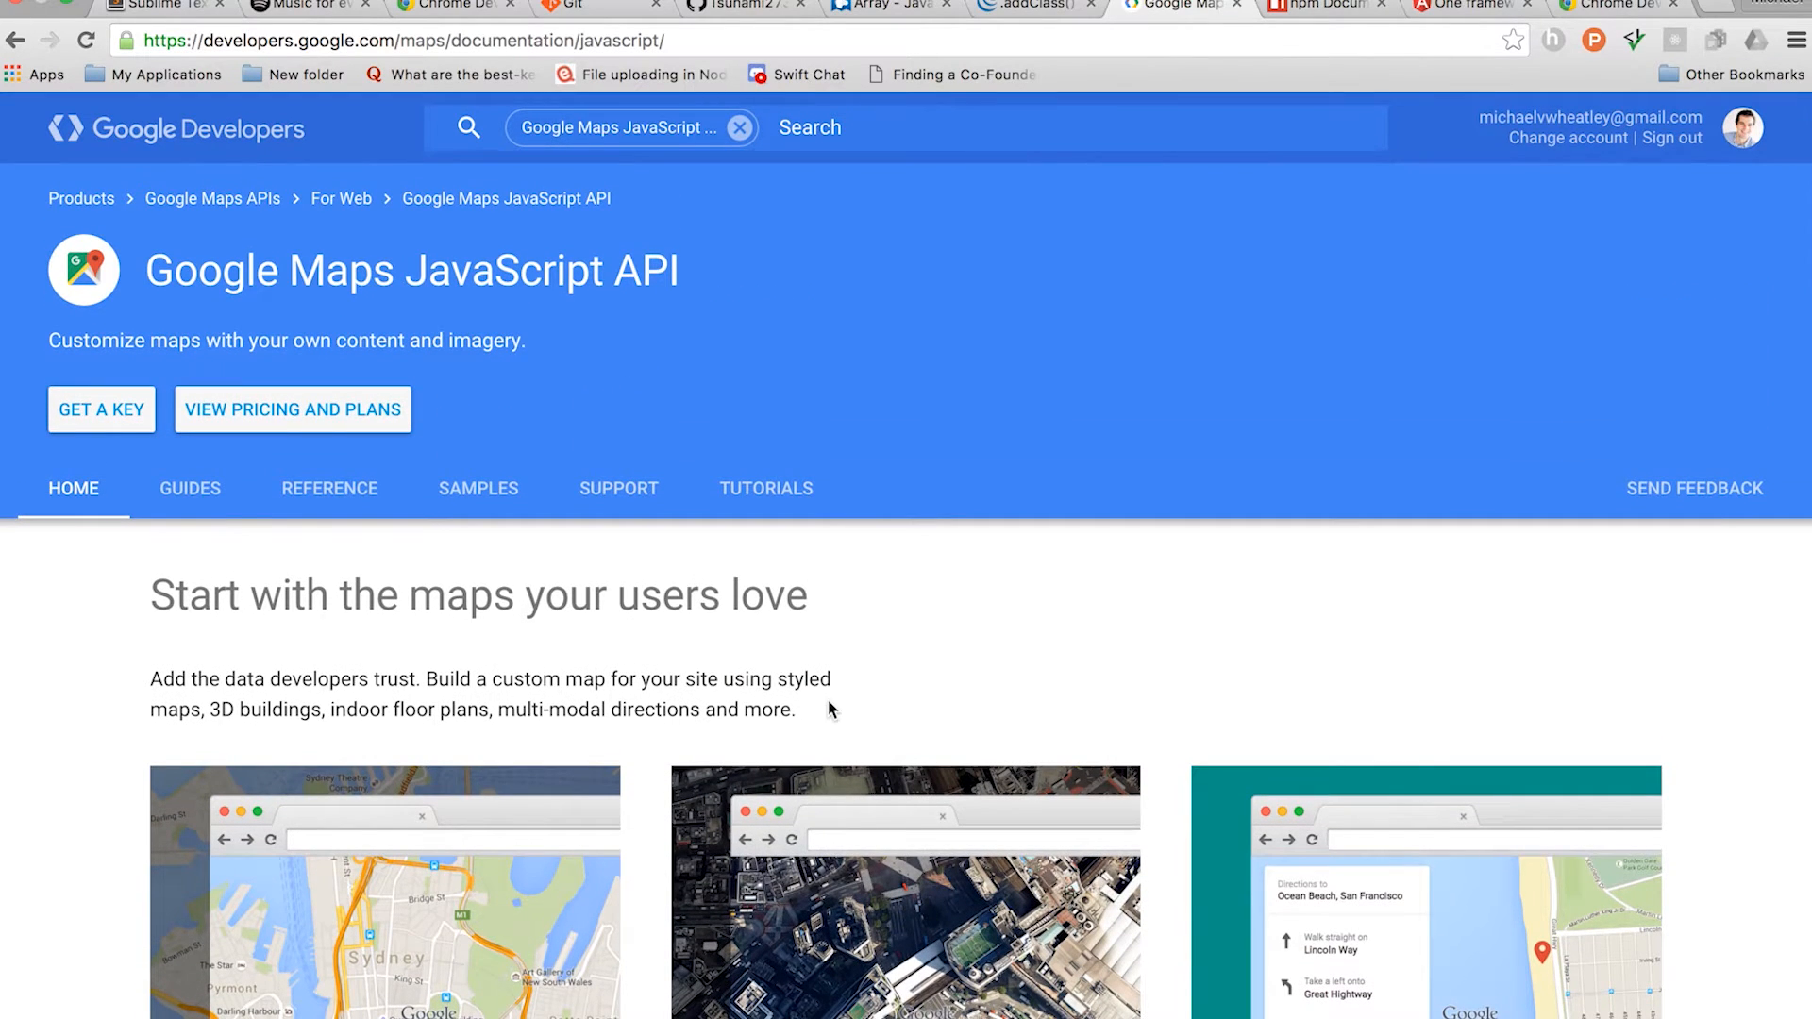
pyautogui.scroll(-3)
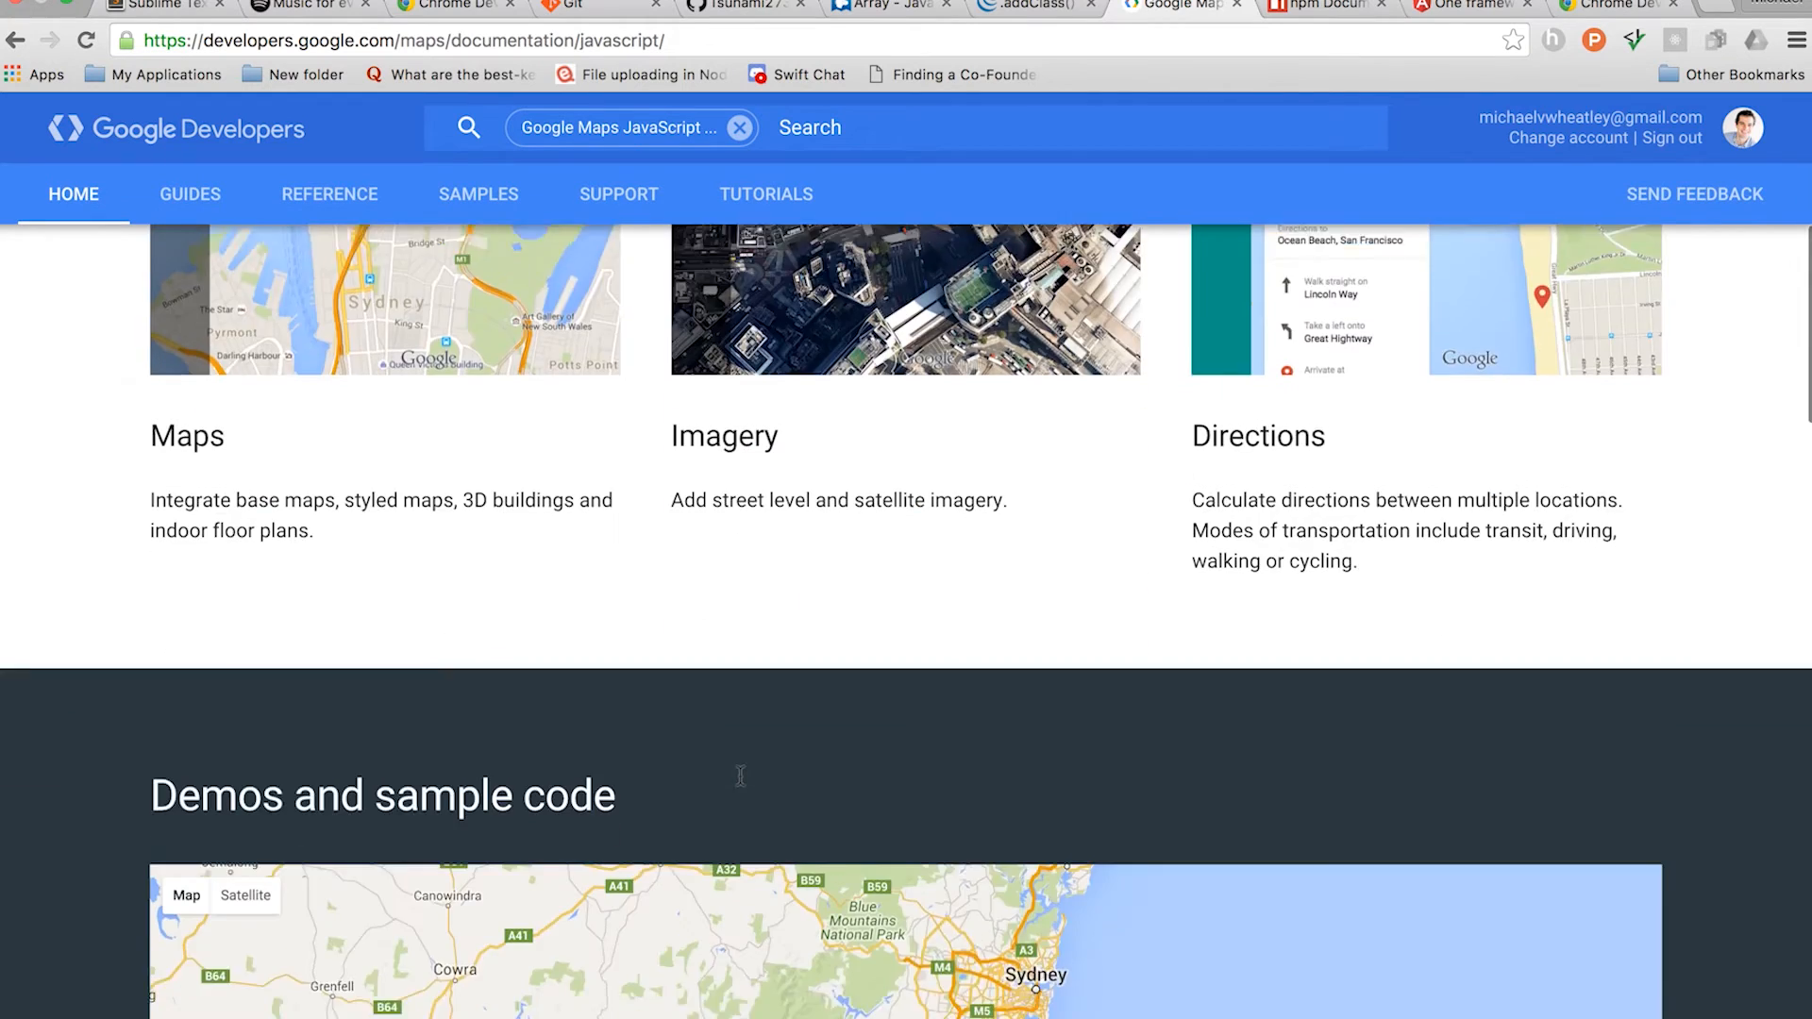
pyautogui.scroll(-3)
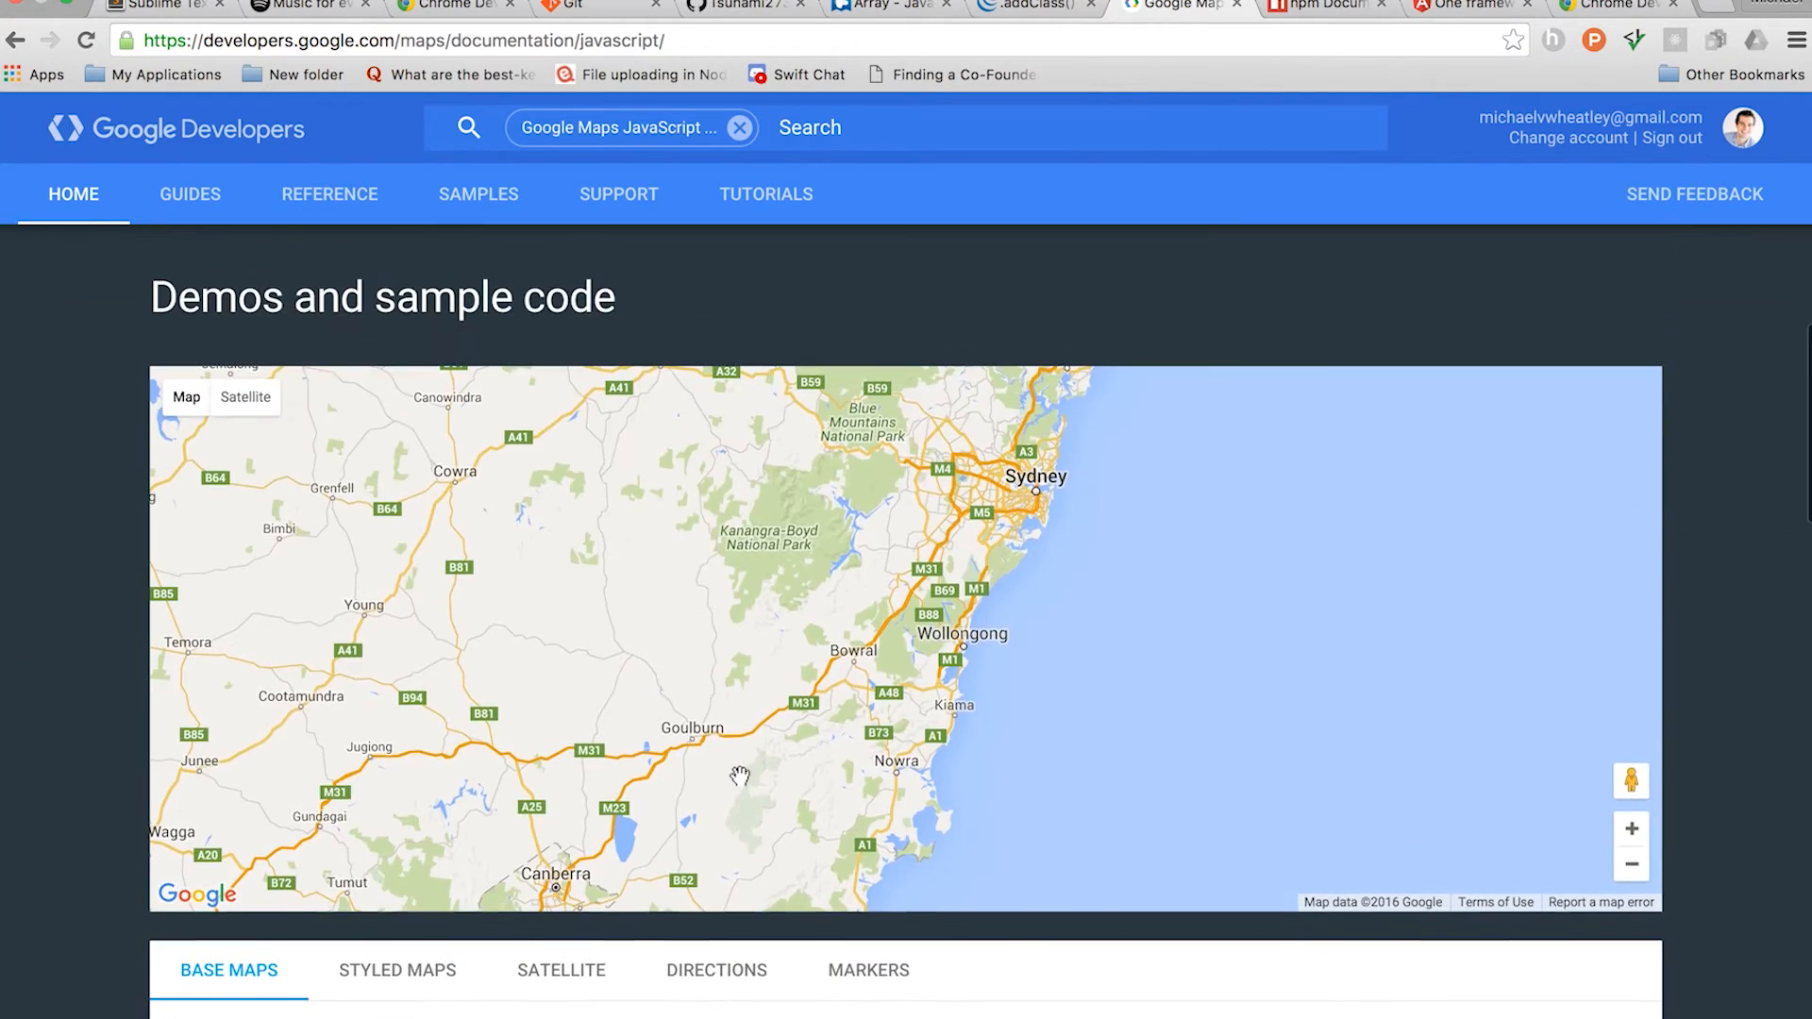
pyautogui.scroll(-3)
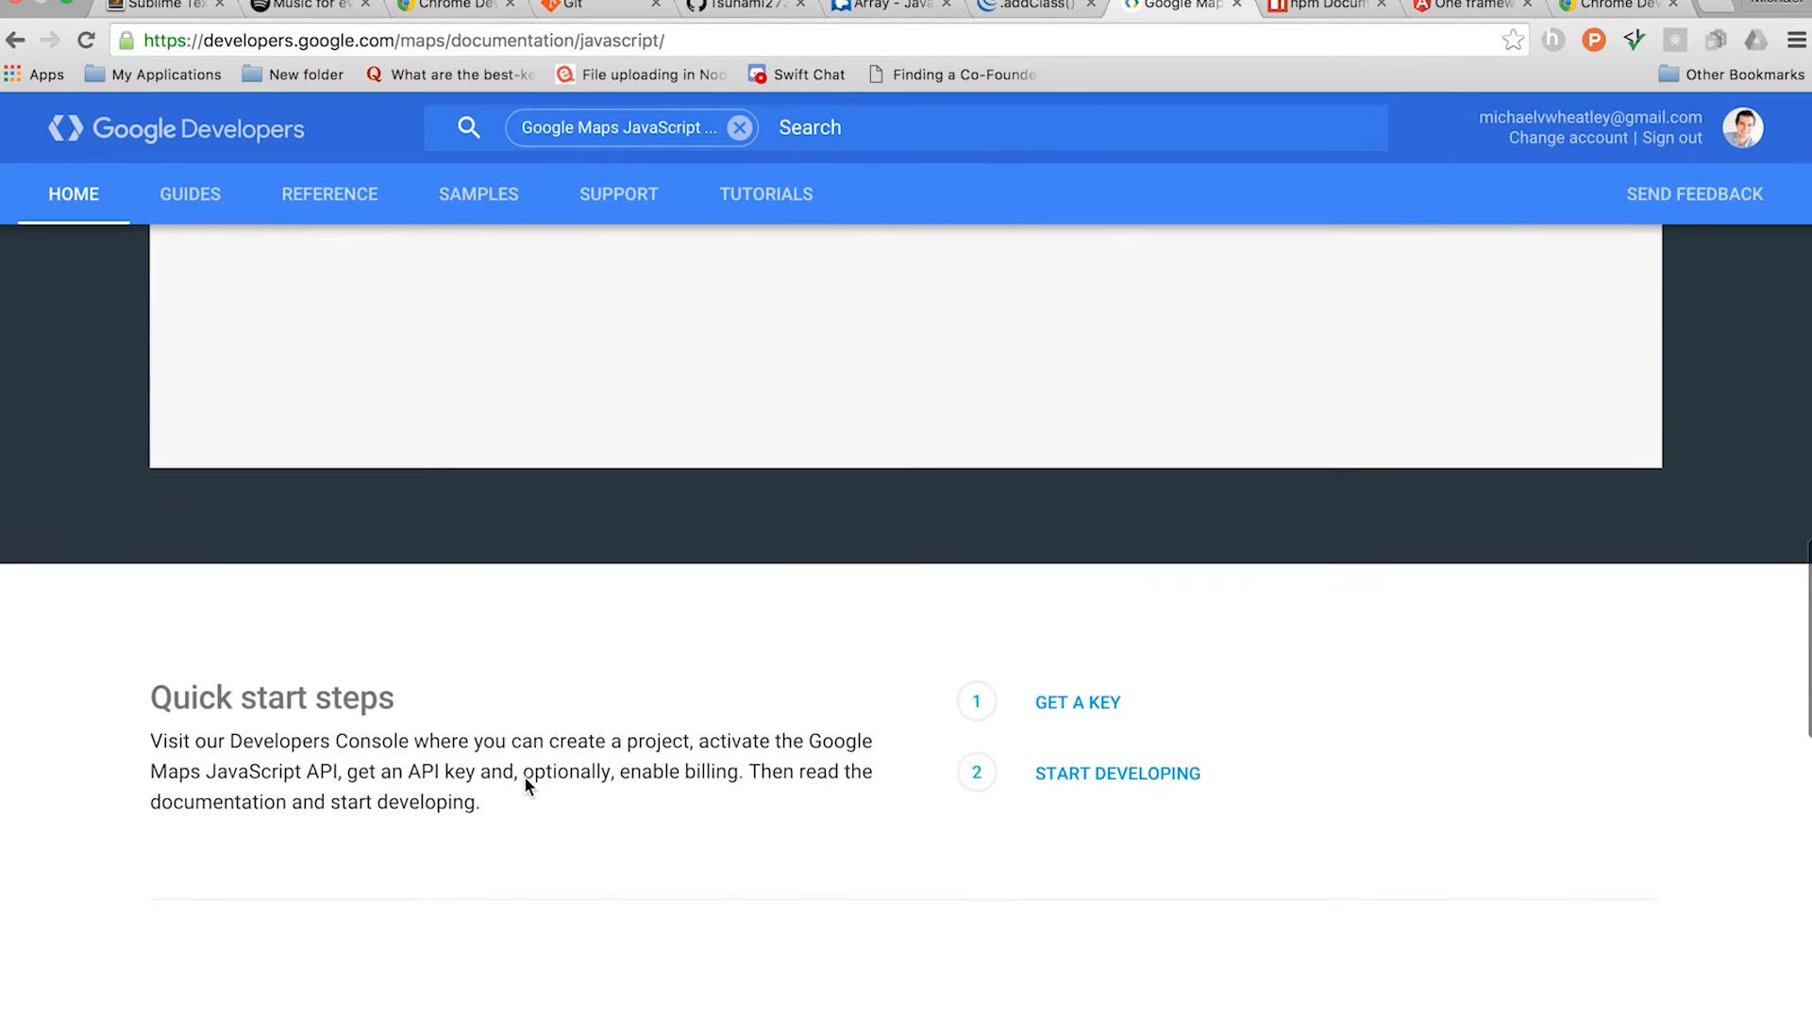
pyautogui.scroll(-3)
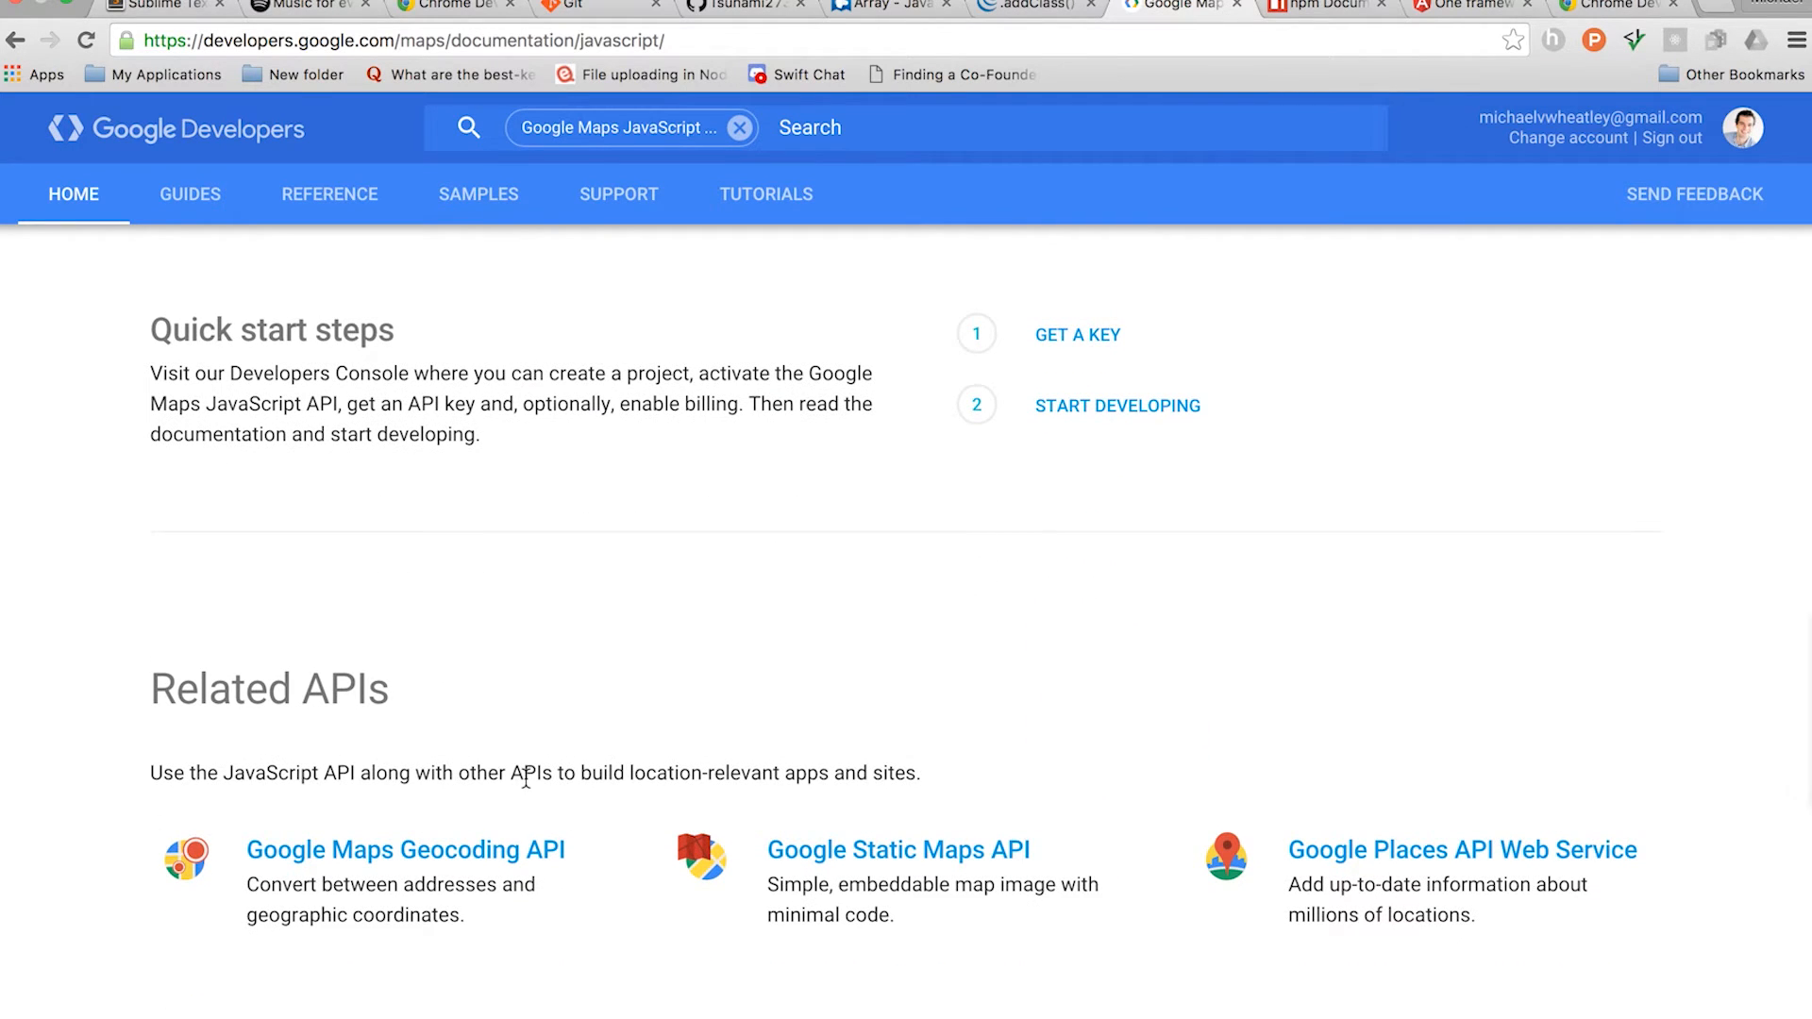
pyautogui.scroll(-3)
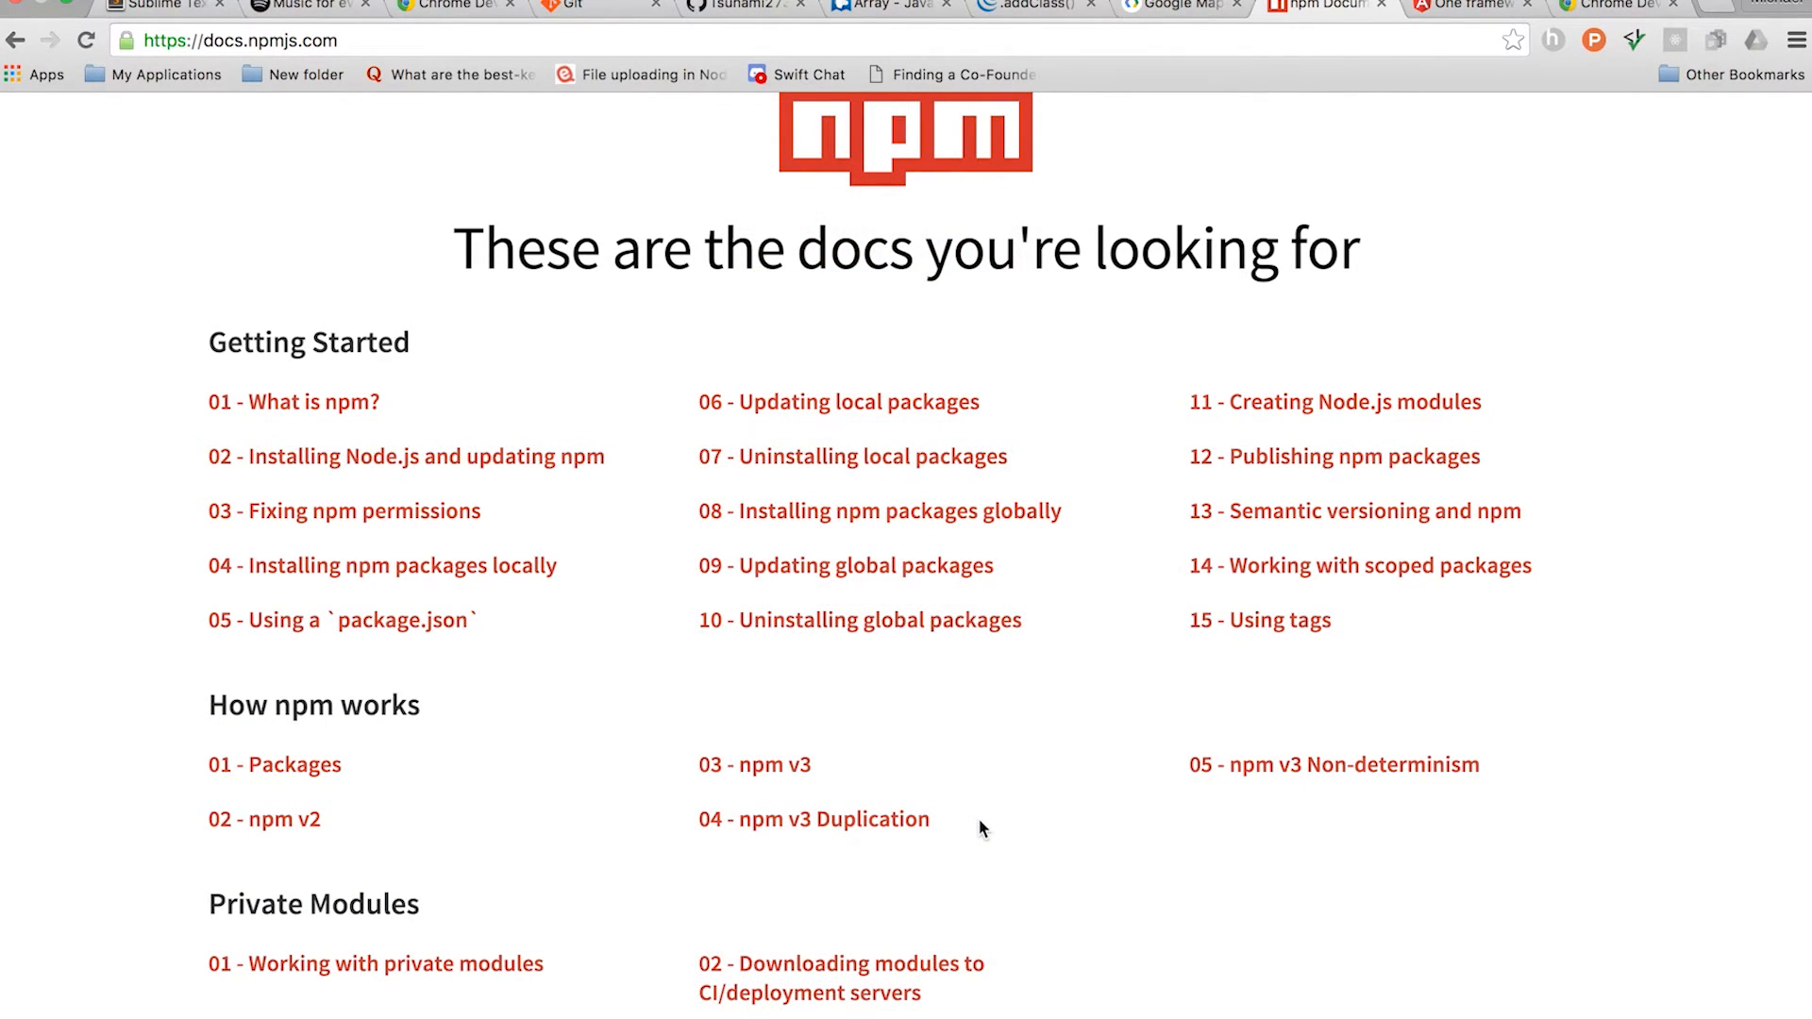
# Scroll the npm docs home page down to the Organizations and Using npm sections
pyautogui.scroll(-3)
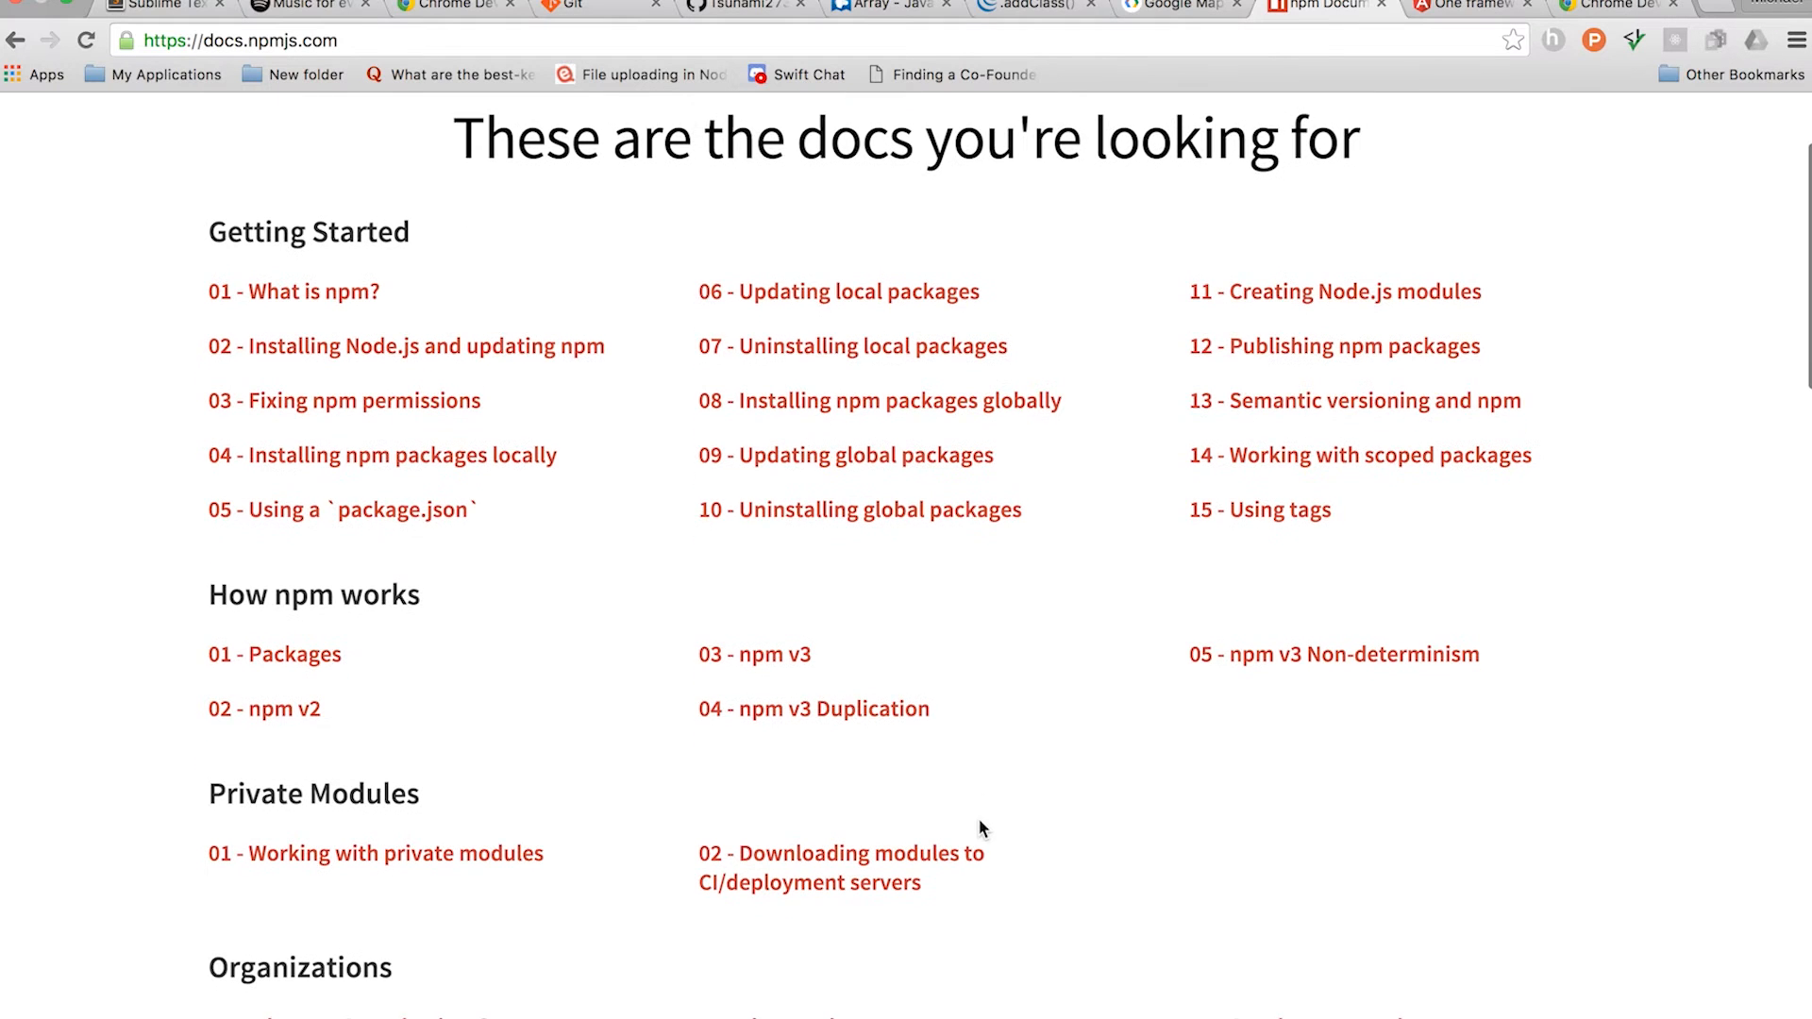
pyautogui.scroll(-3)
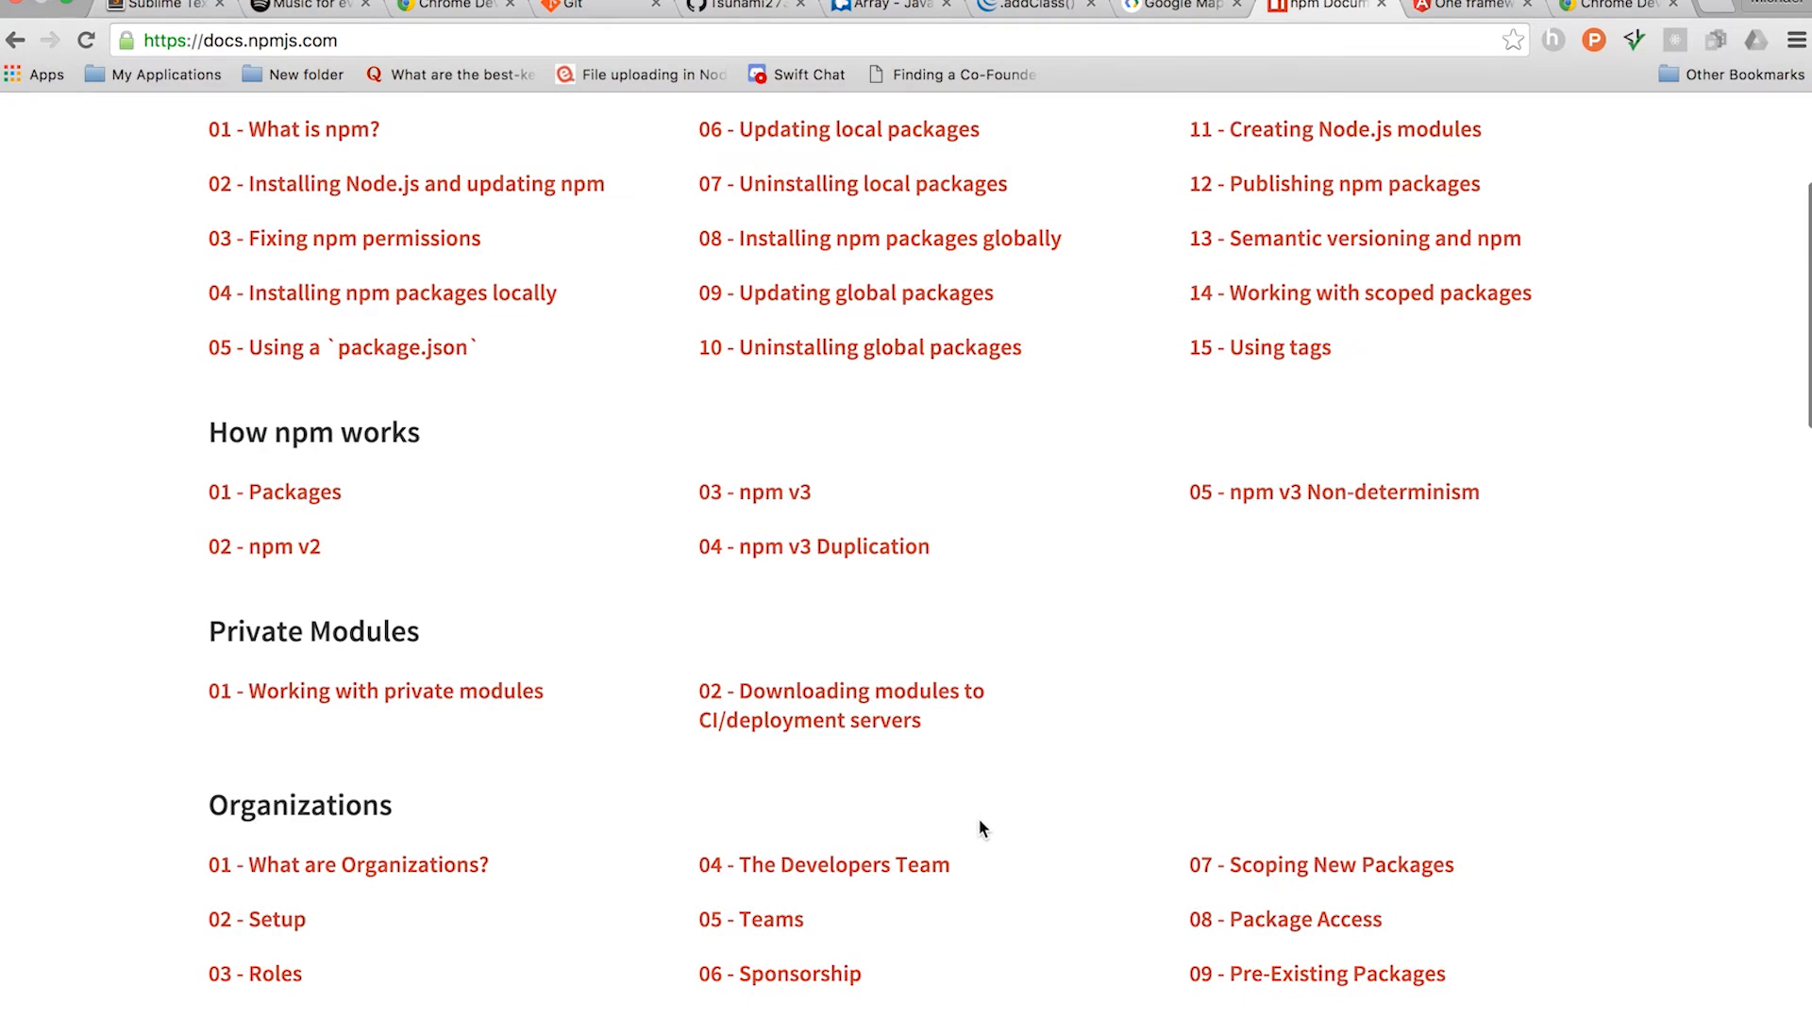
pyautogui.scroll(-3)
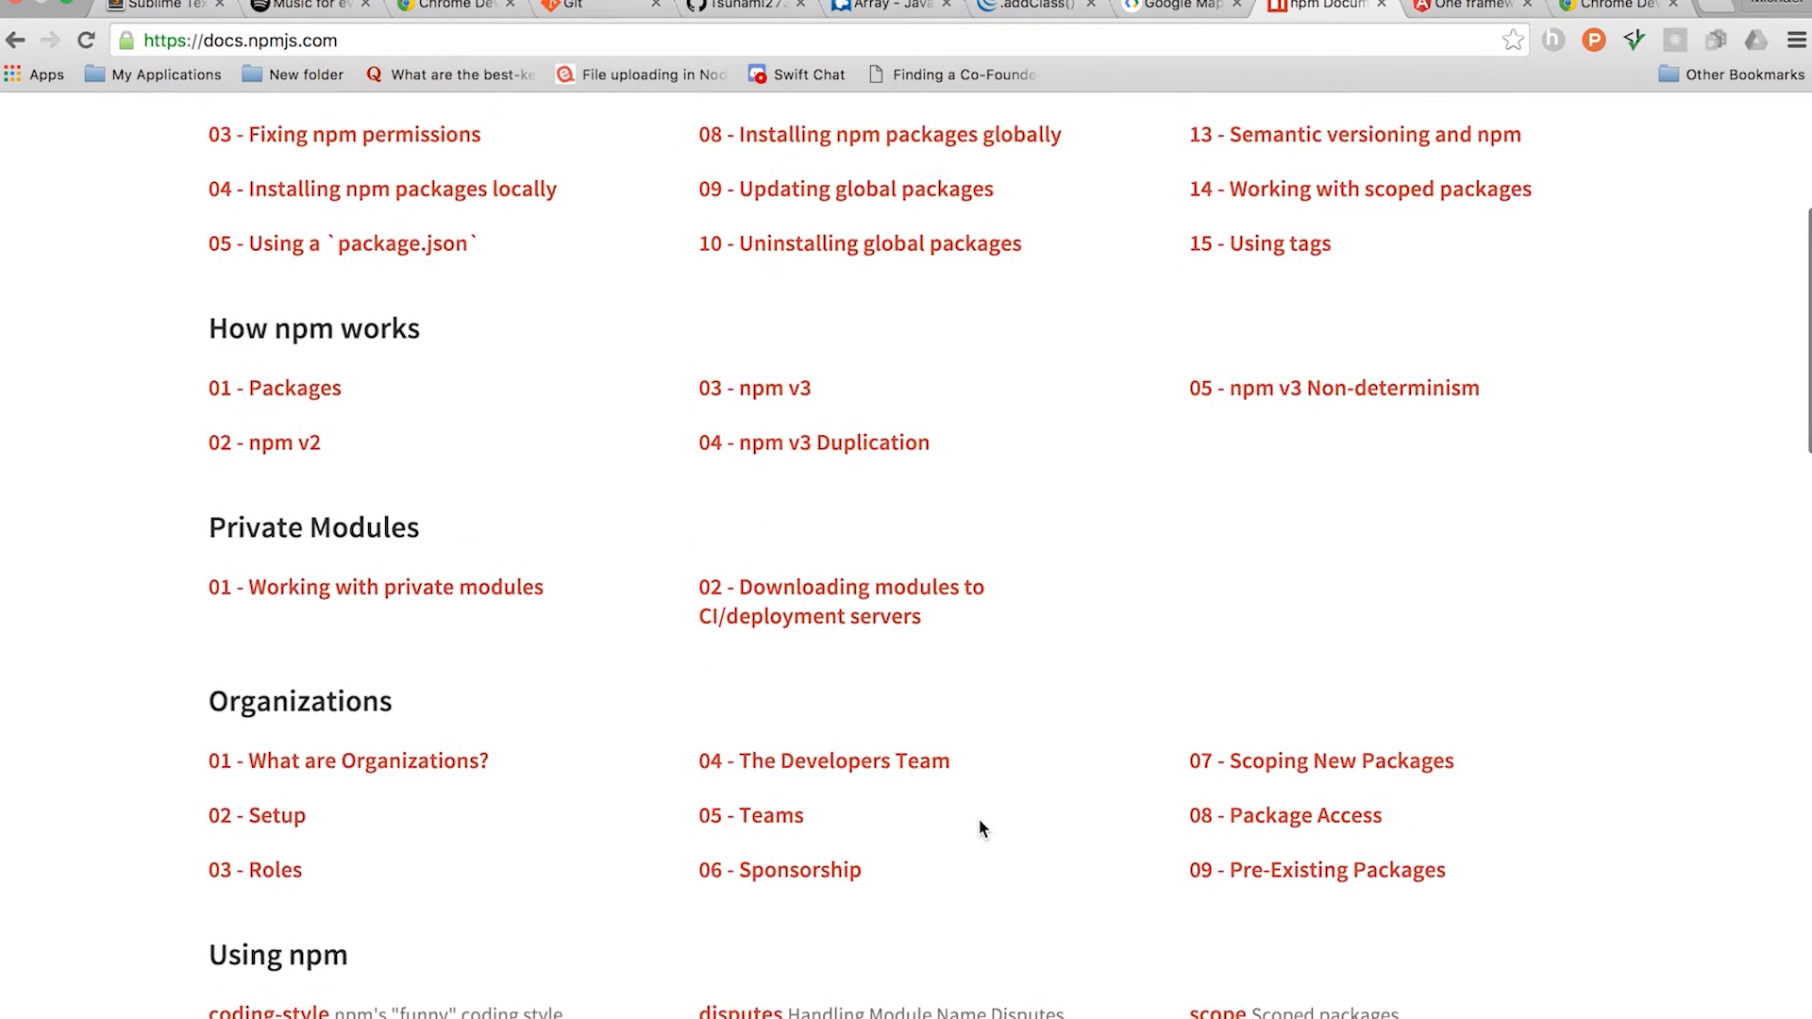
pyautogui.scroll(3)
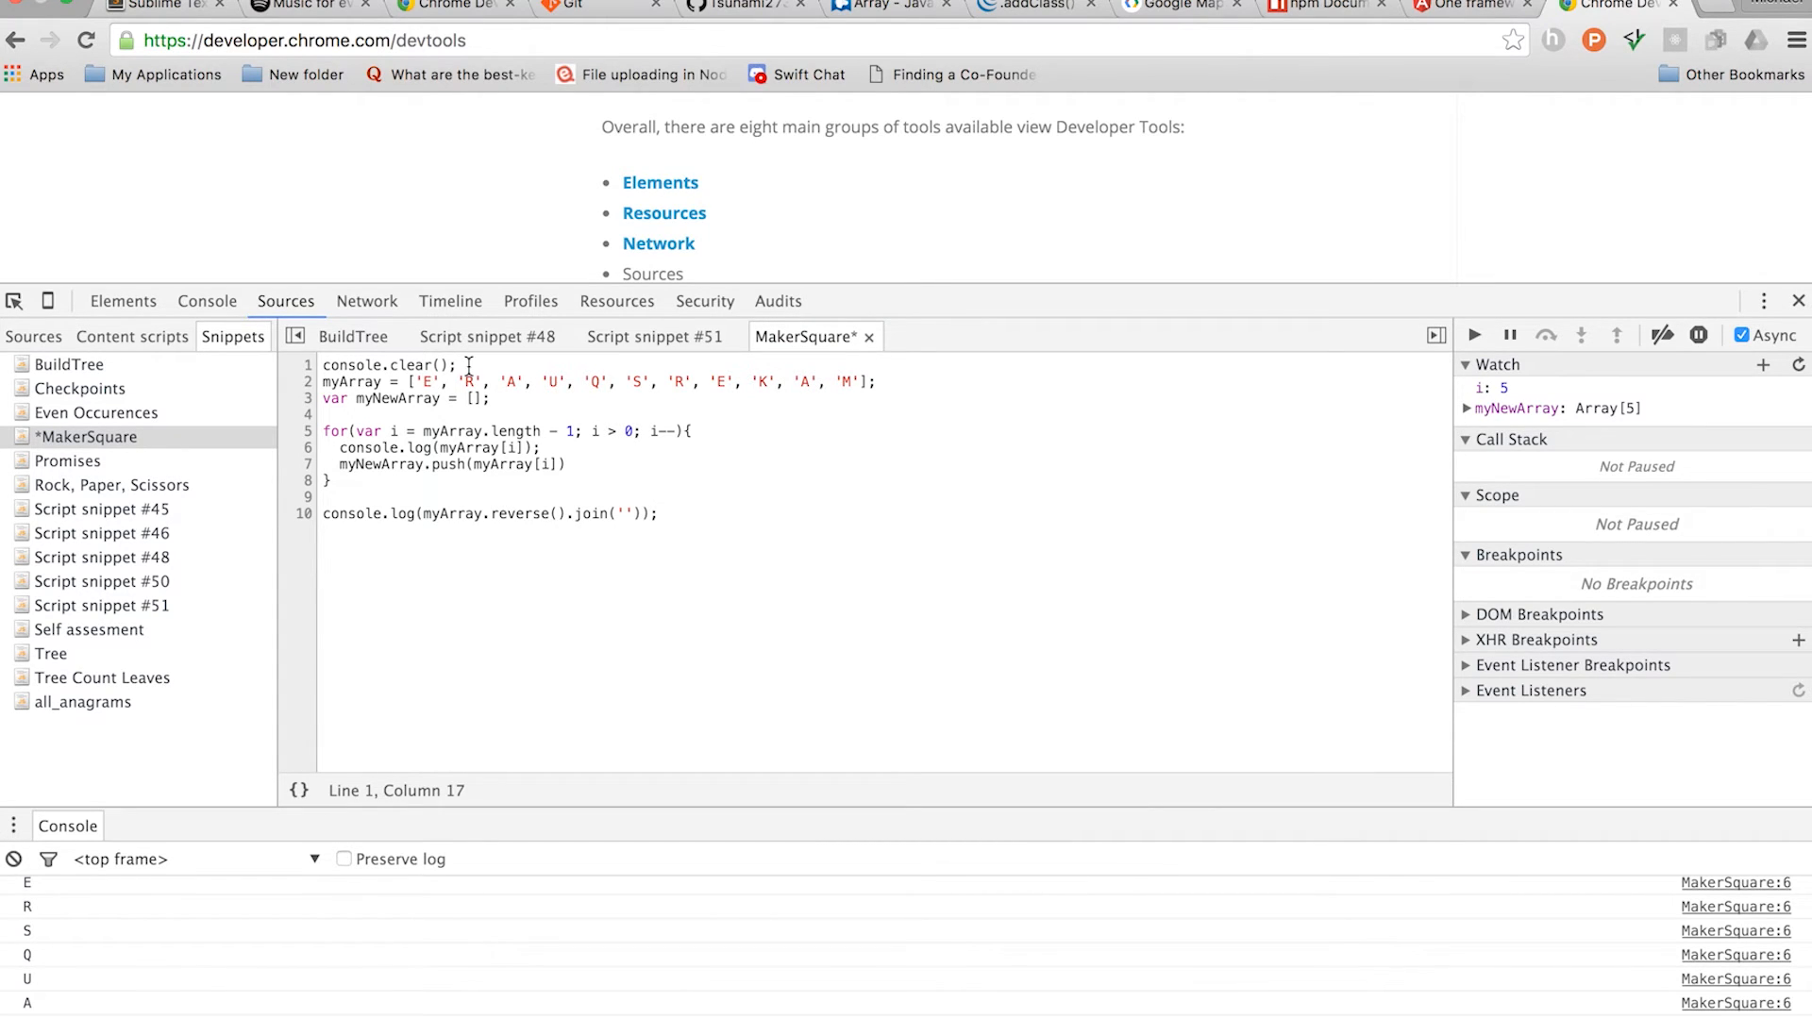
# Edit the MakerSquare snippet's myArray declaration on line 2, then switch to the jQuery API tab
pyautogui.click(323, 381)
pyautogui.write('var ')
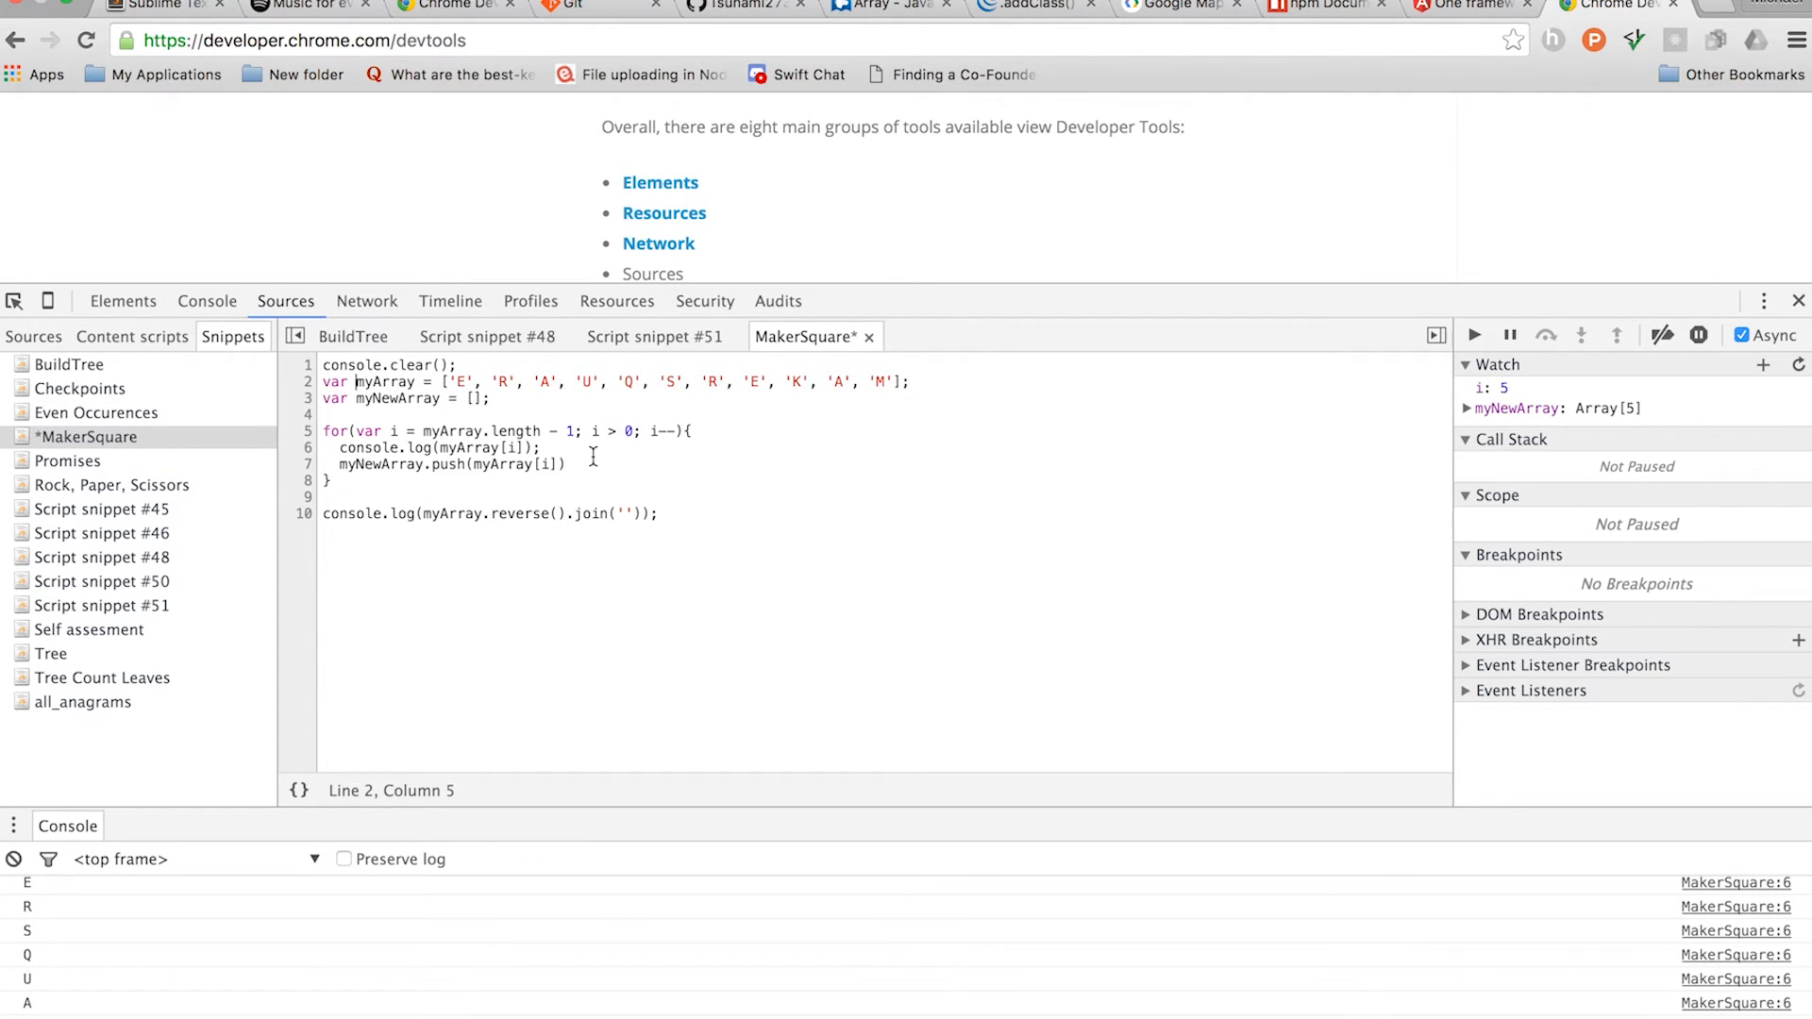
pyautogui.moveTo(670, 514)
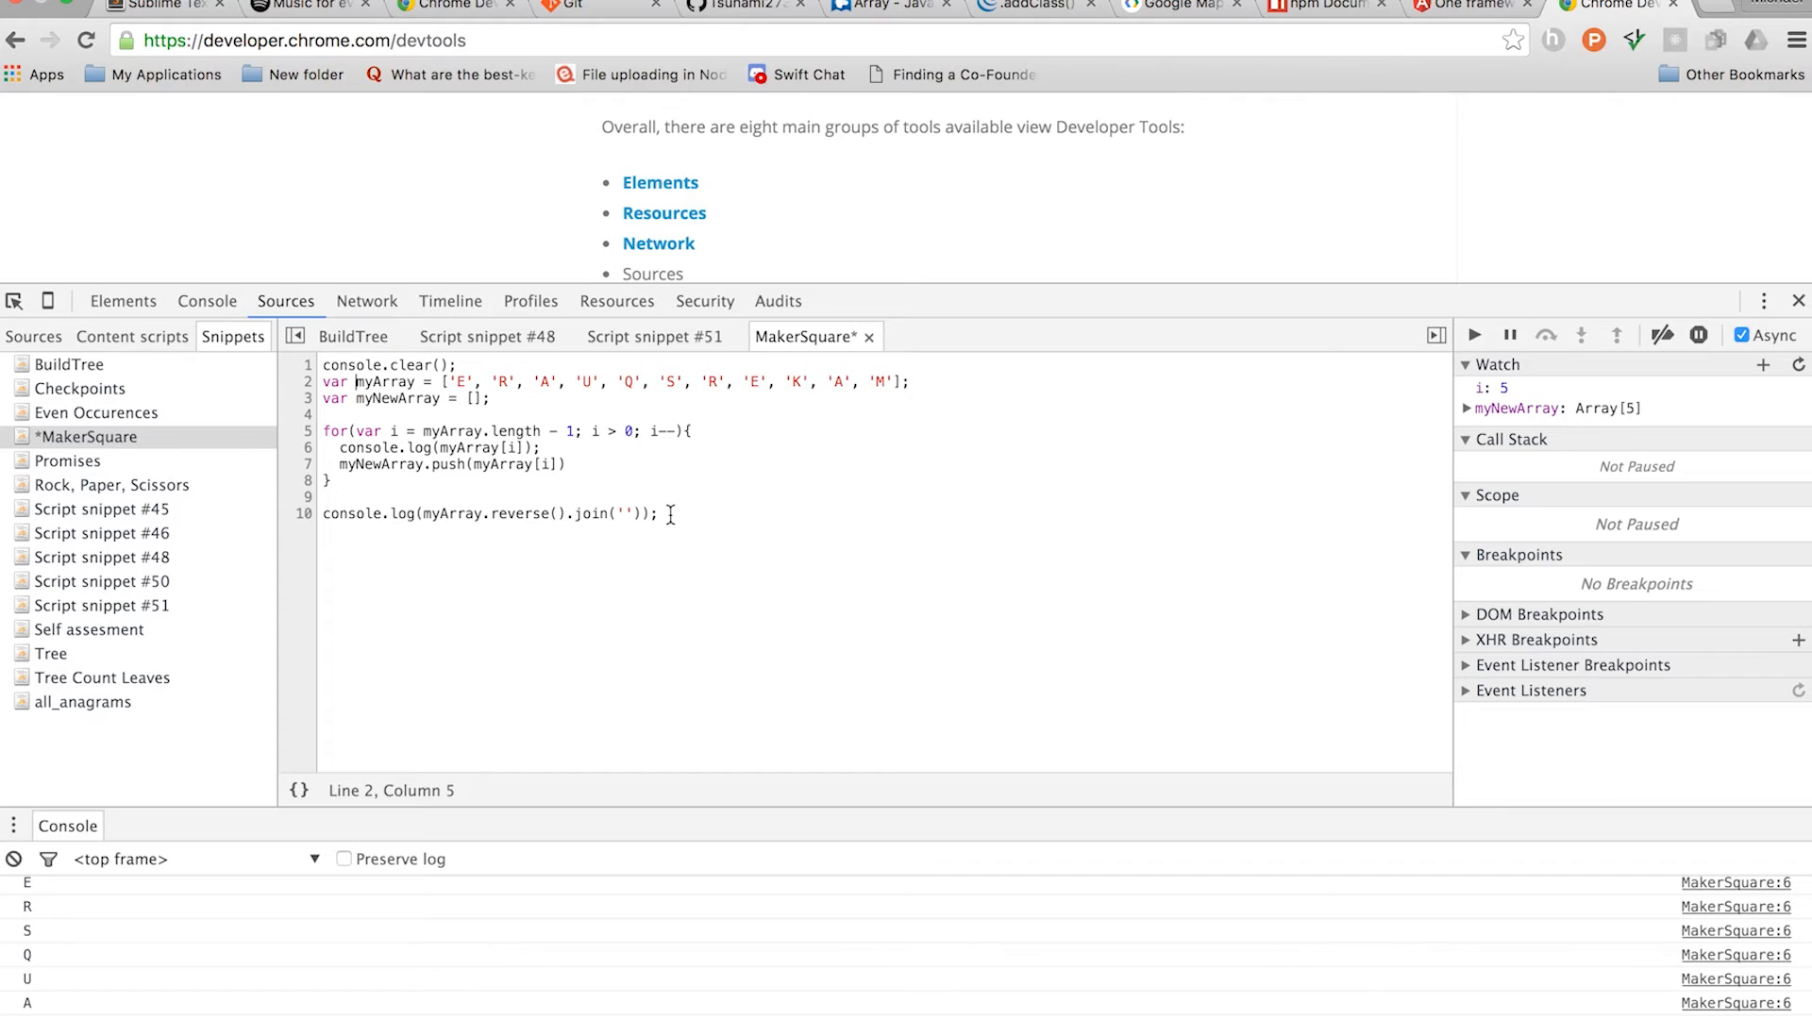
pyautogui.moveTo(1424, 383)
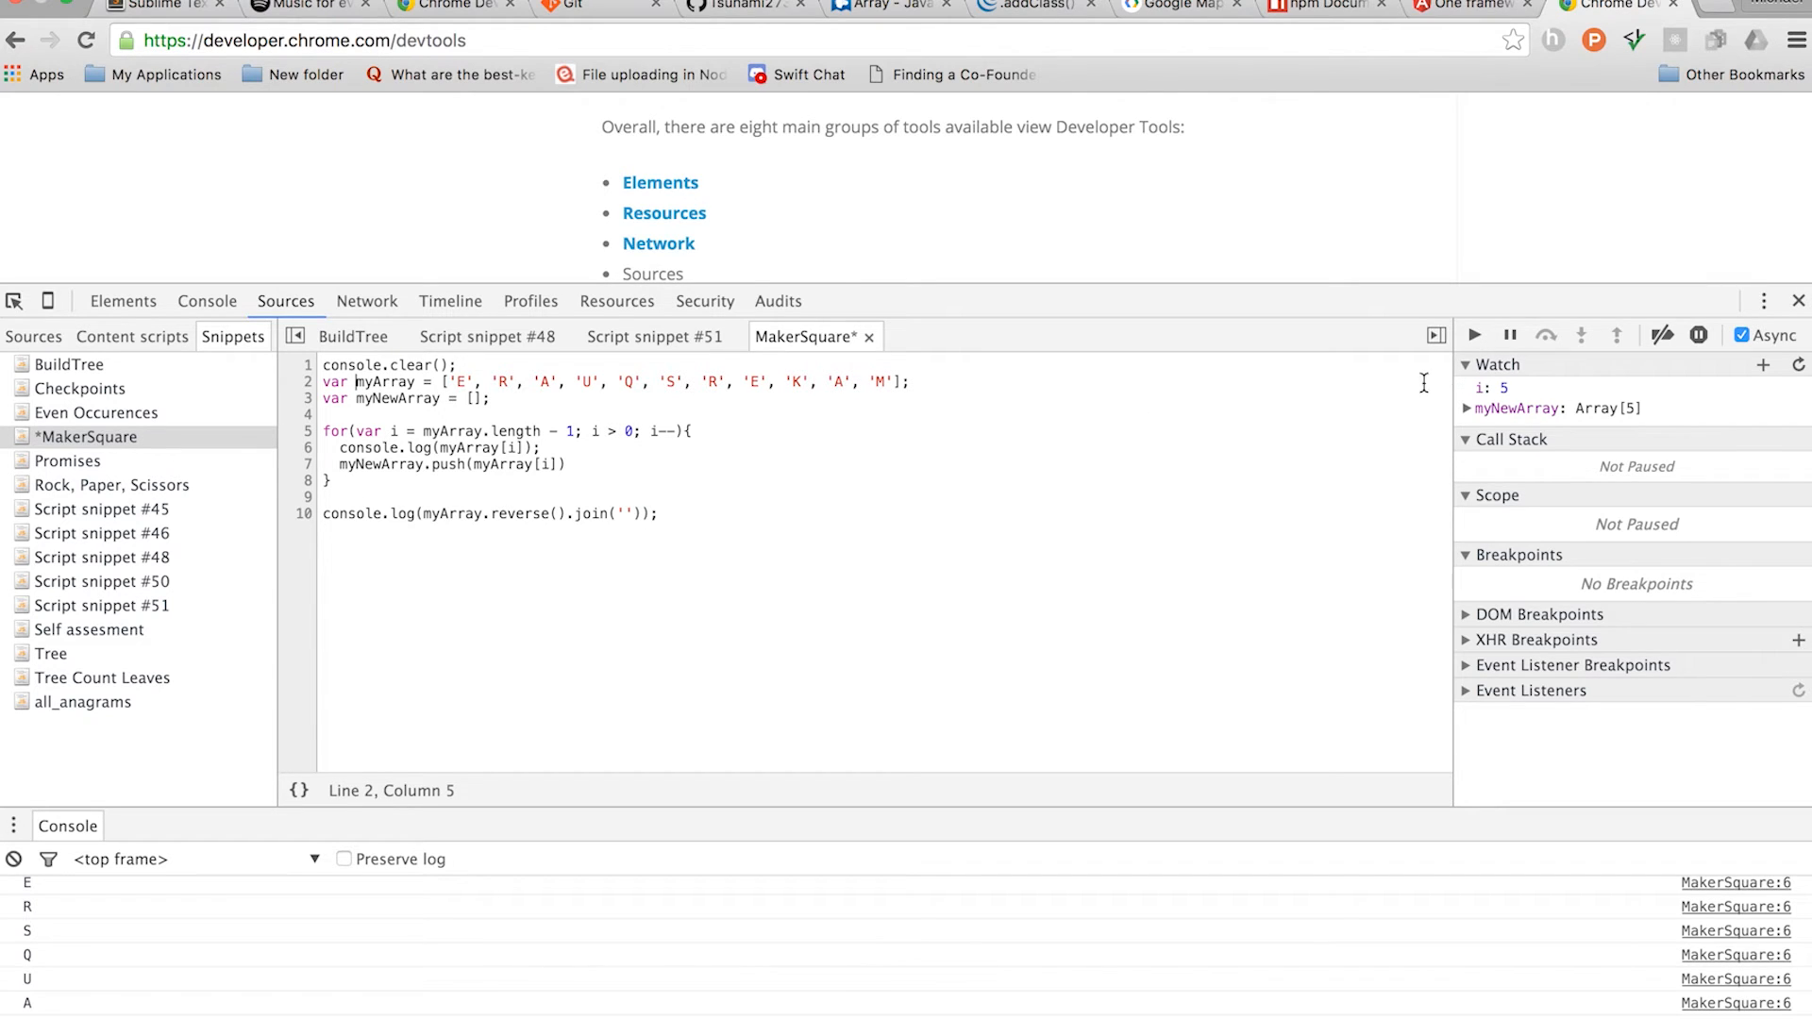
pyautogui.moveTo(1472, 335)
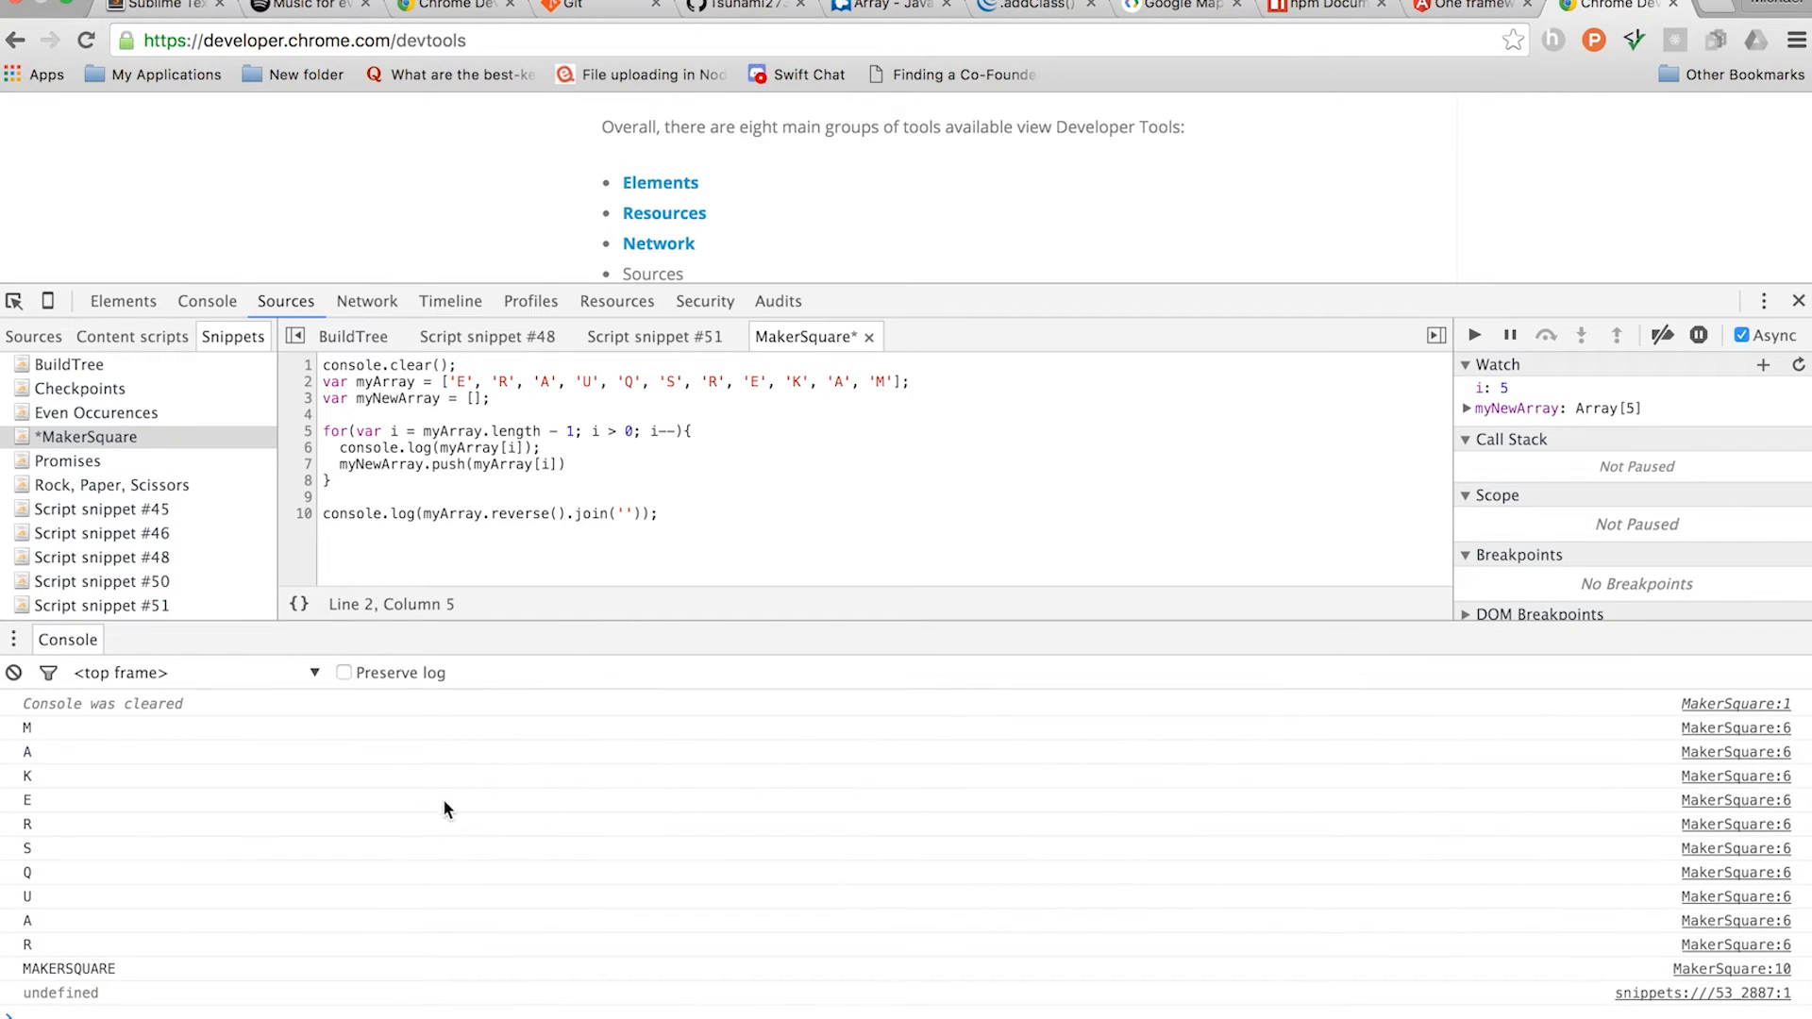
pyautogui.moveTo(39, 742)
pyautogui.write('=')
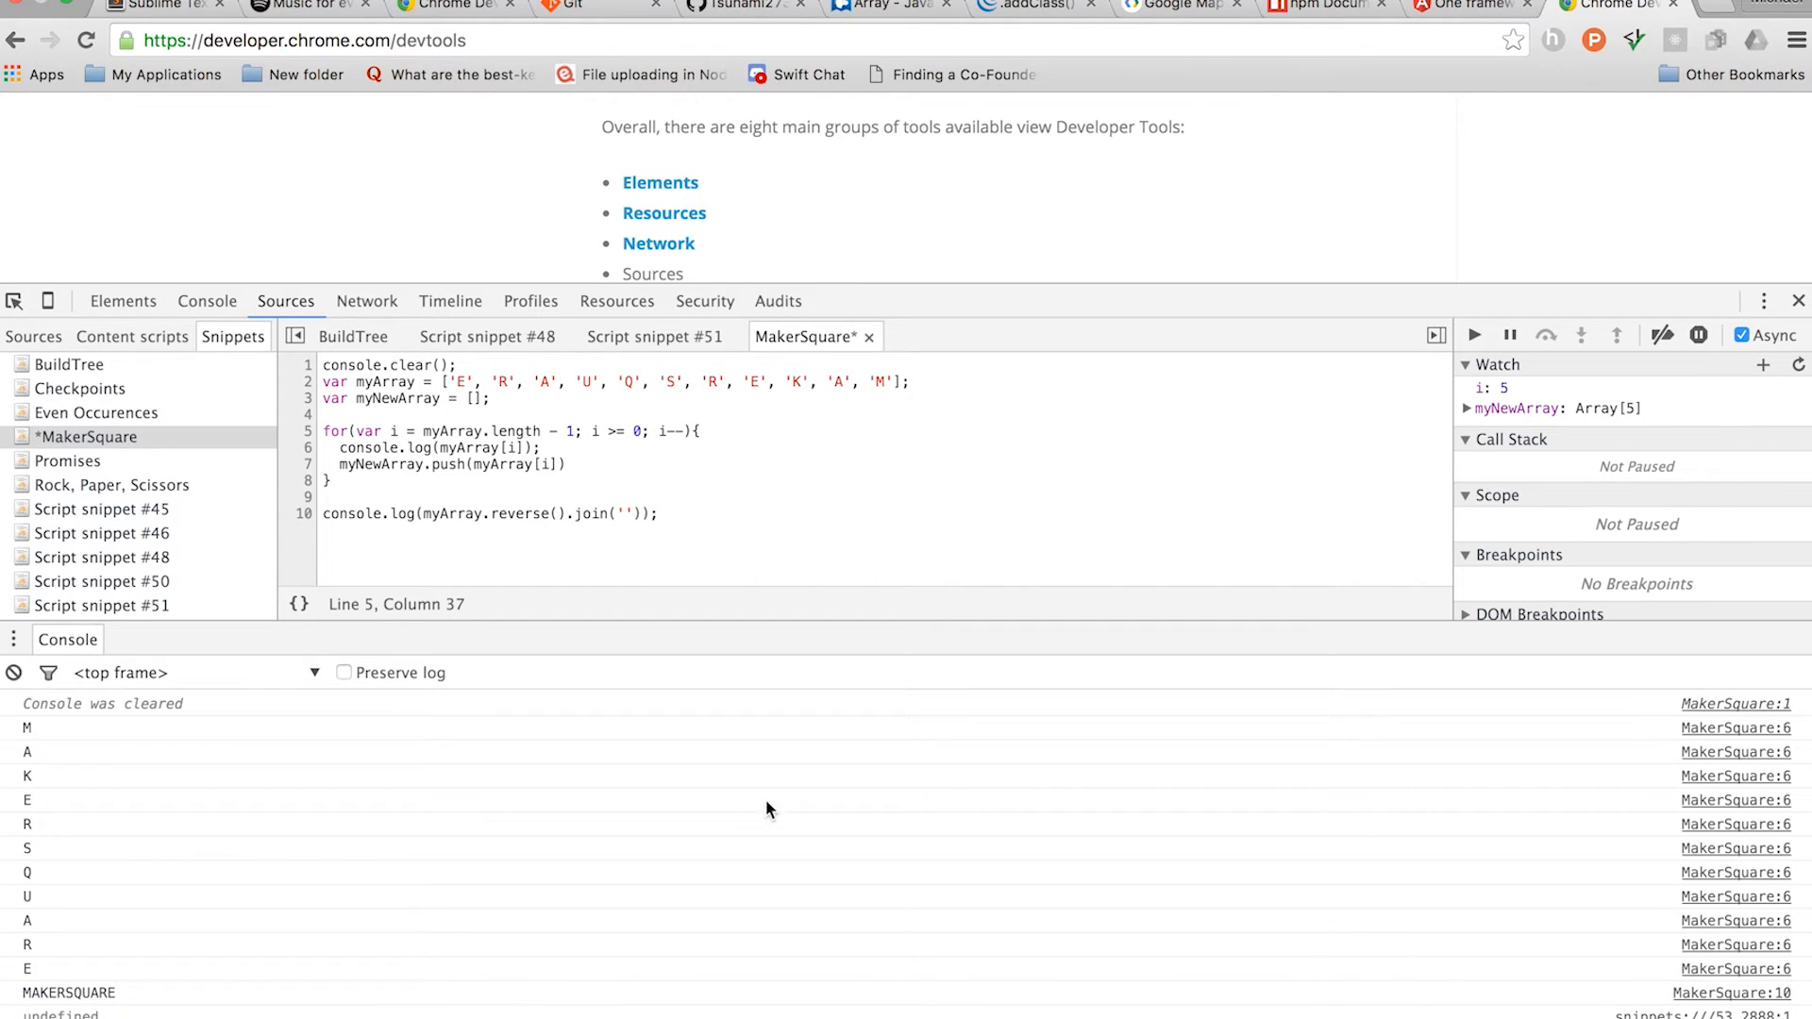
pyautogui.moveTo(83, 737)
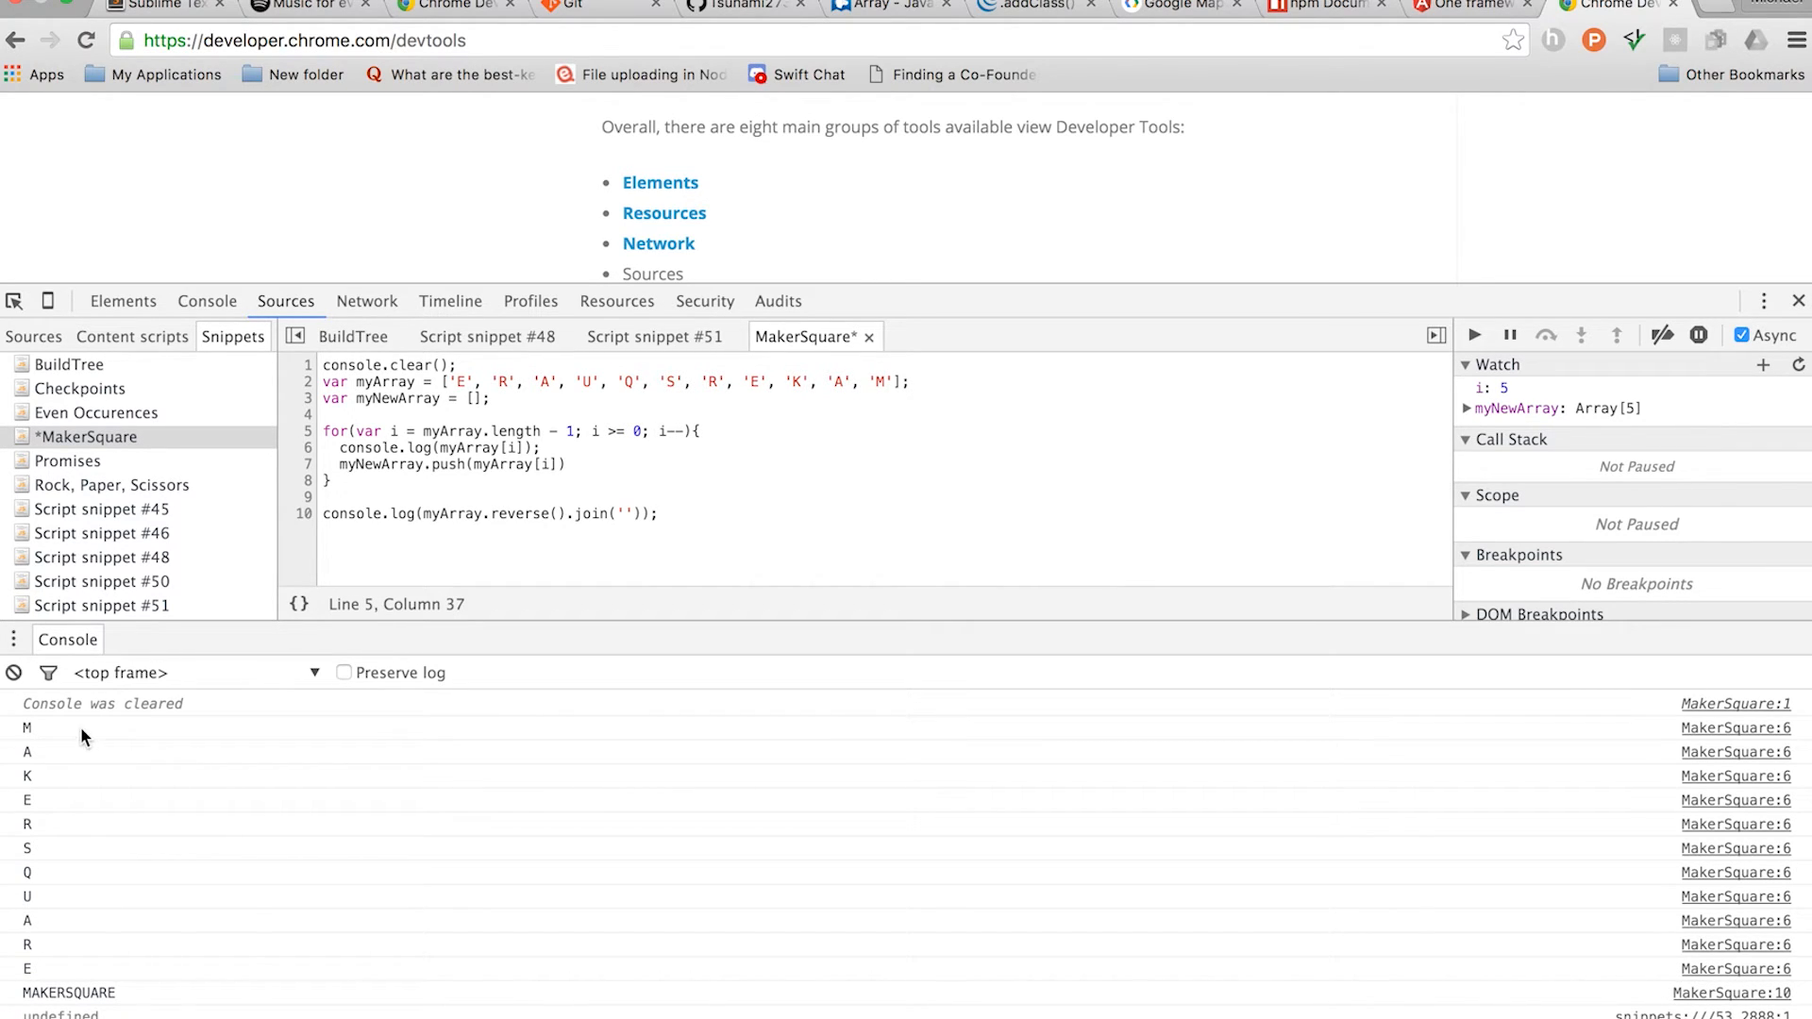
pyautogui.moveTo(44, 829)
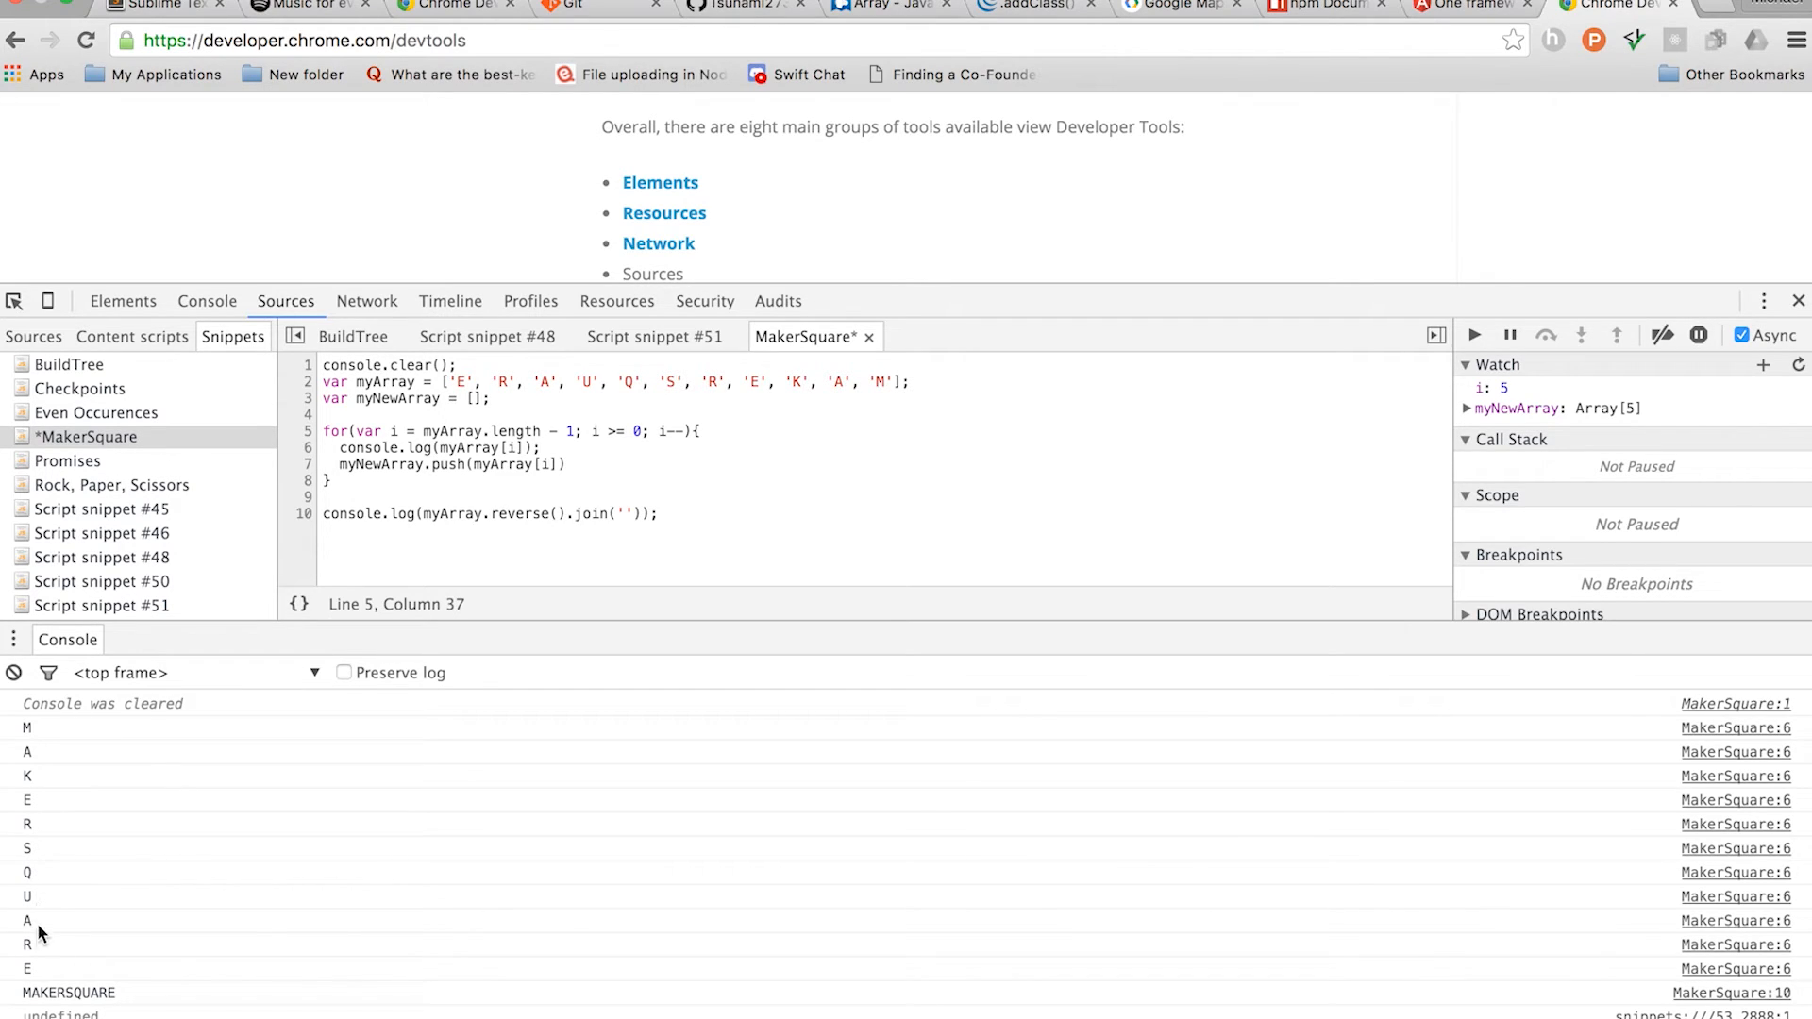
pyautogui.moveTo(537, 412)
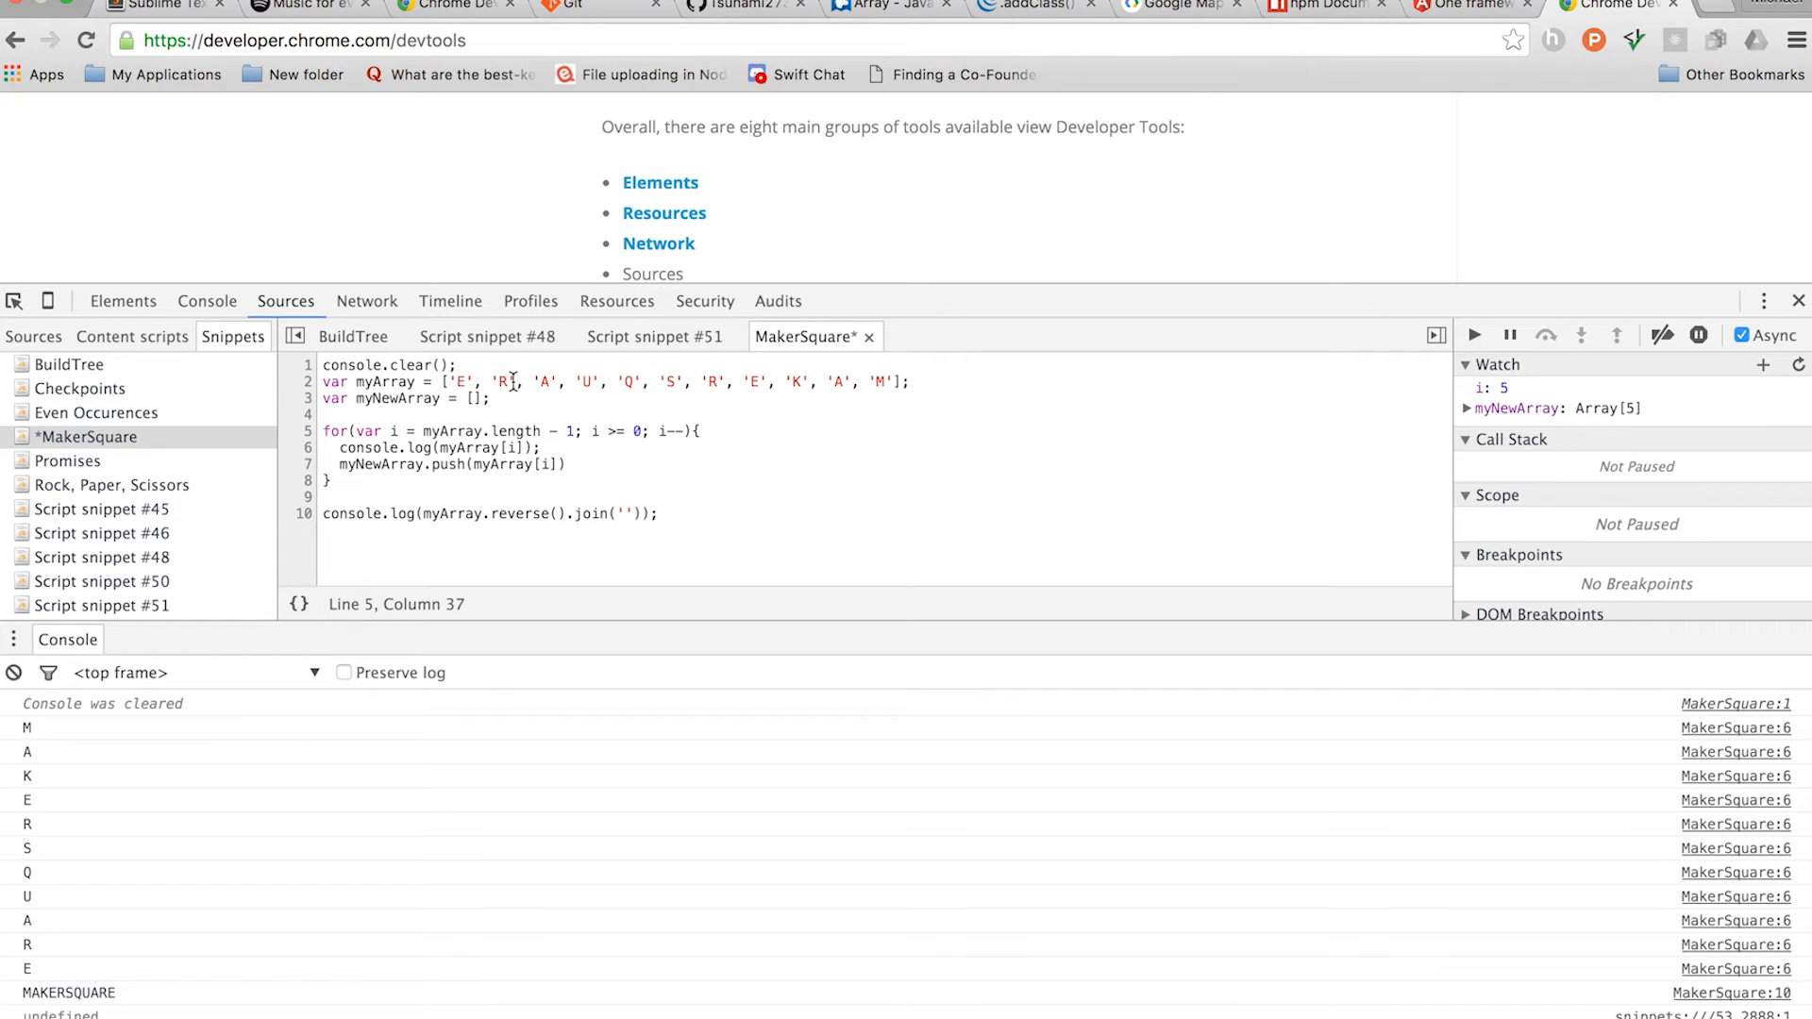
pyautogui.moveTo(549, 631)
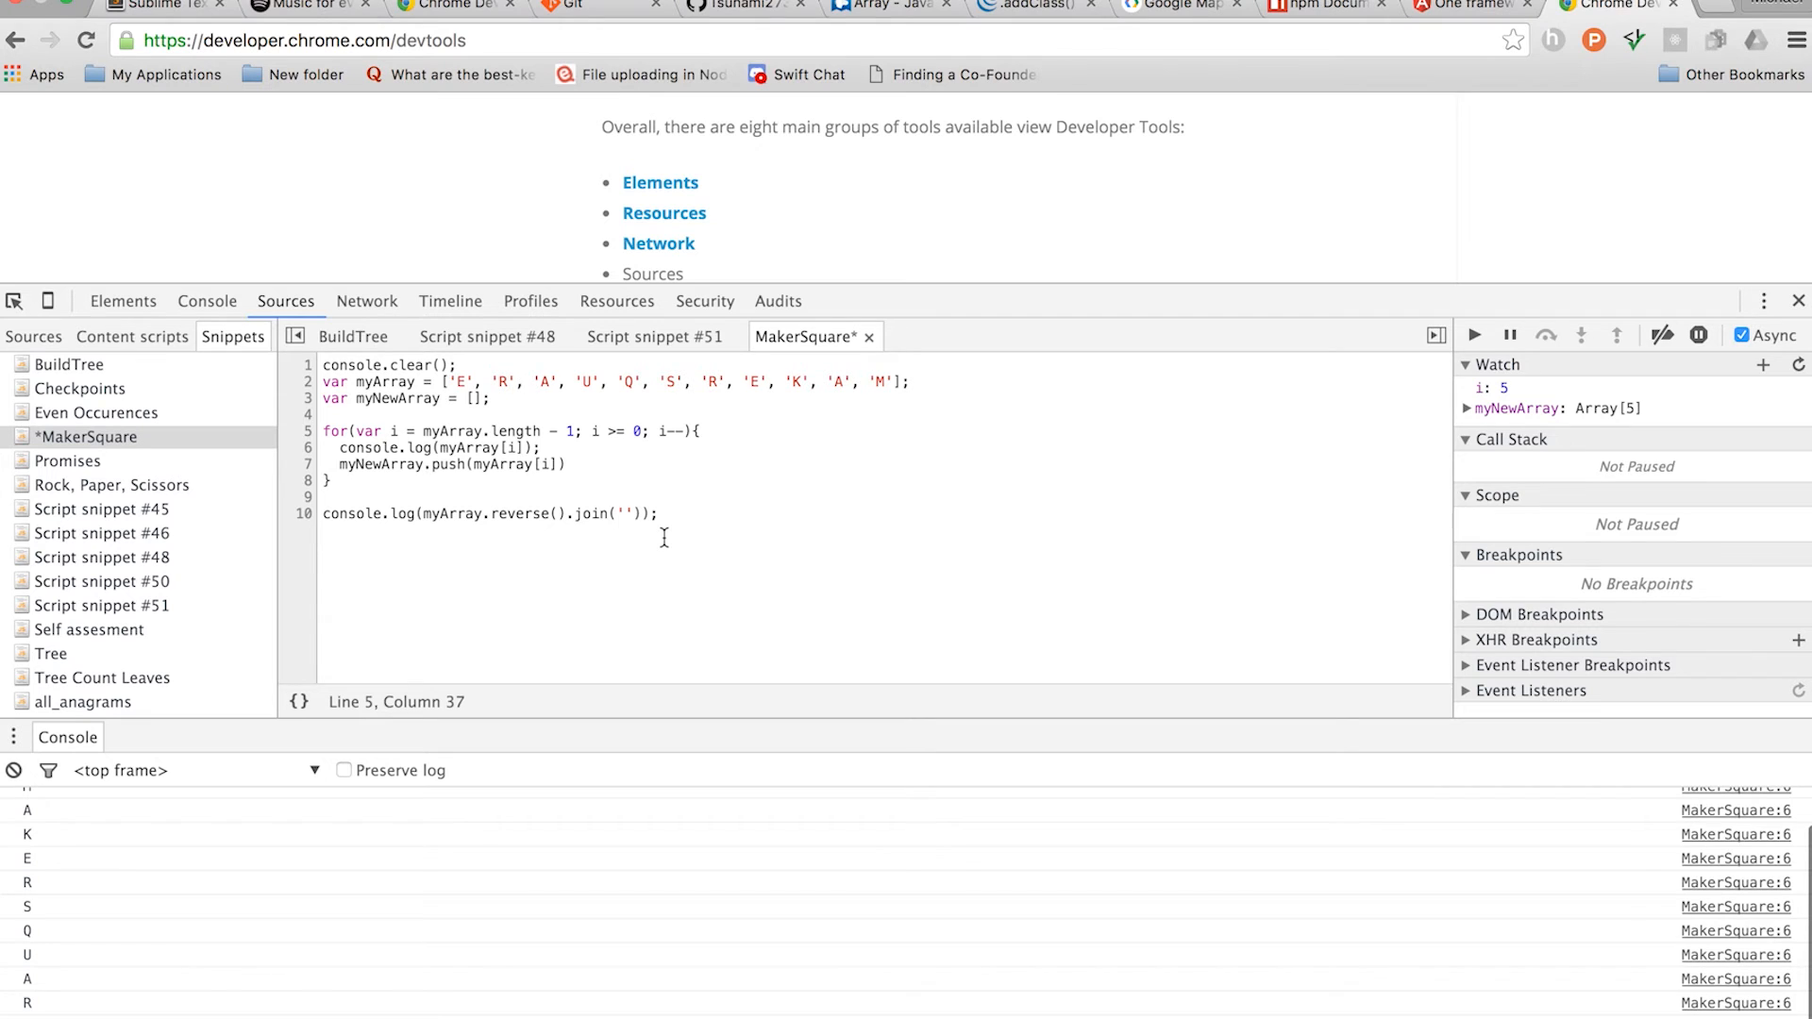
pyautogui.click(1028, 11)
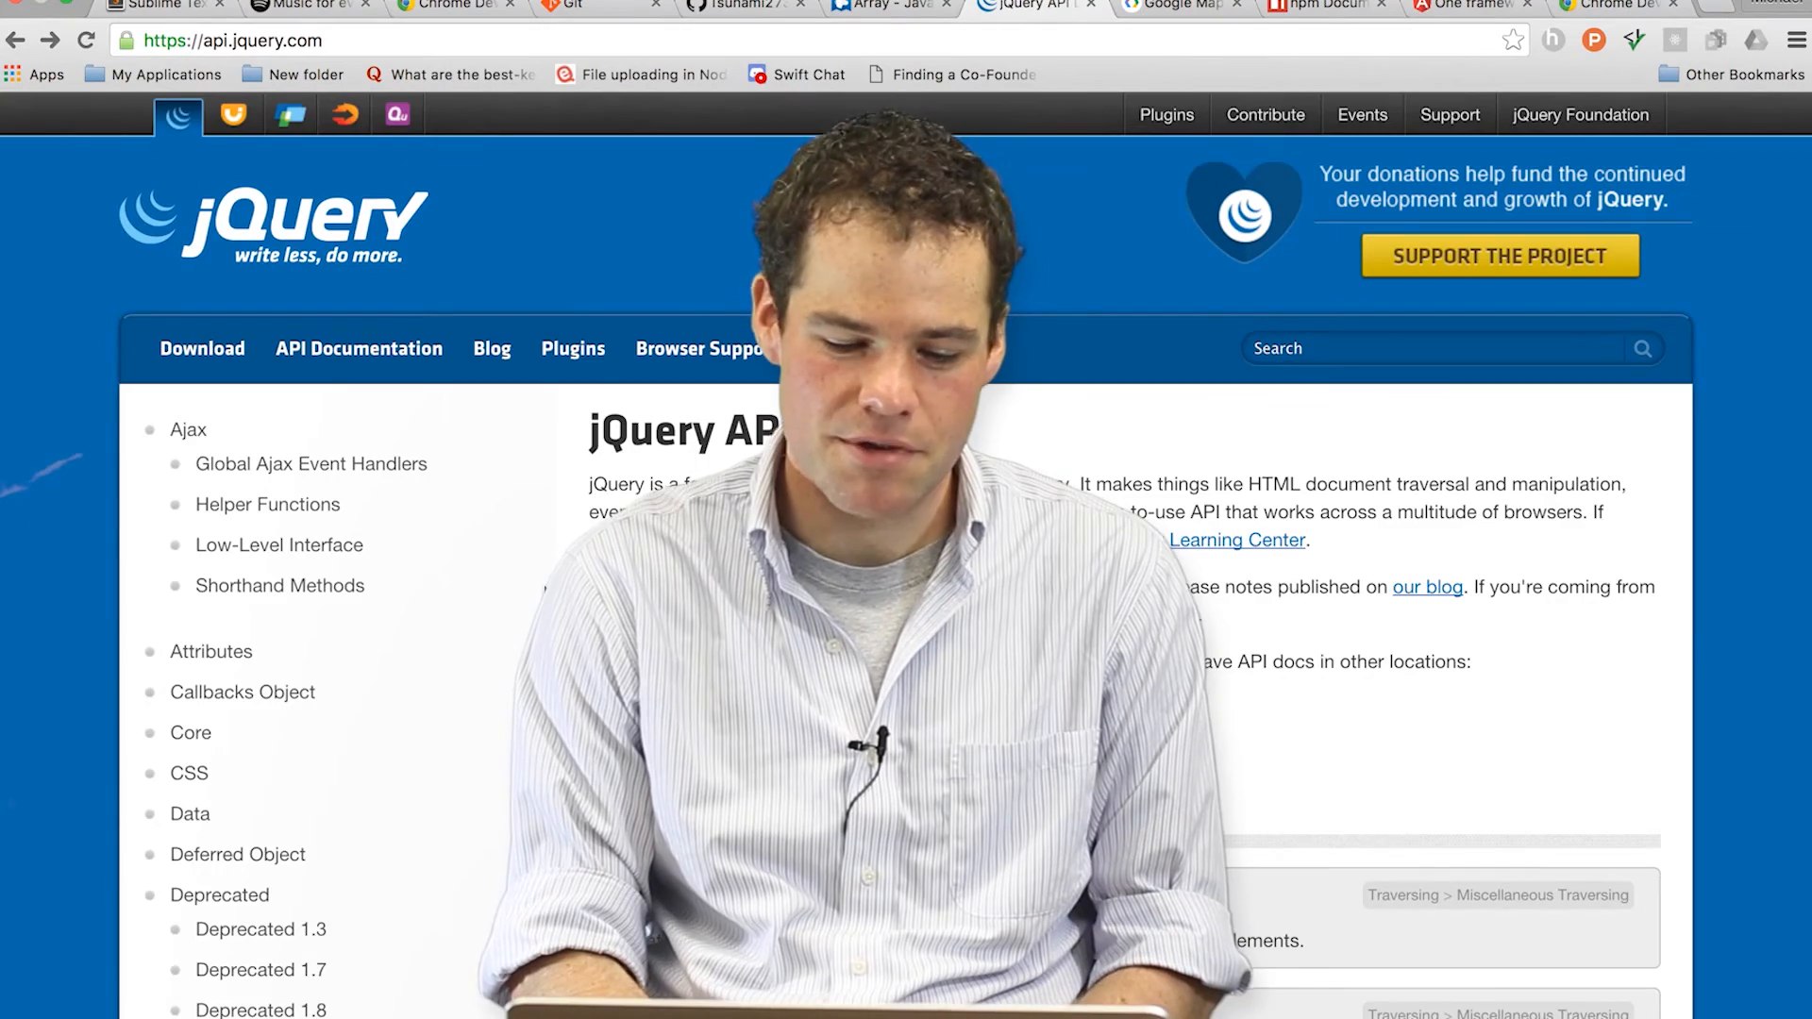
pyautogui.scroll(-3)
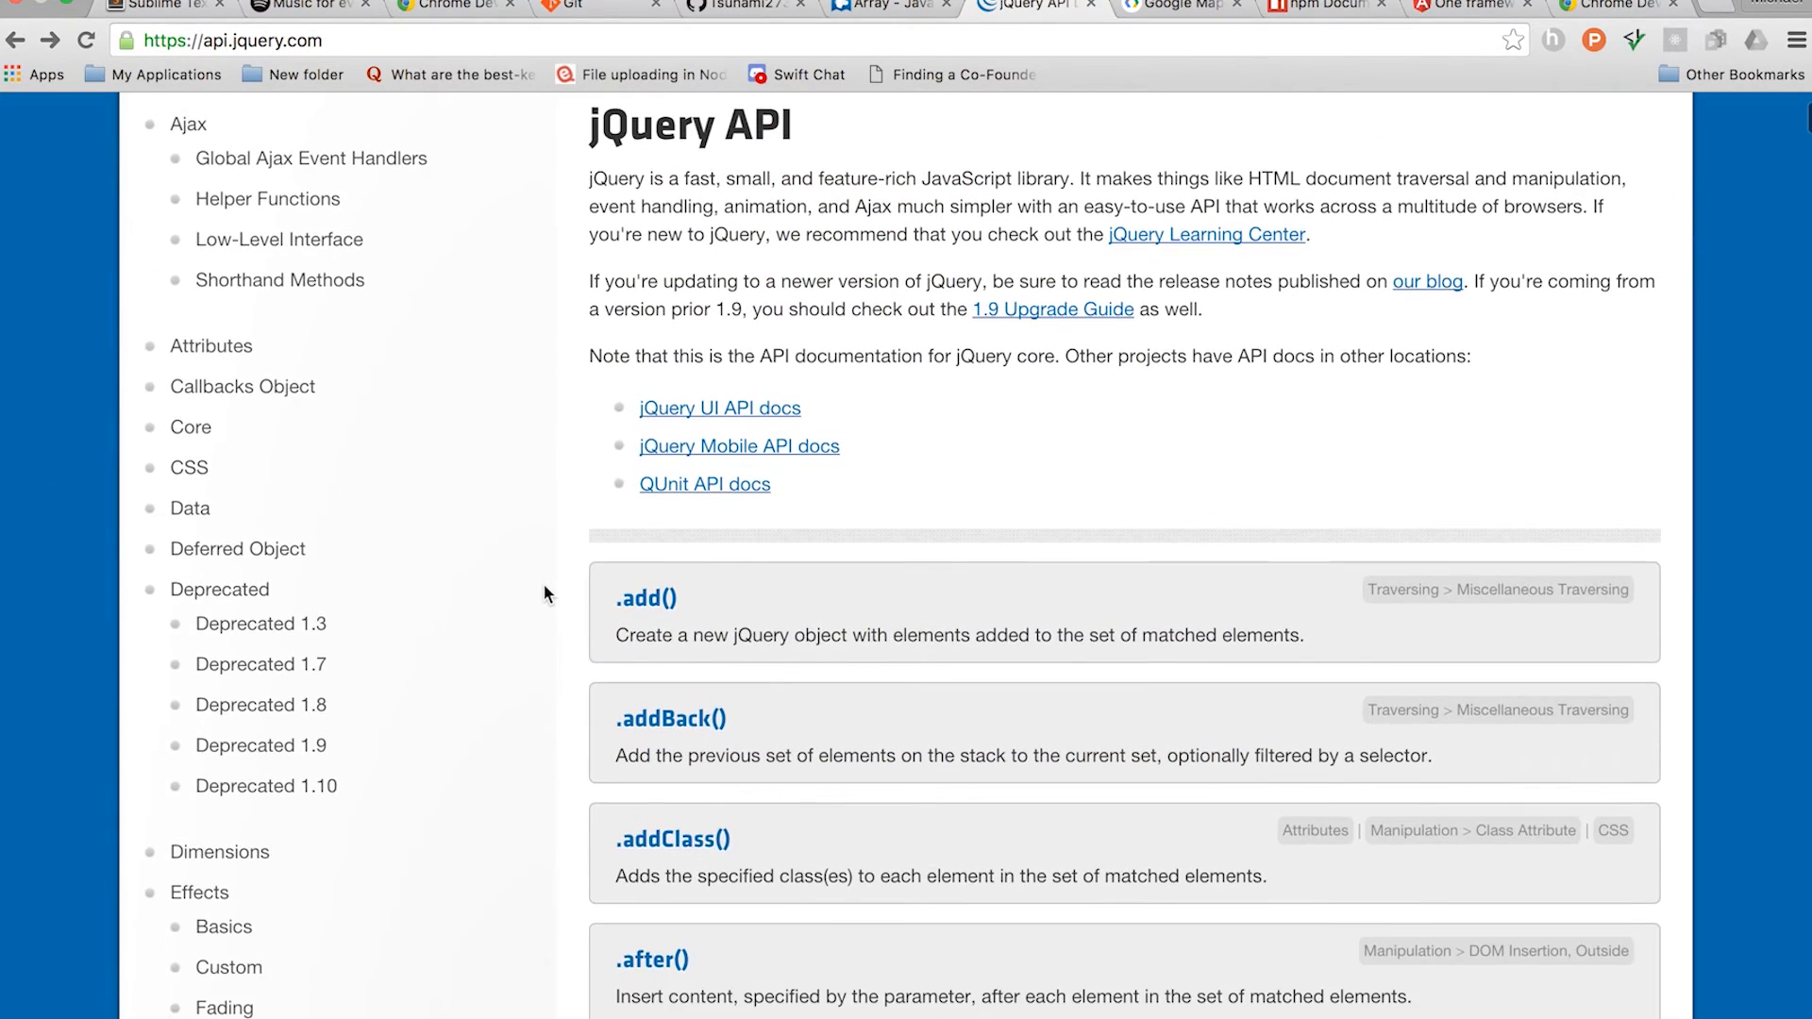
pyautogui.scroll(-3)
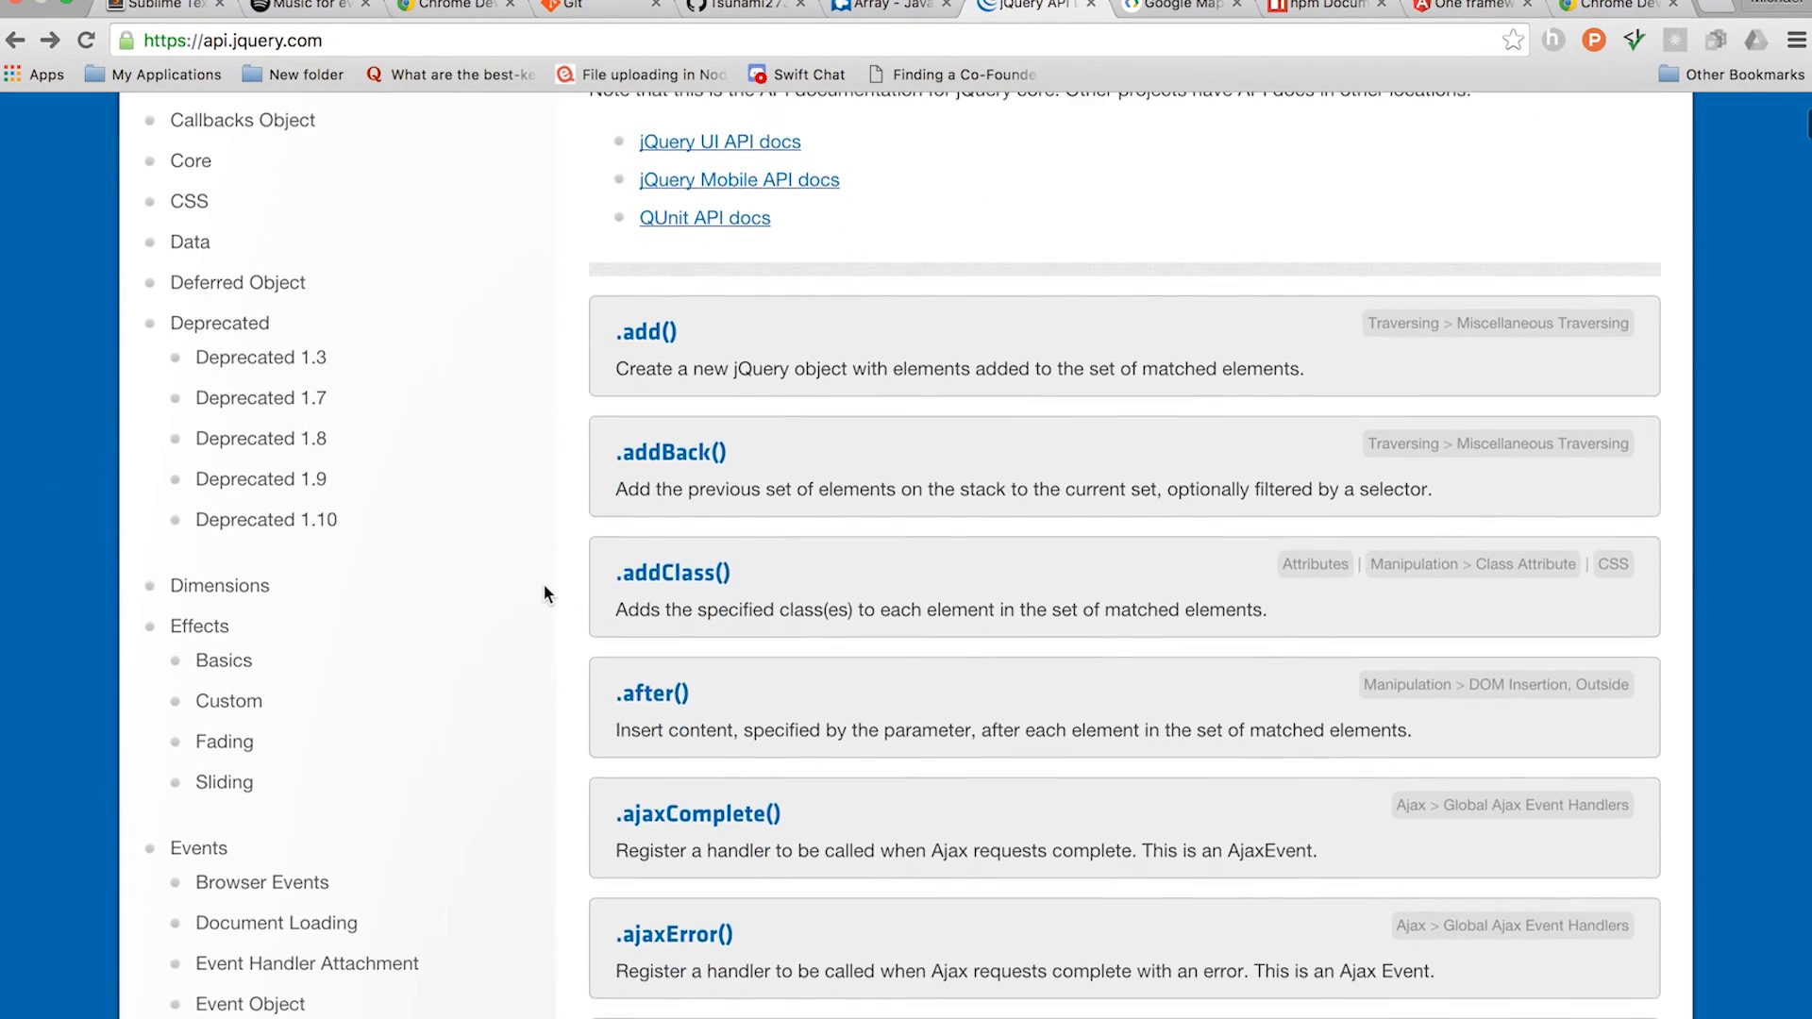
pyautogui.scroll(-3)
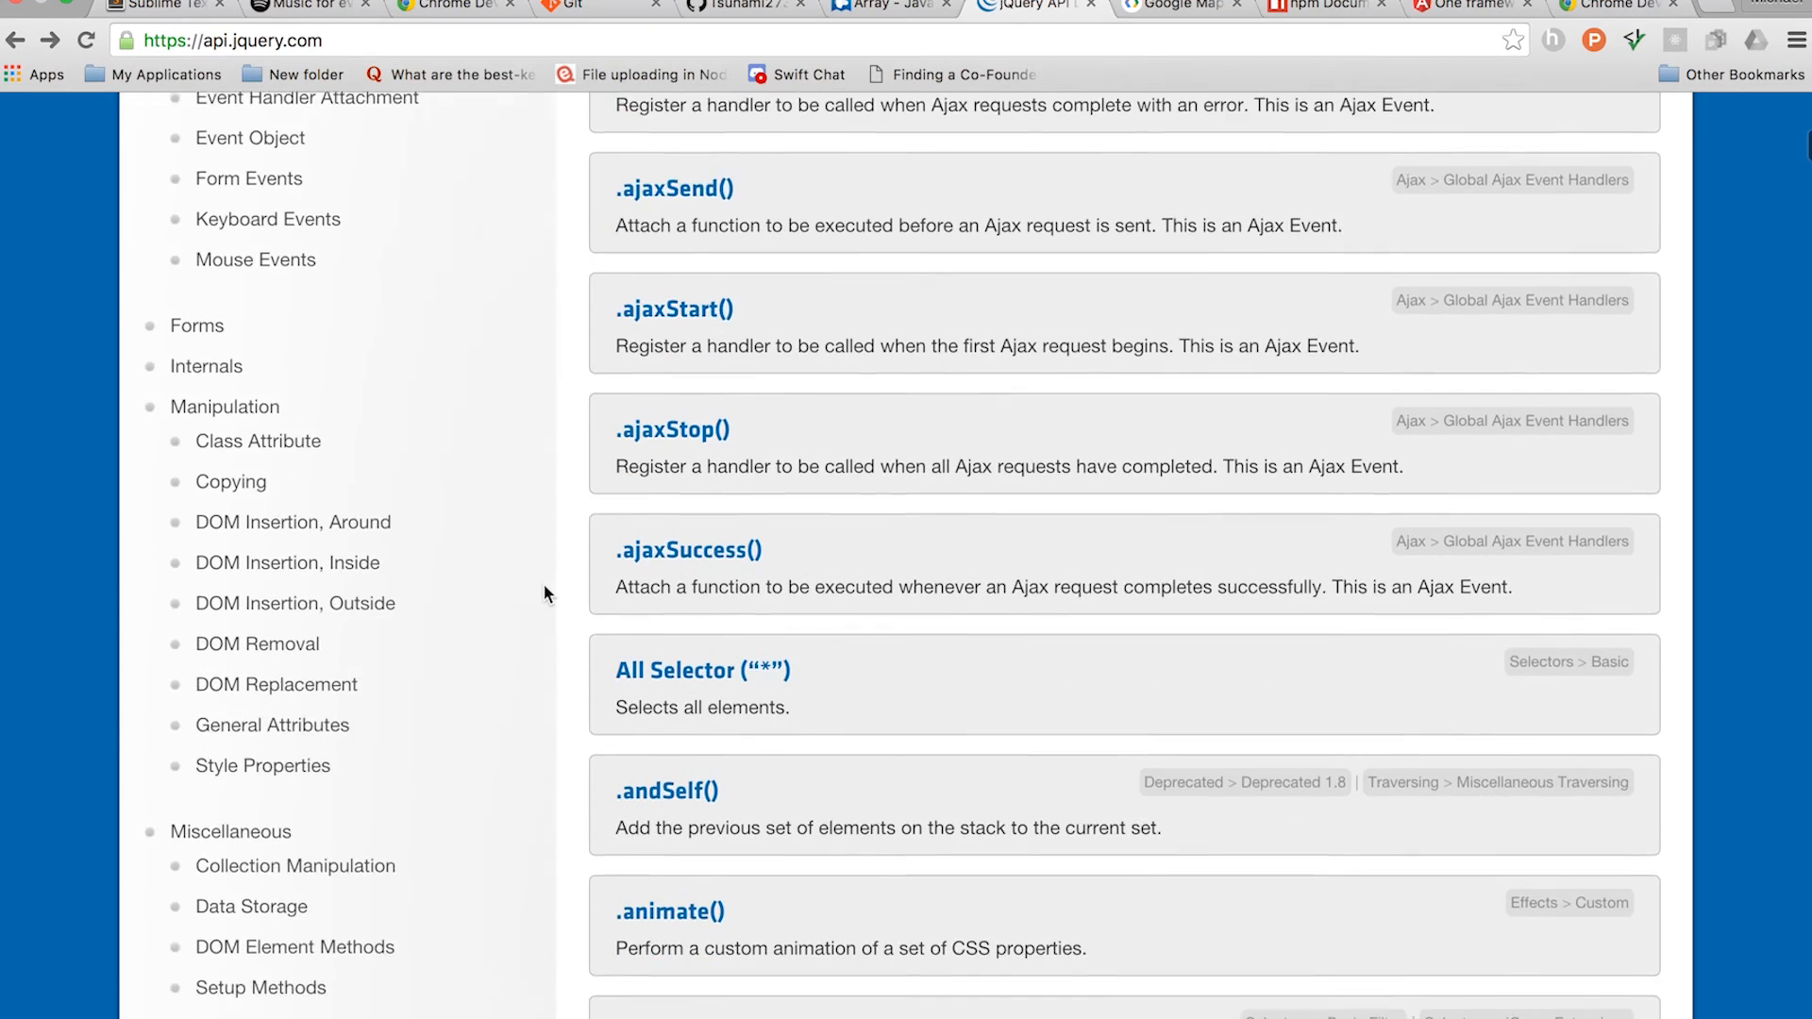
pyautogui.scroll(3)
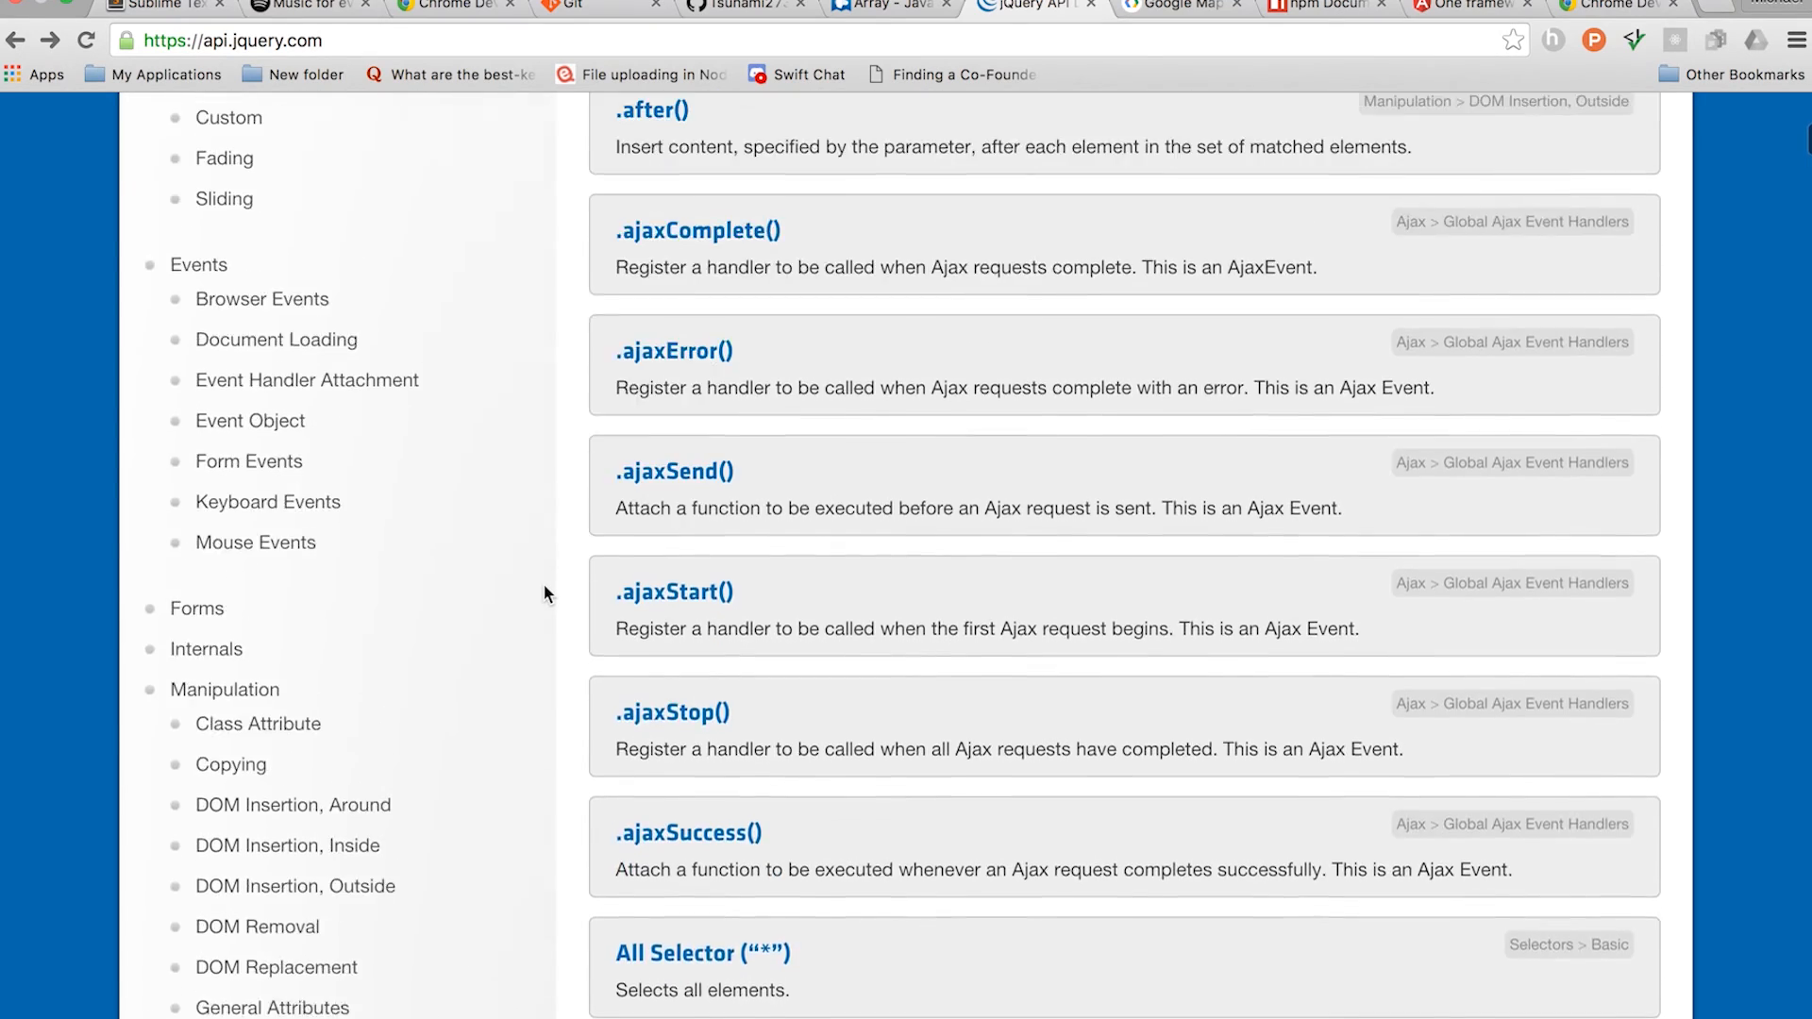
pyautogui.scroll(3)
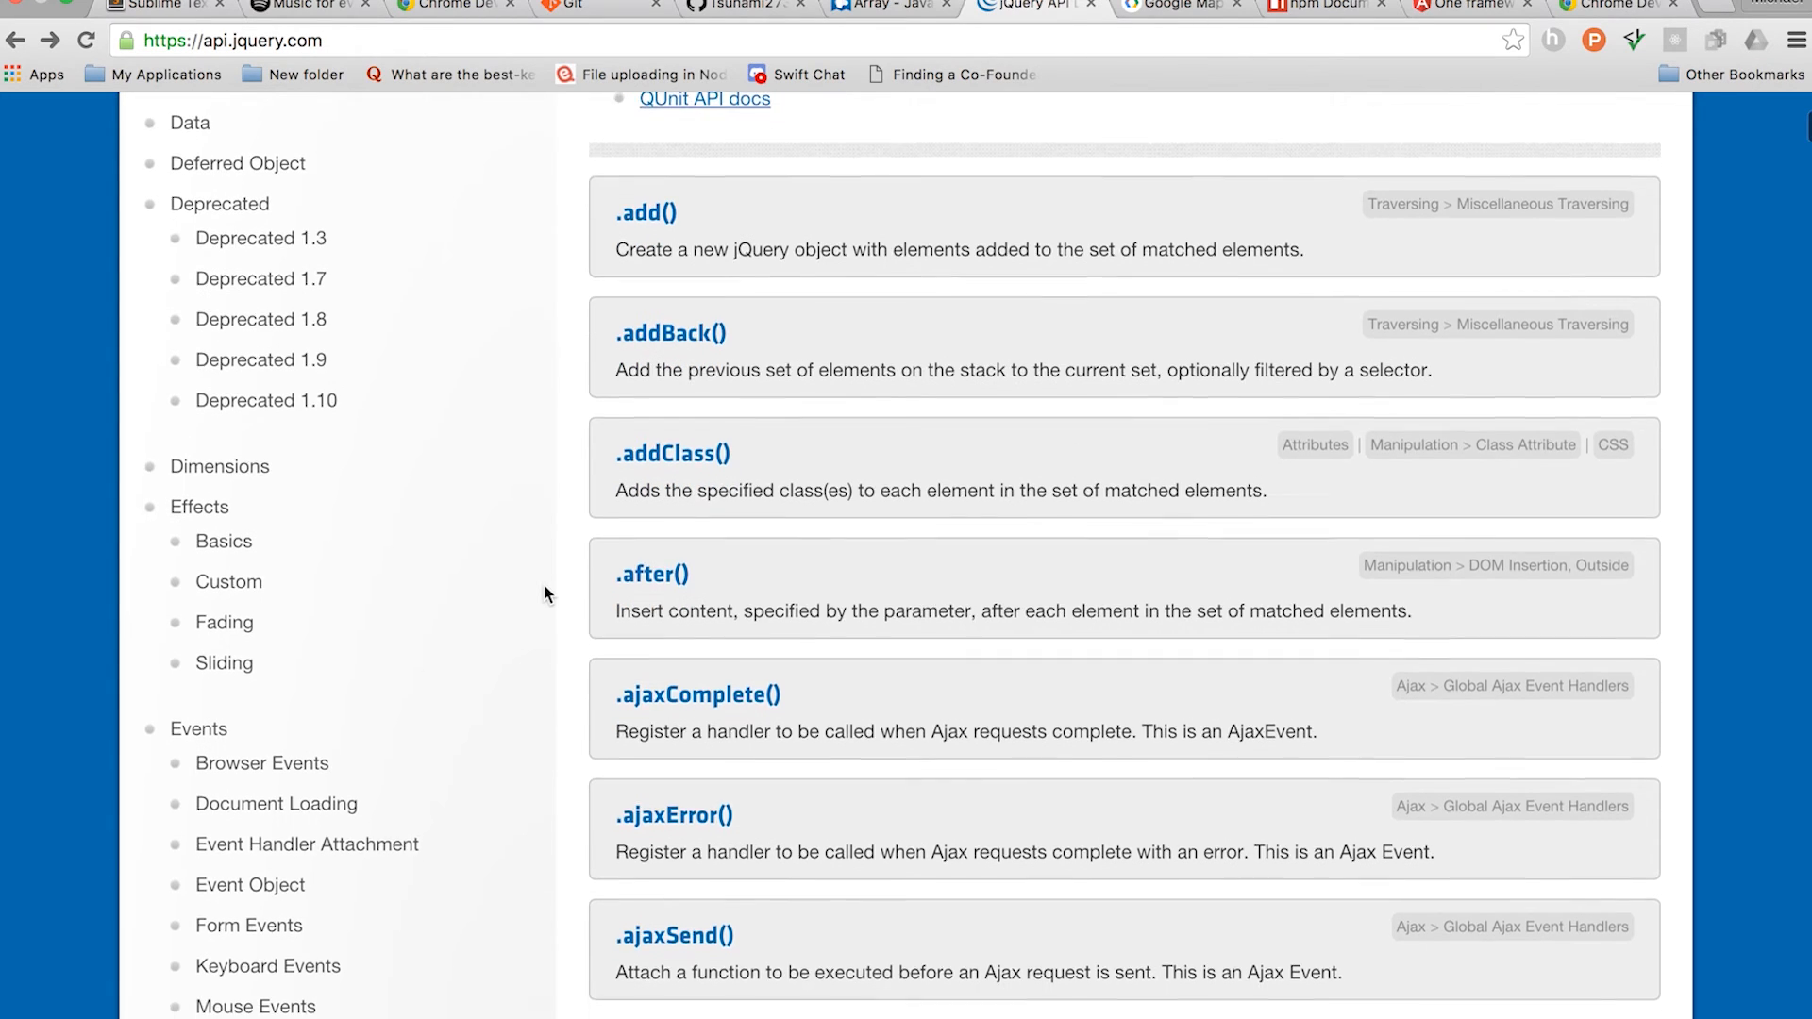
pyautogui.scroll(3)
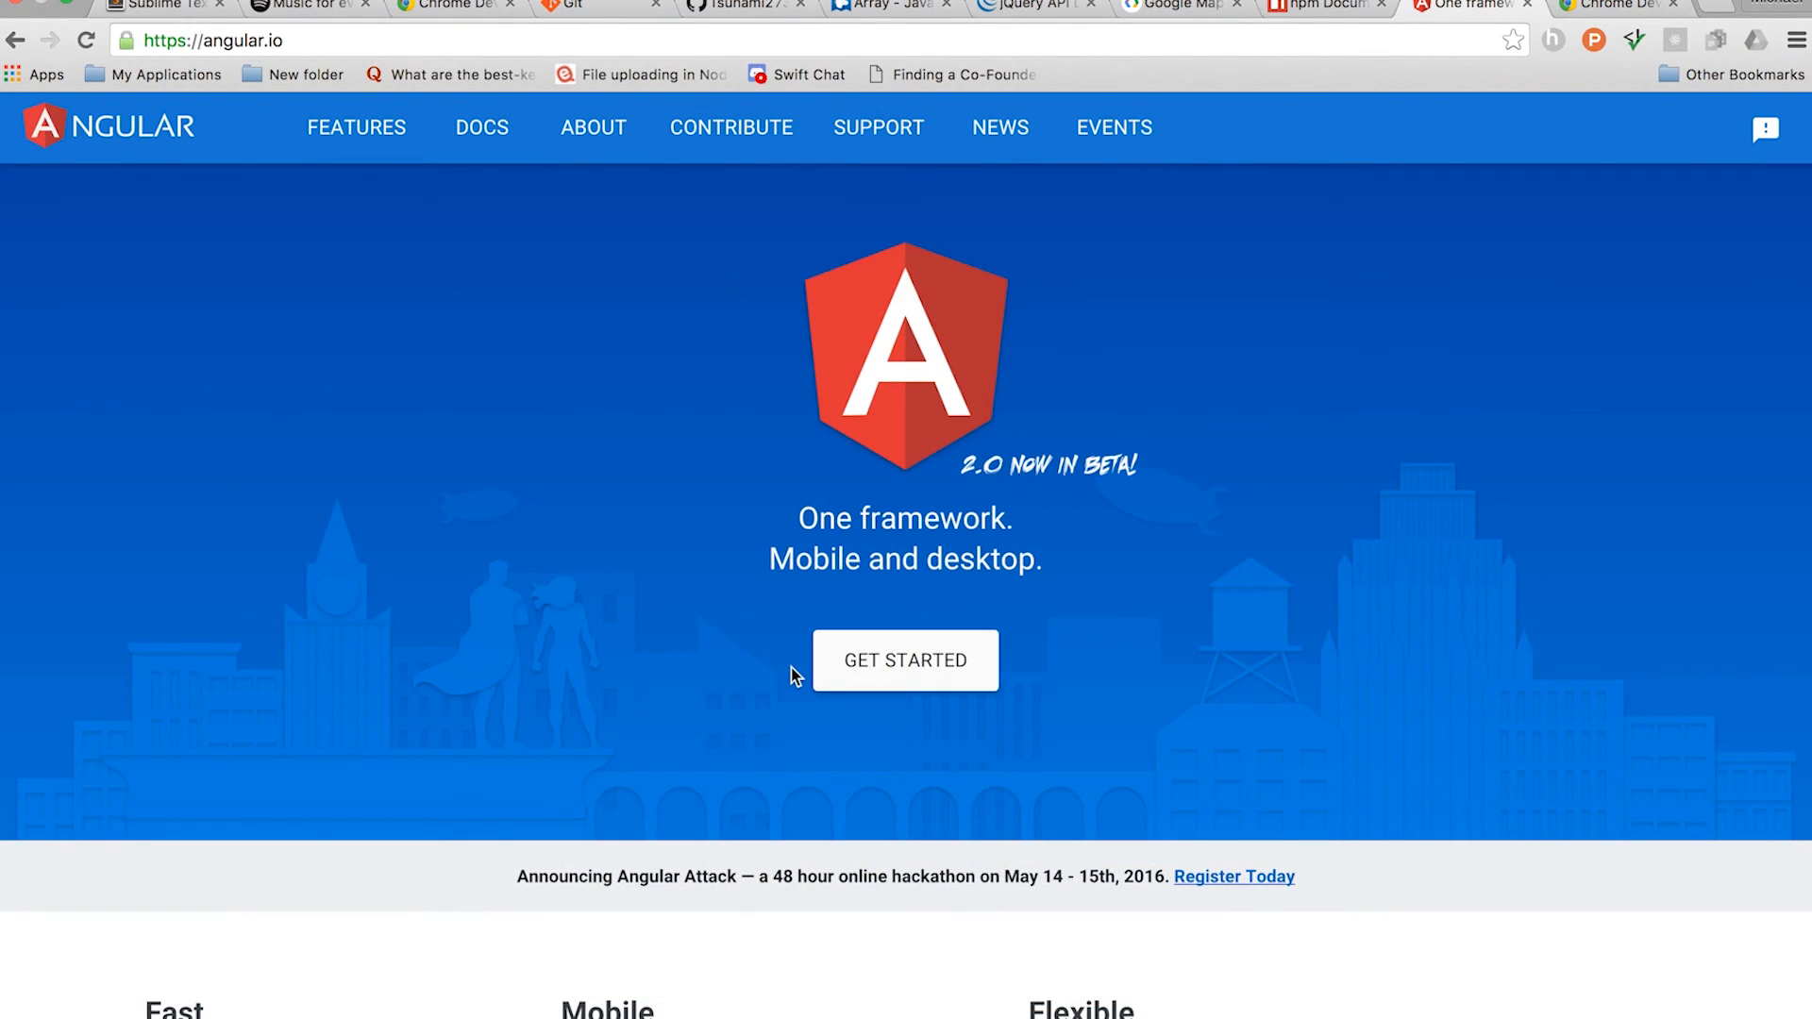
pyautogui.scroll(-3)
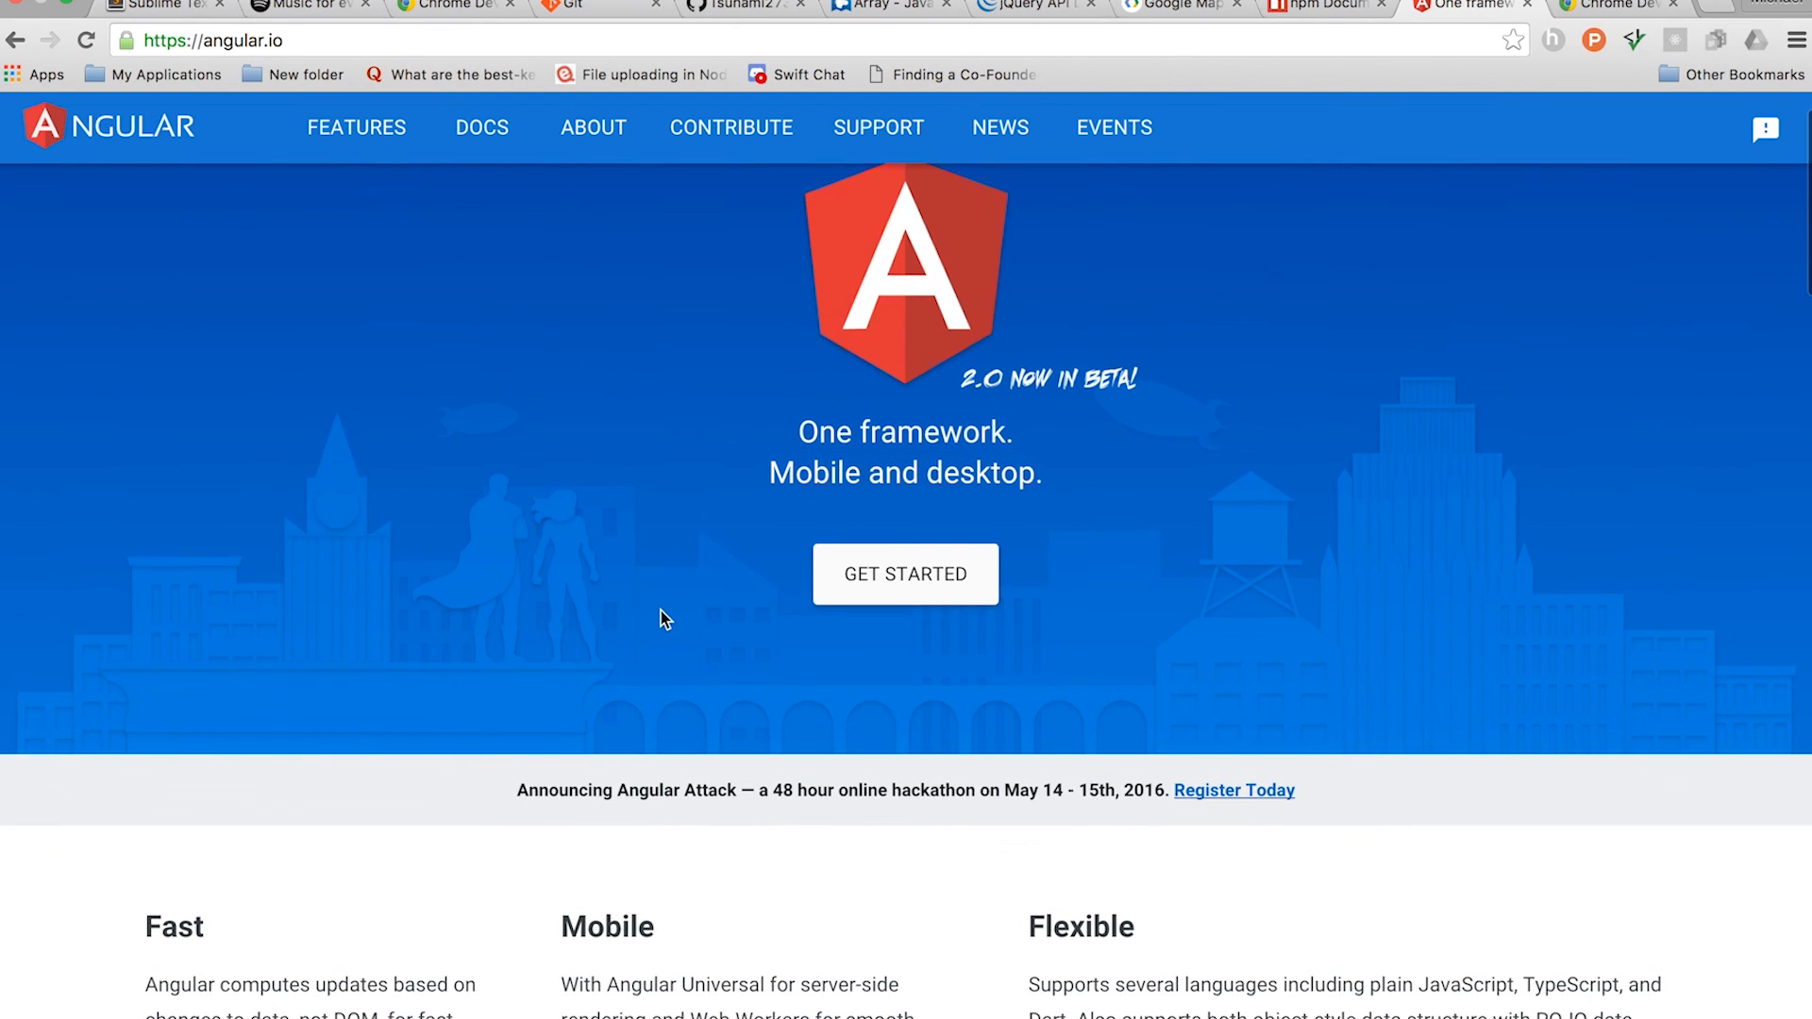
pyautogui.scroll(-3)
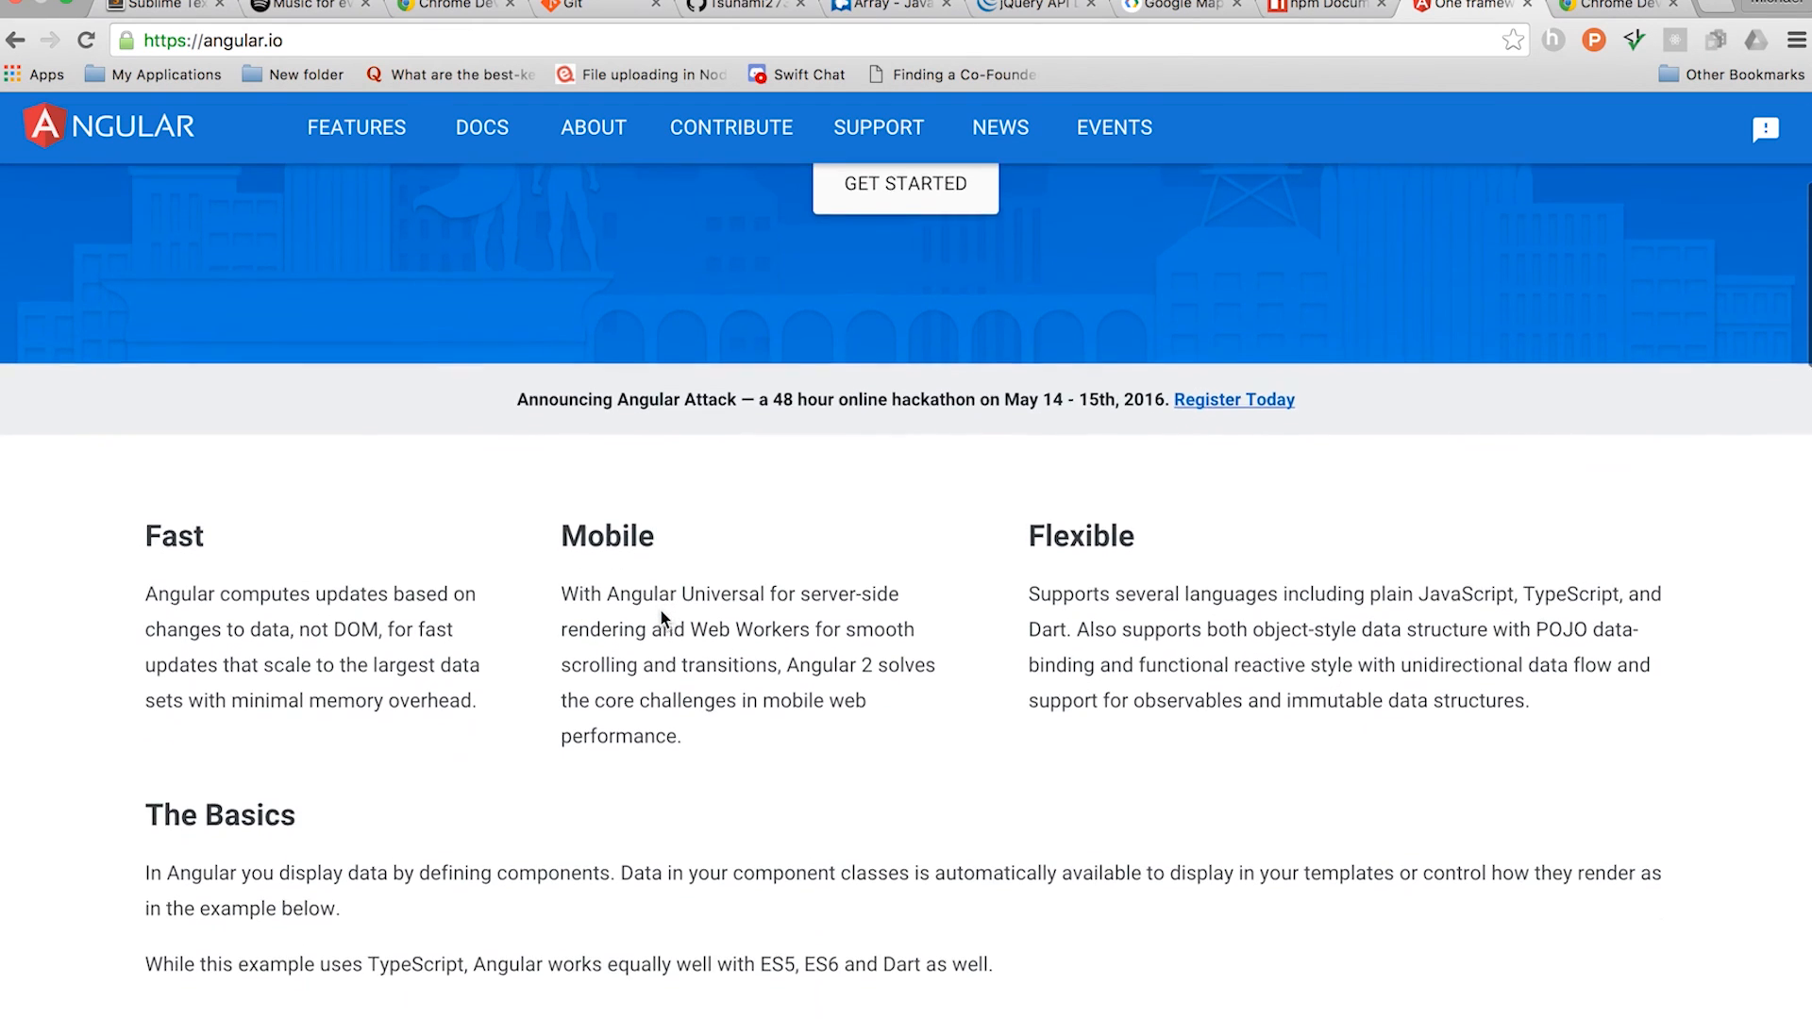
pyautogui.scroll(-3)
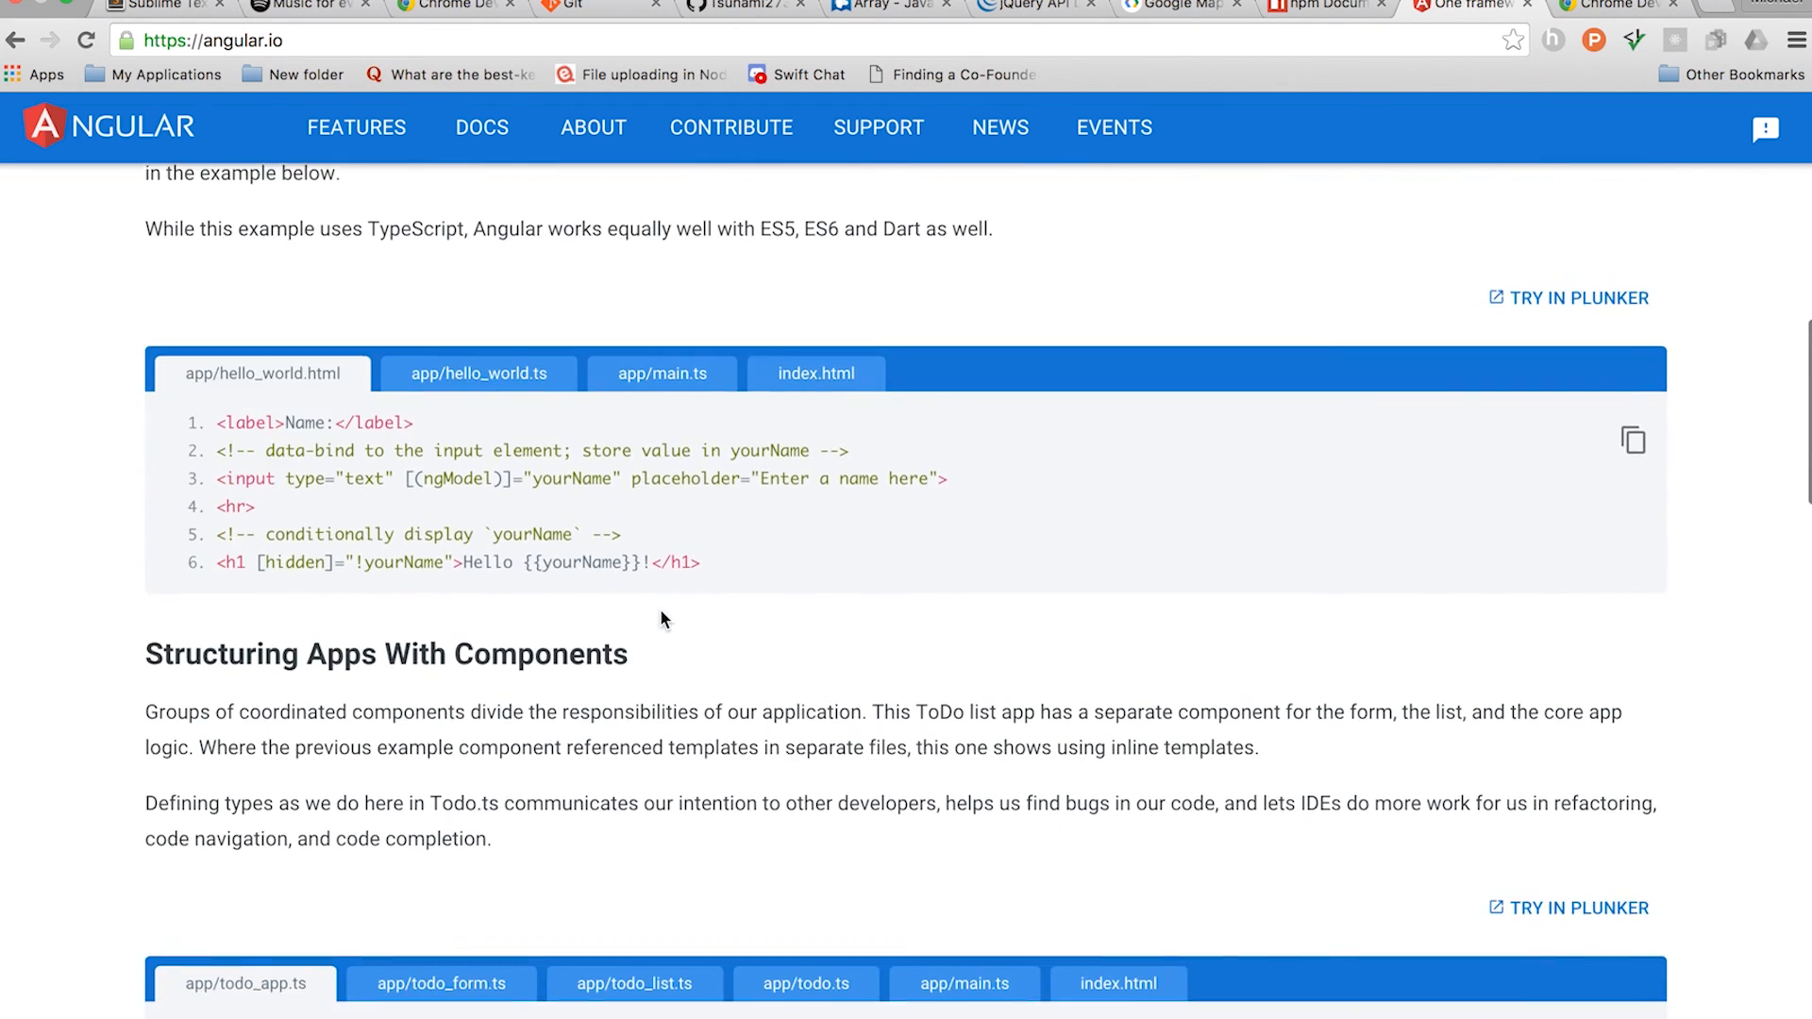
pyautogui.scroll(-3)
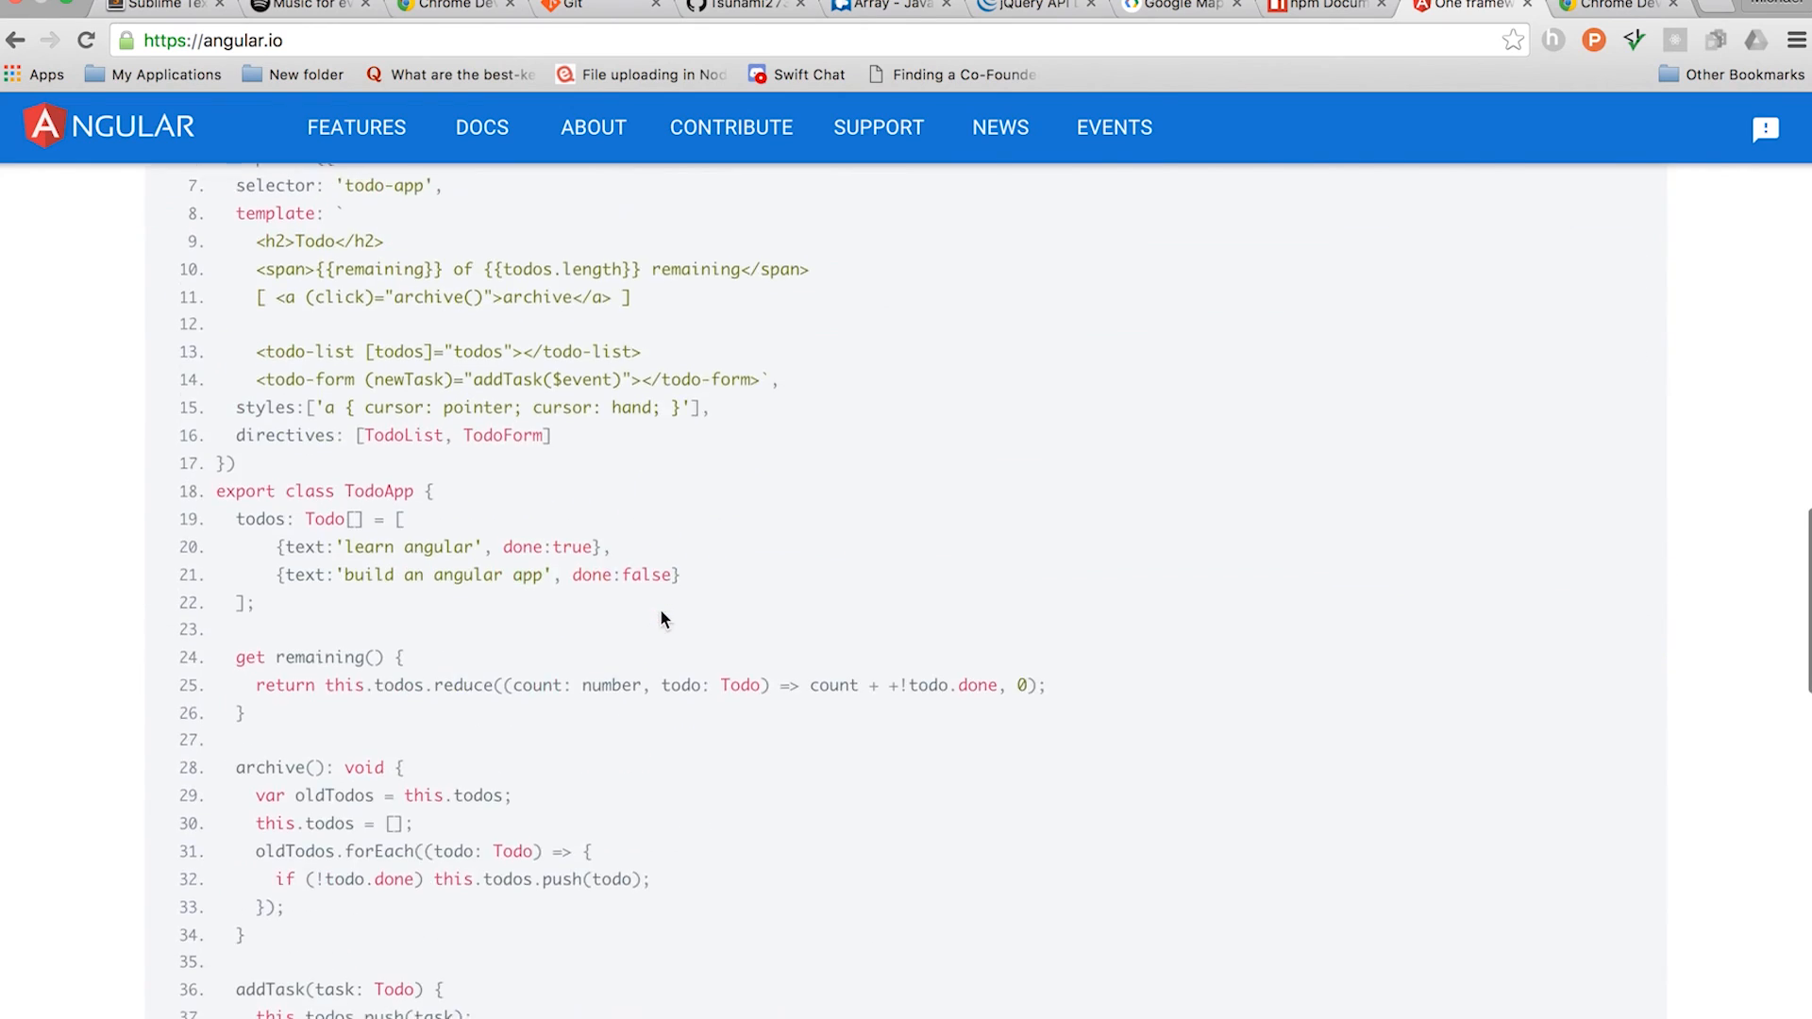